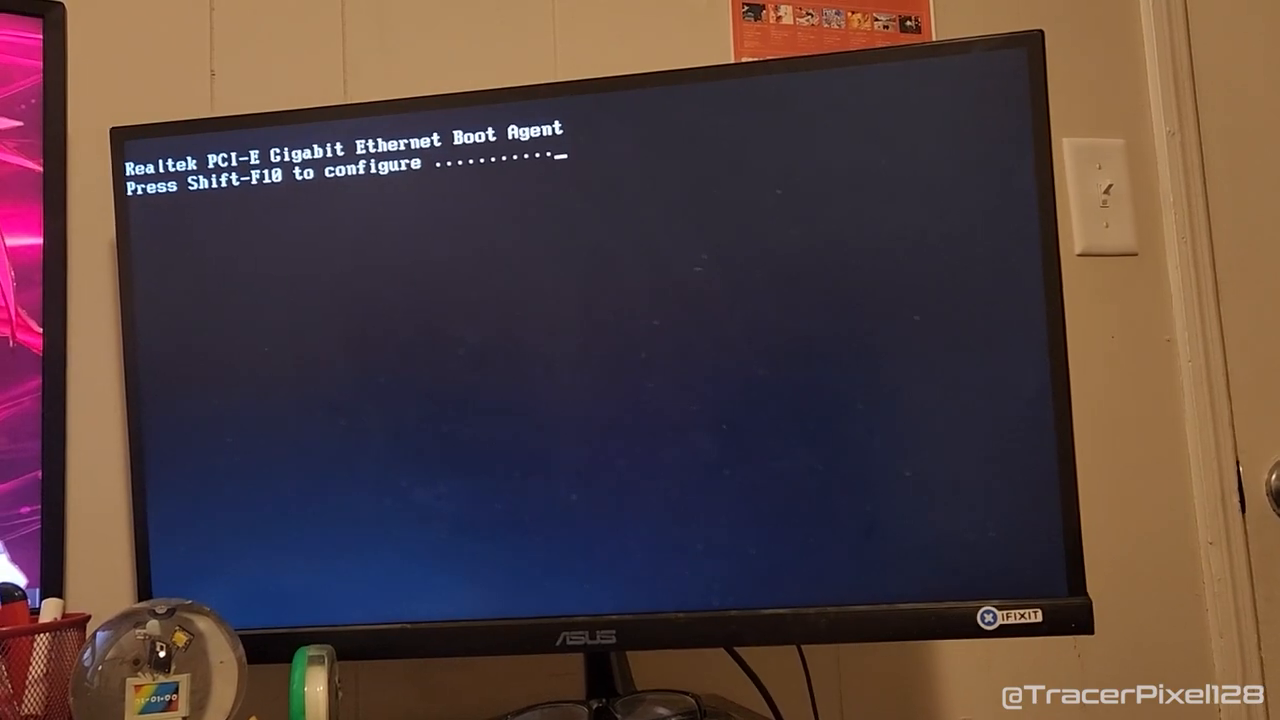
Save the BIOS changes and exit, reaching the boot device list with SSD, DVD and network.
key("shift+f10")
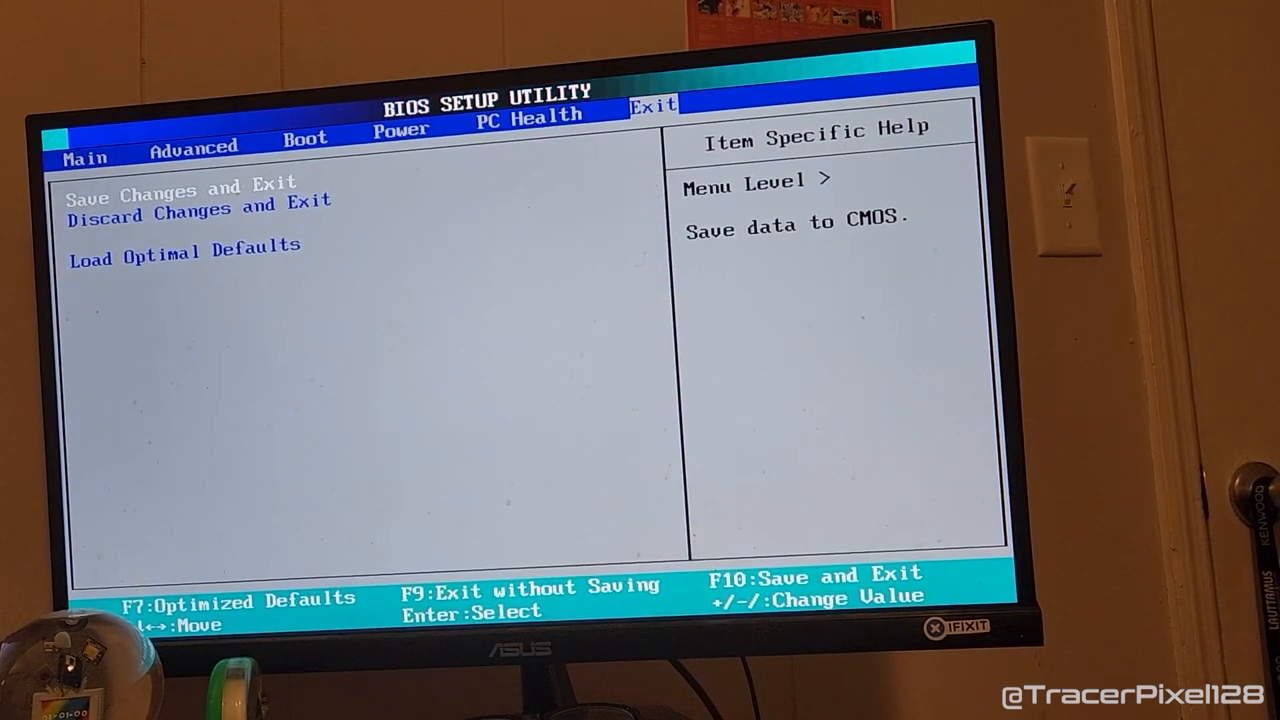
key("Enter")
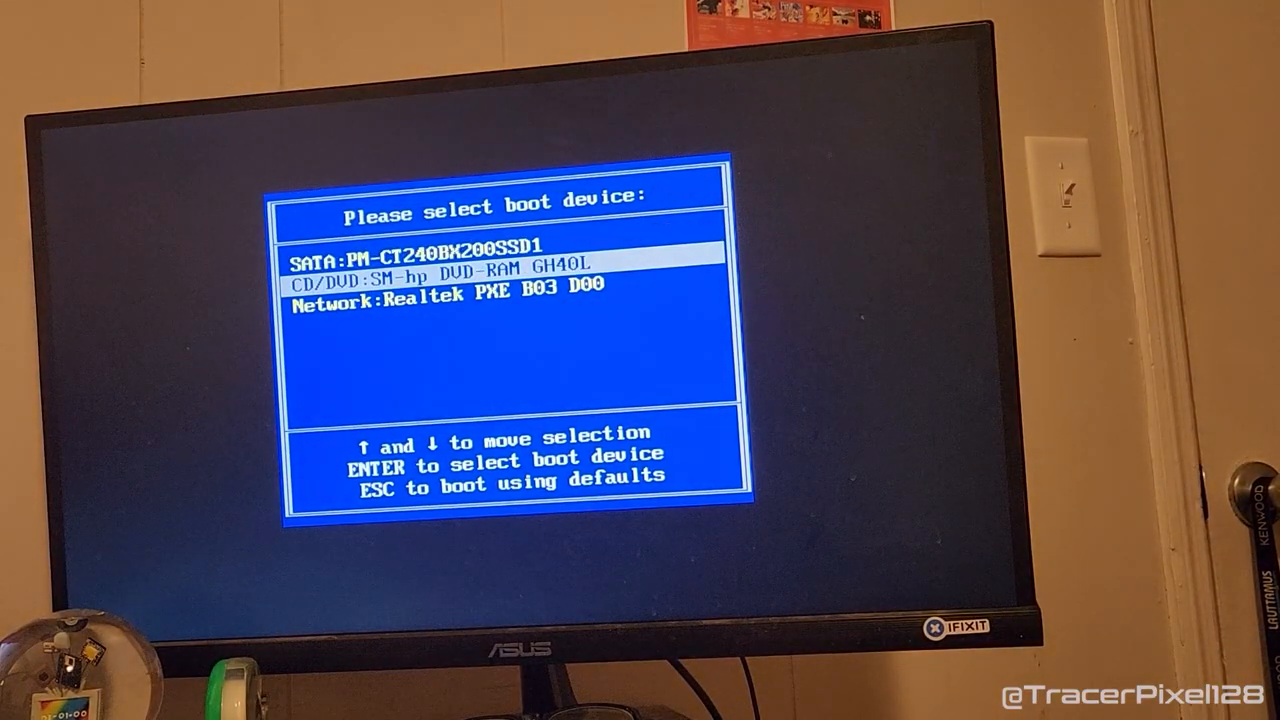
Boot from the DVD and continue setup with English language settings to the product key page.
key("enter")
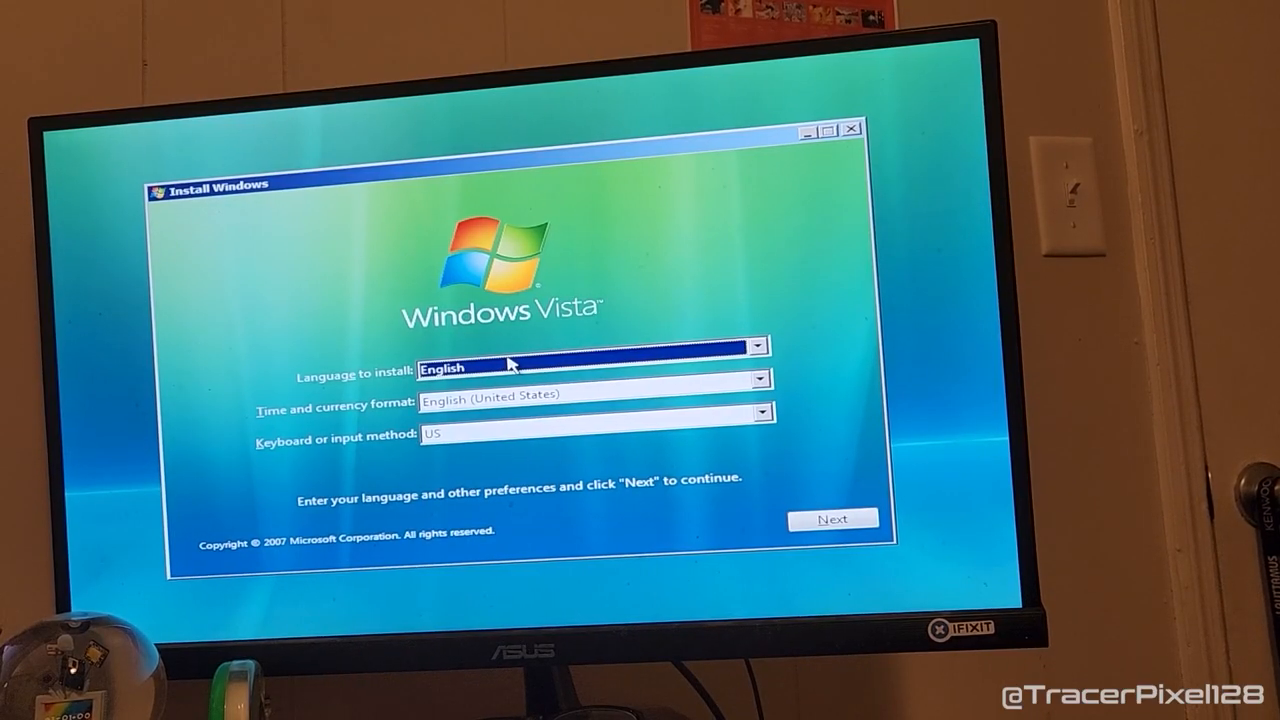
left_click(832, 520)
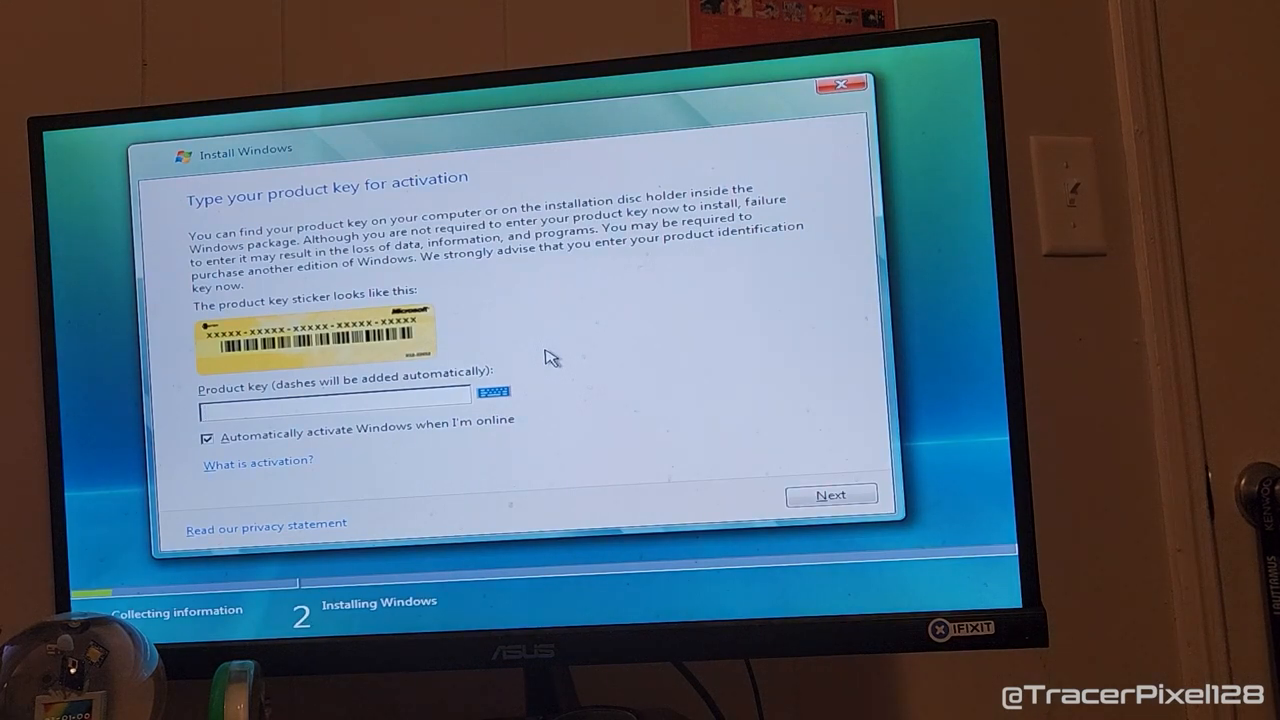
Skip the product key, accept the license terms and reach the 223.6 GB unallocated disk.
left_click(832, 496)
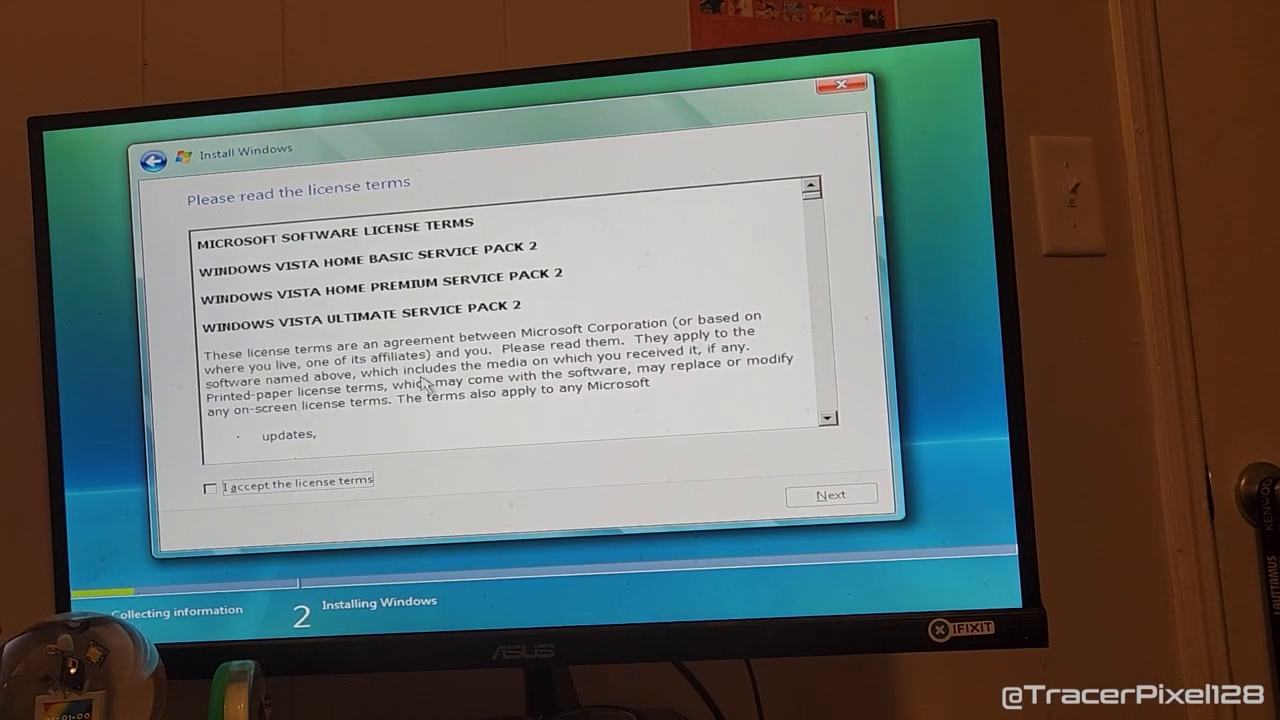
left_click(212, 488)
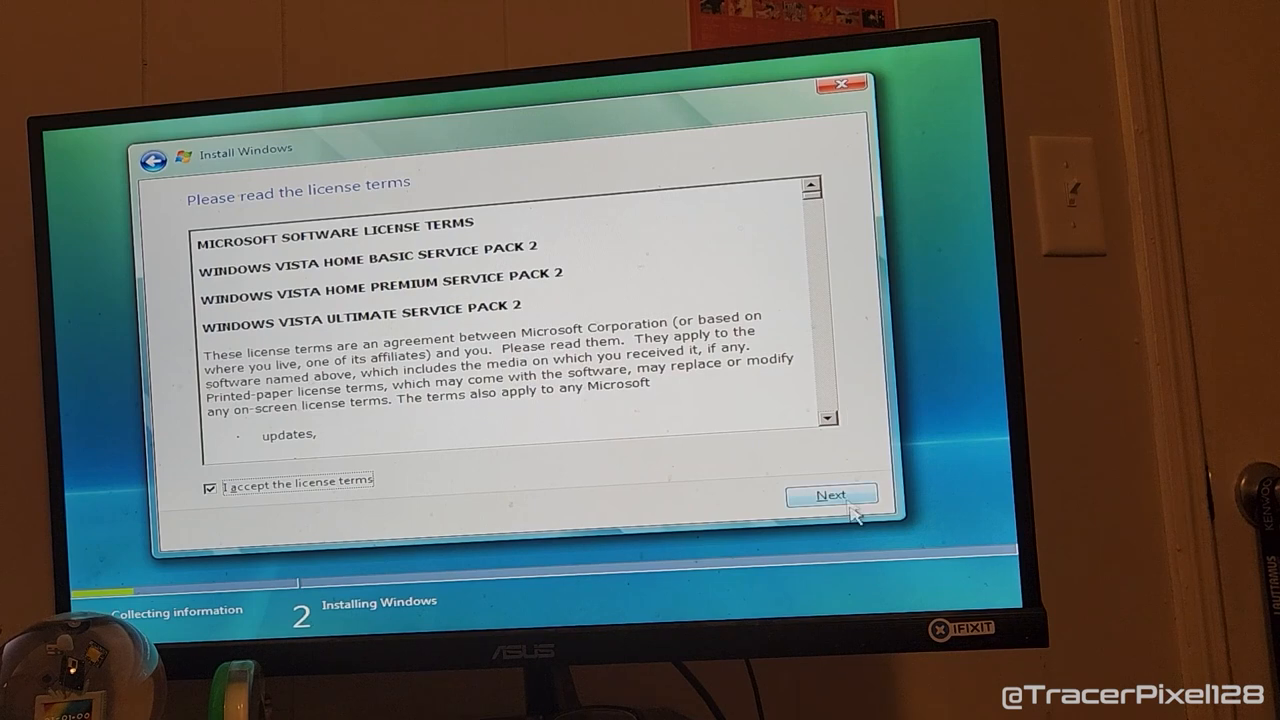
left_click(832, 496)
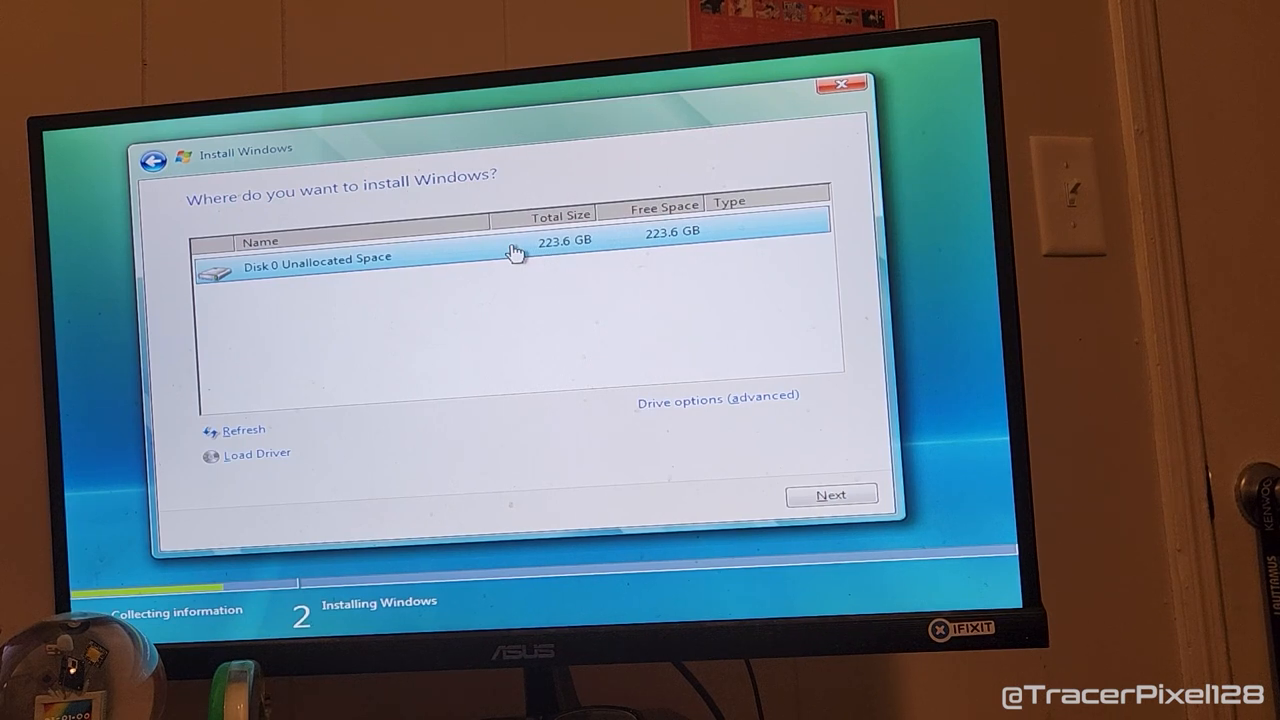
mouse_move(504, 358)
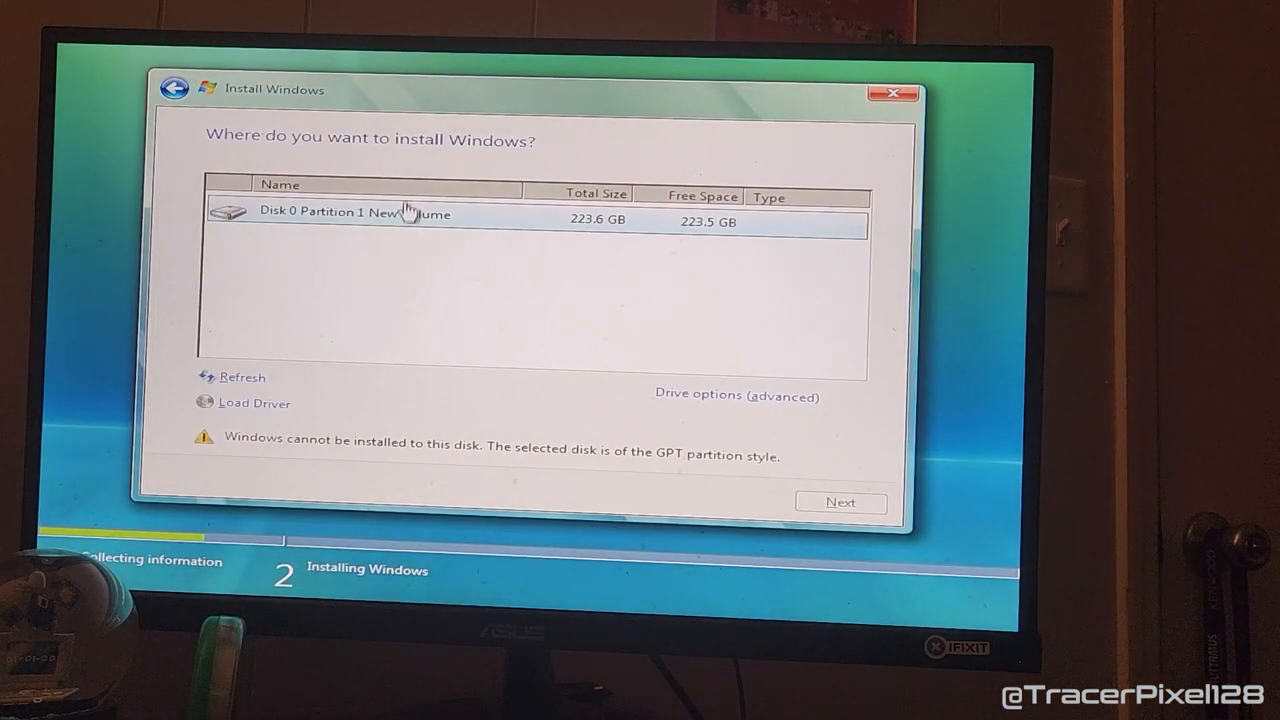
Format the new partition and confirm, then acknowledge the GPT-style disk warning.
left_click(736, 396)
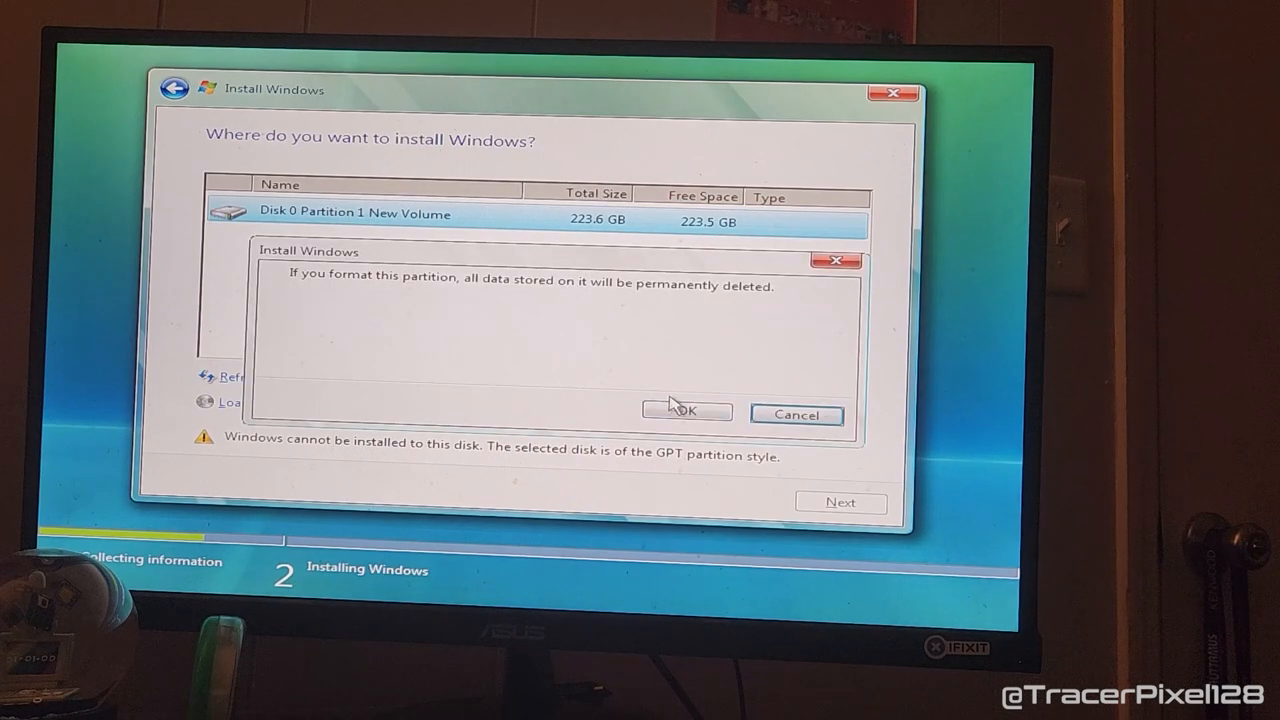
left_click(686, 412)
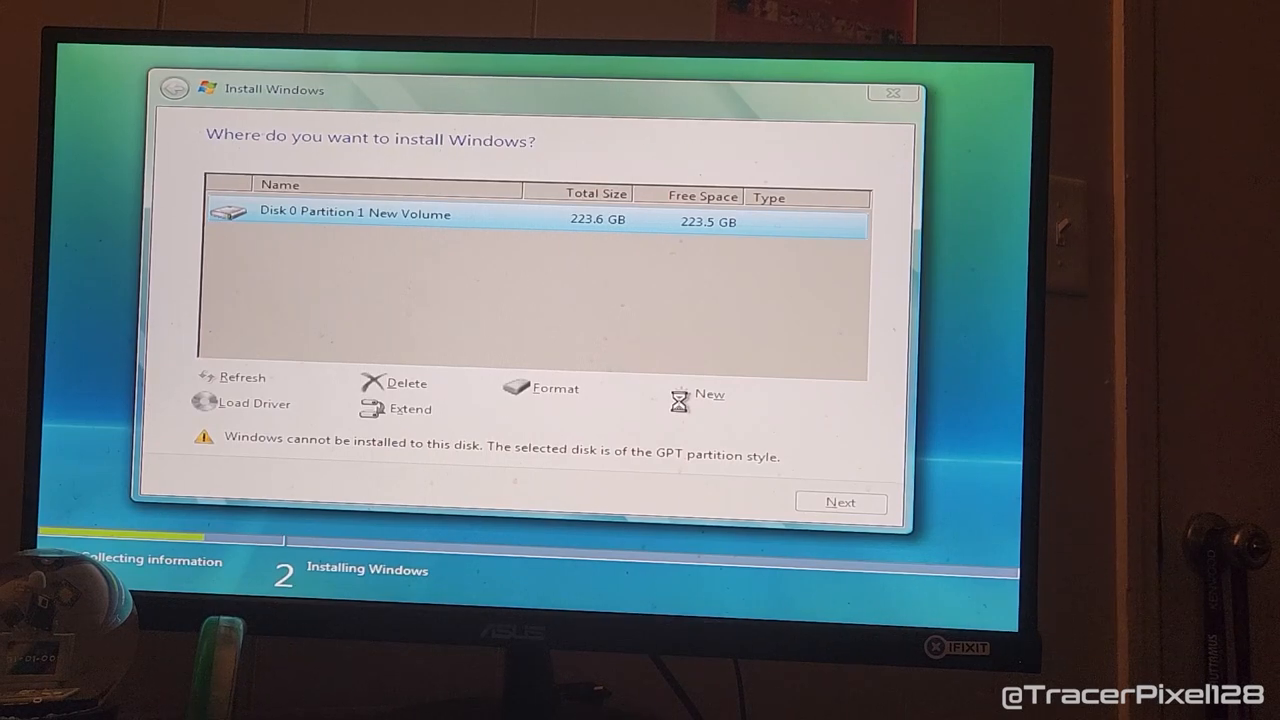
left_click(840, 502)
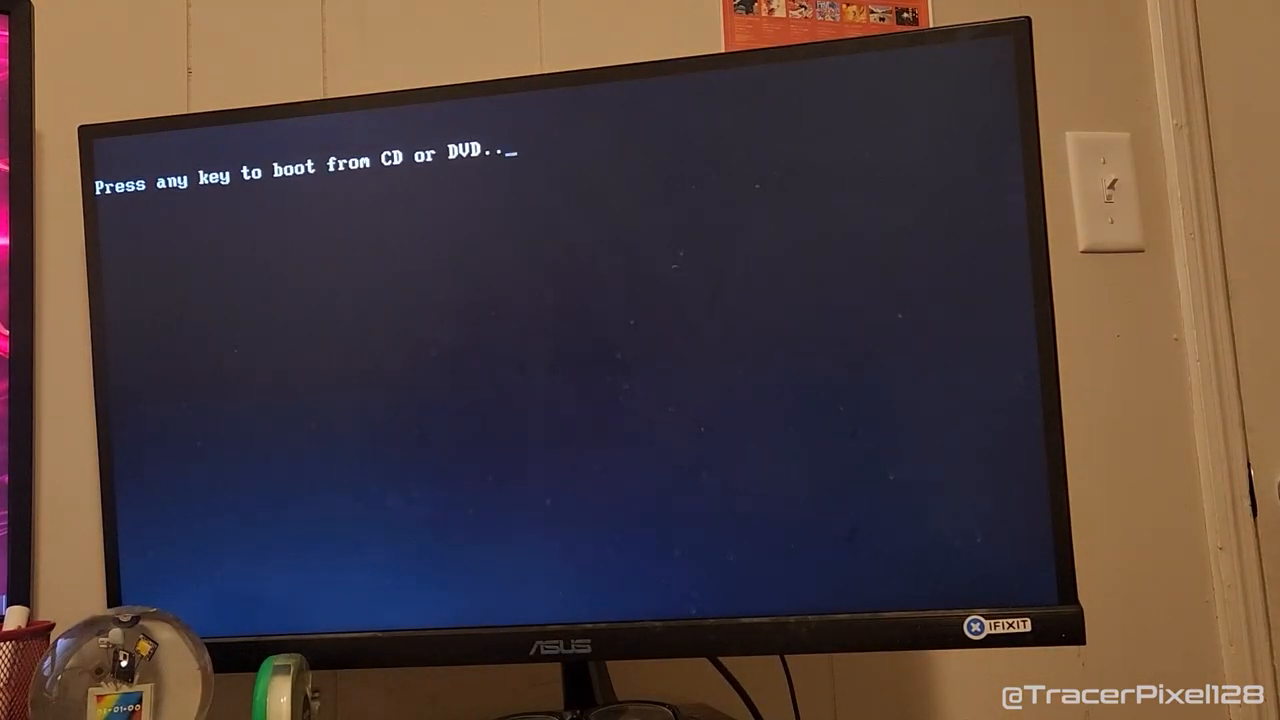
Boot from the DVD again so setup restarts.
key("enter")
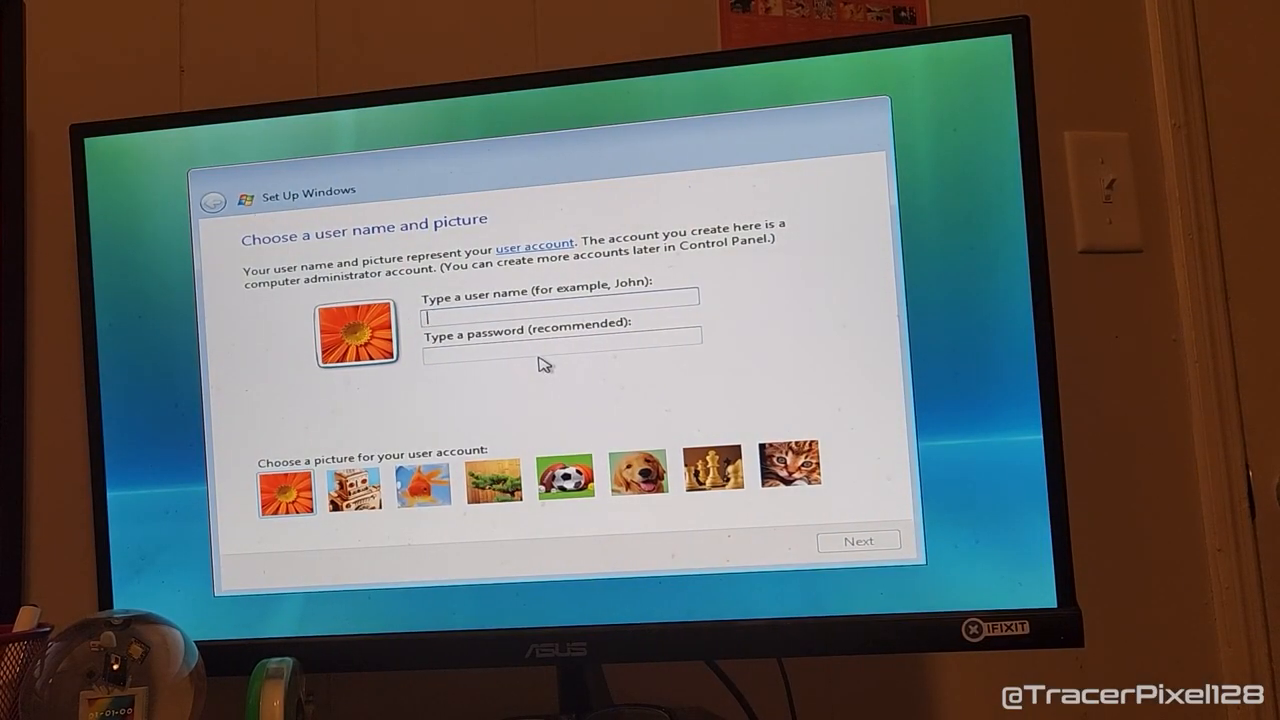
Choose the cat photo as account picture and name the account 'Kat'.
left_click(564, 476)
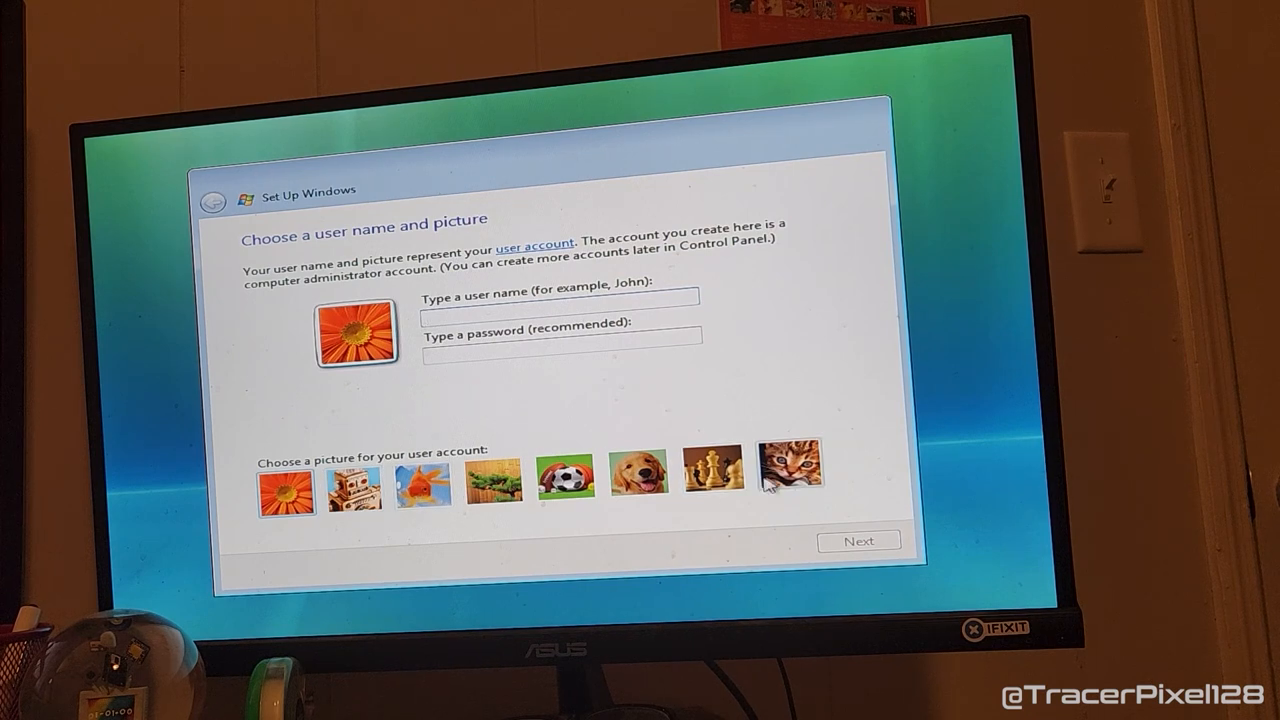
left_click(790, 470)
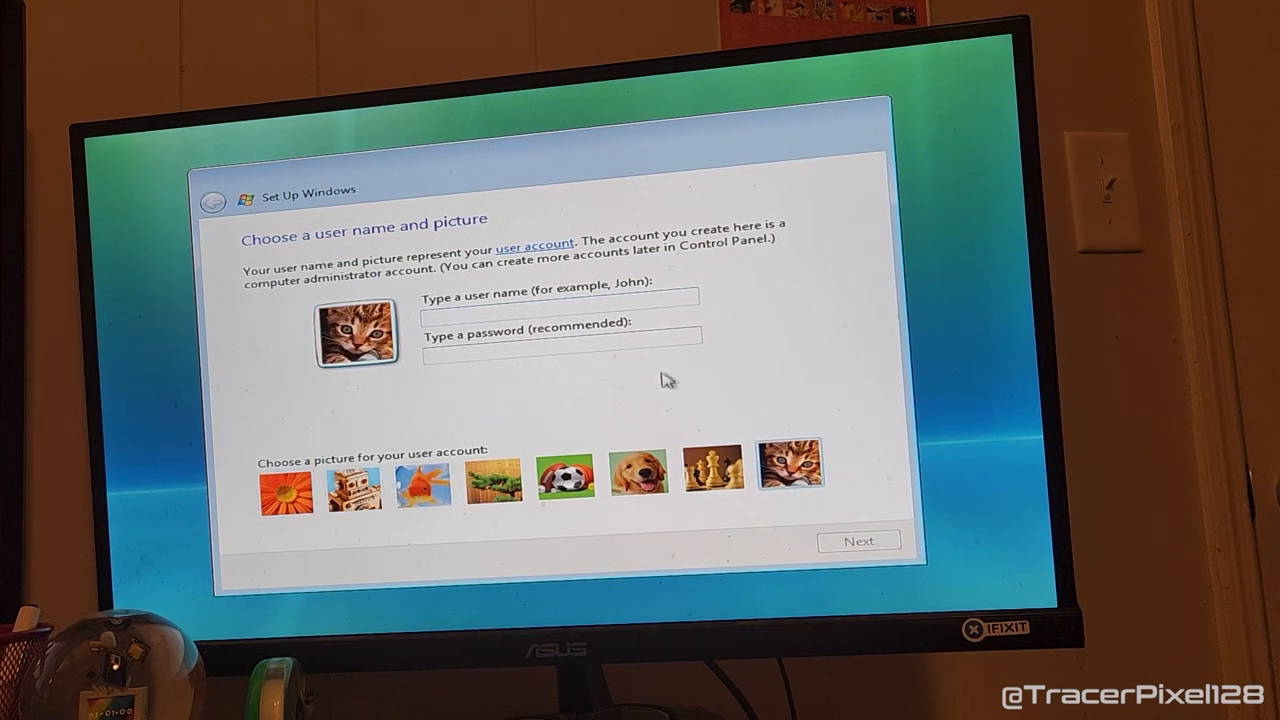
left_click(558, 296)
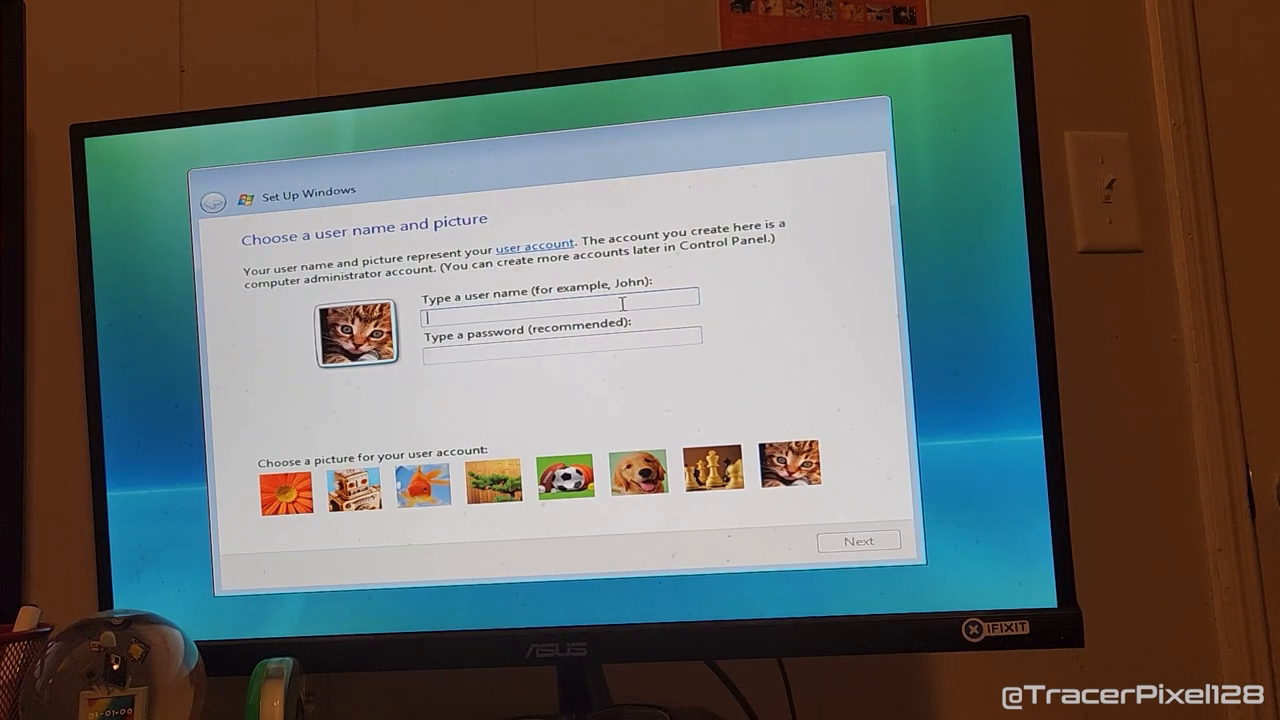
type("Kat")
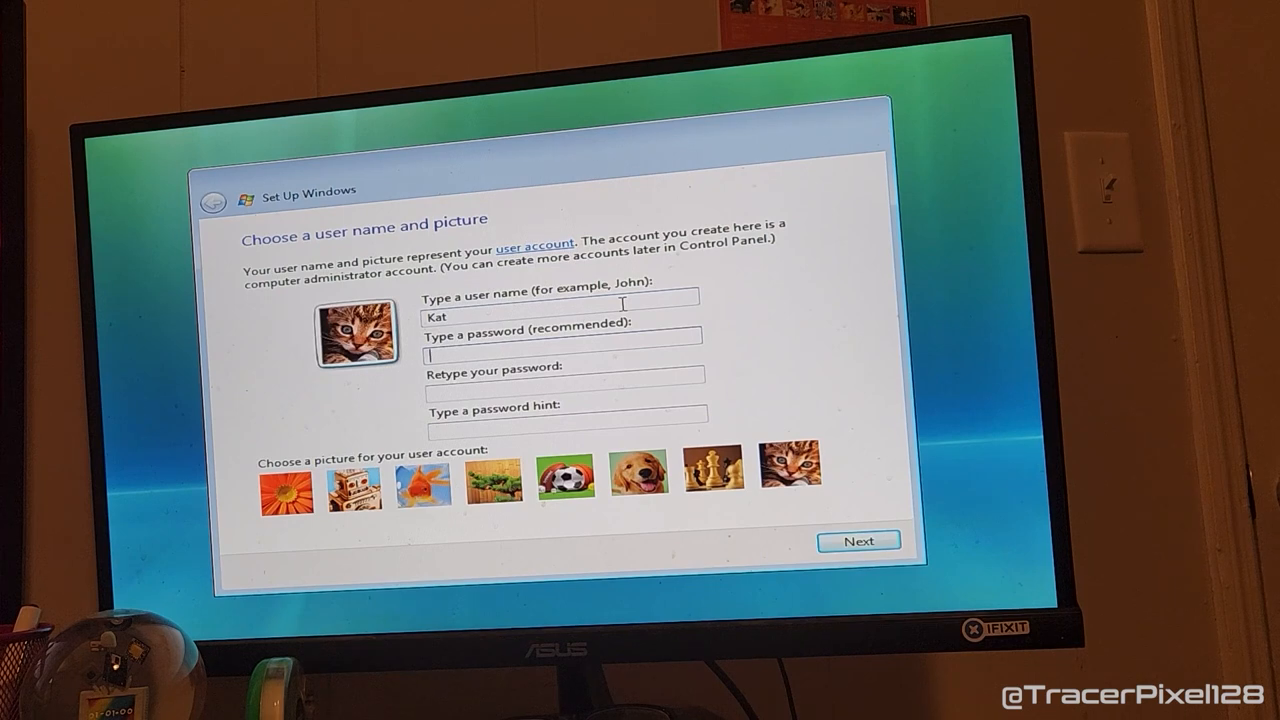
Continue to the naming step and set the computer name to 'Mutsumi-Mado'.
left_click(856, 540)
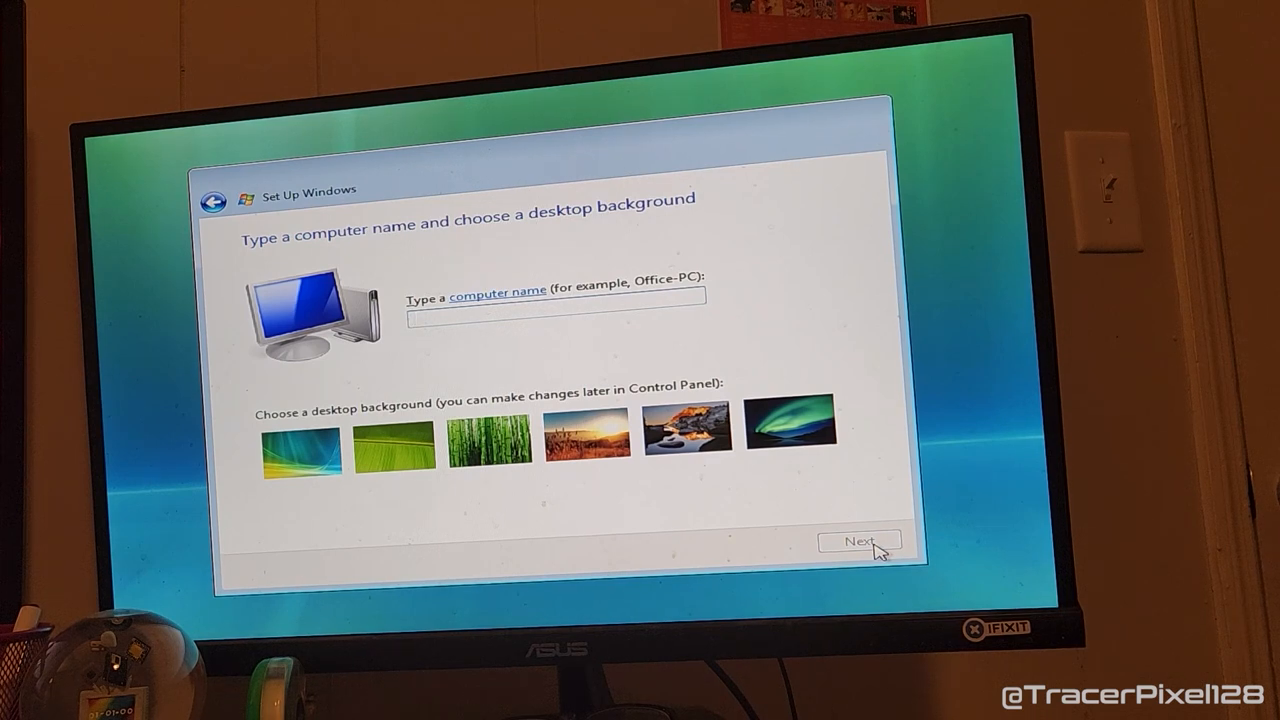
type("Mut")
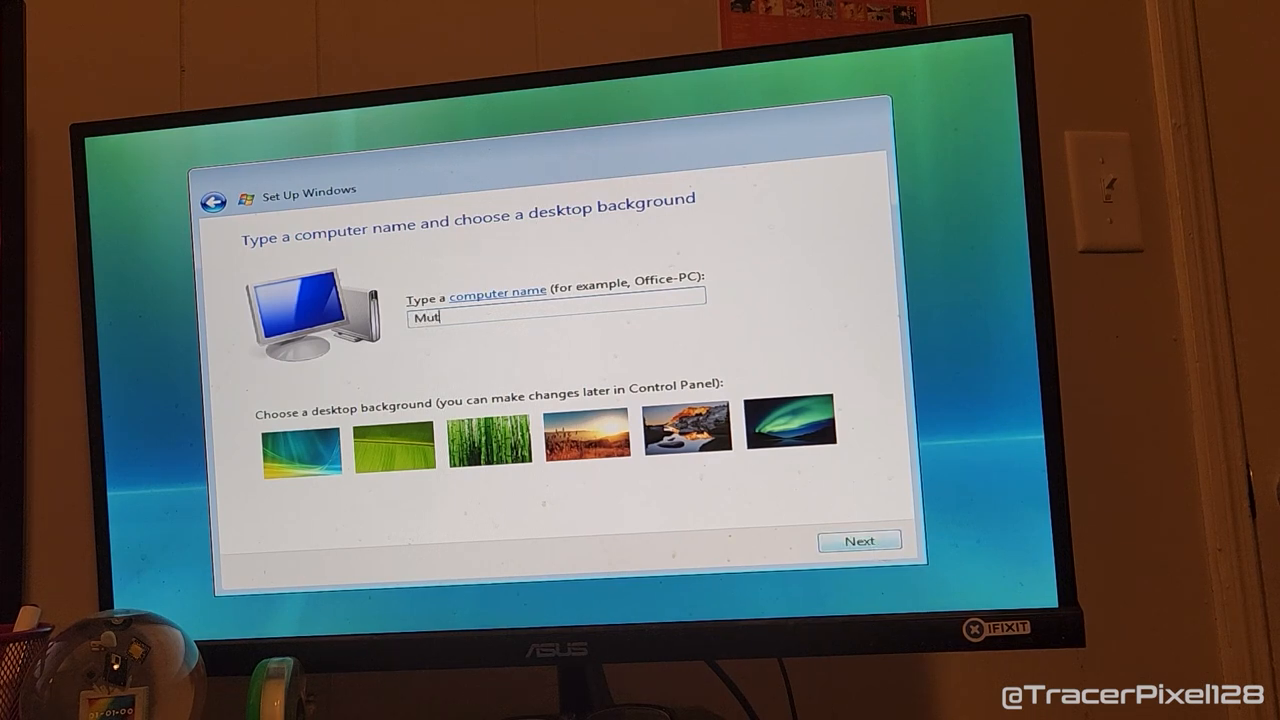
type("sumi-Madobe")
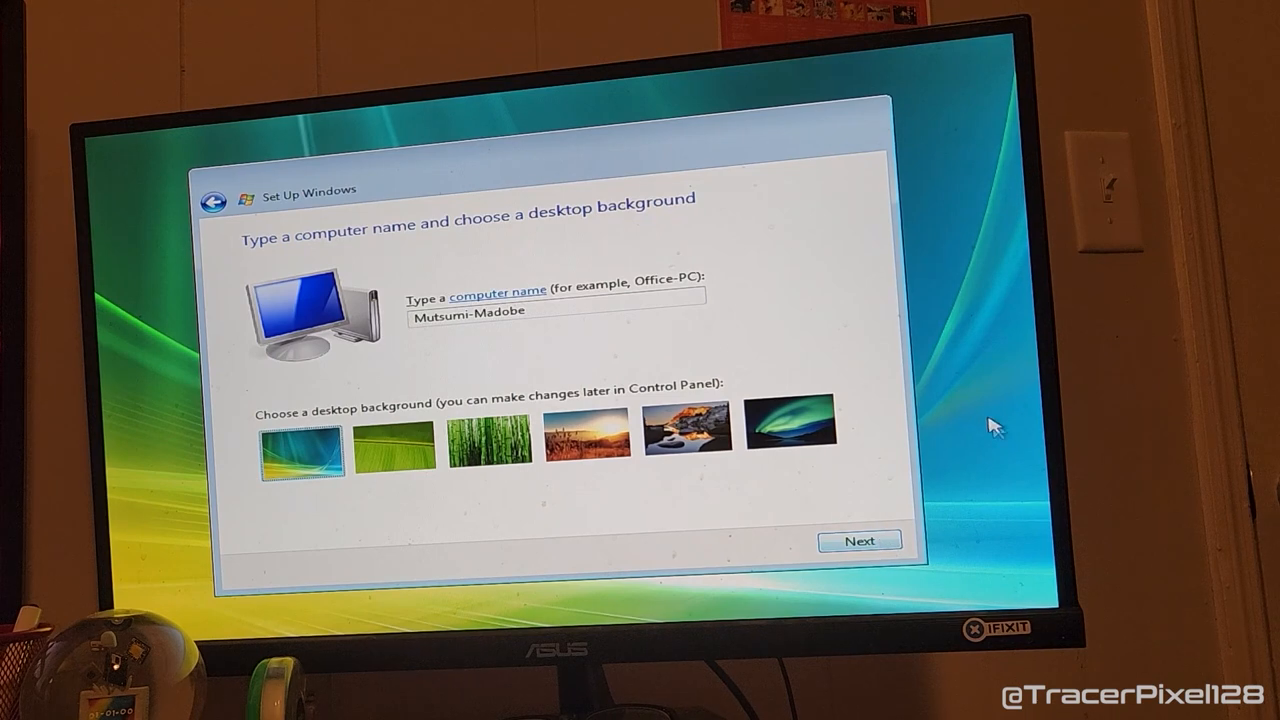
mouse_move(158, 282)
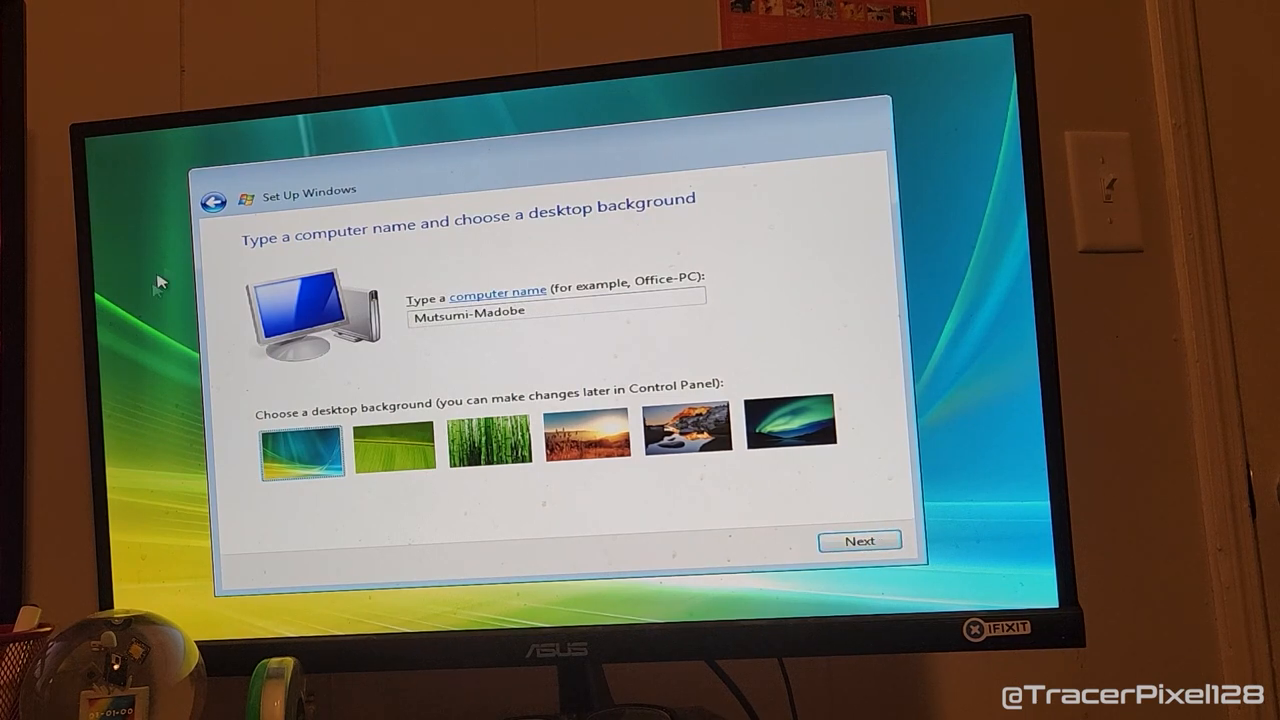
mouse_move(936, 488)
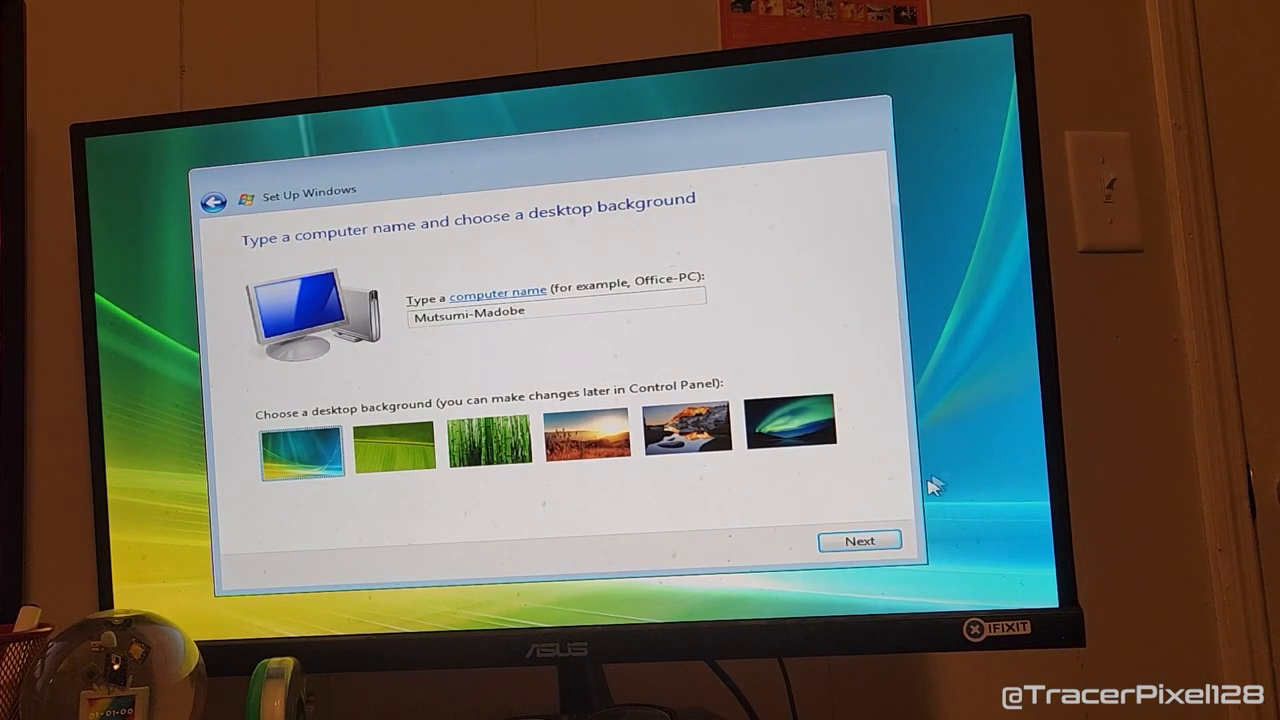
mouse_move(470, 336)
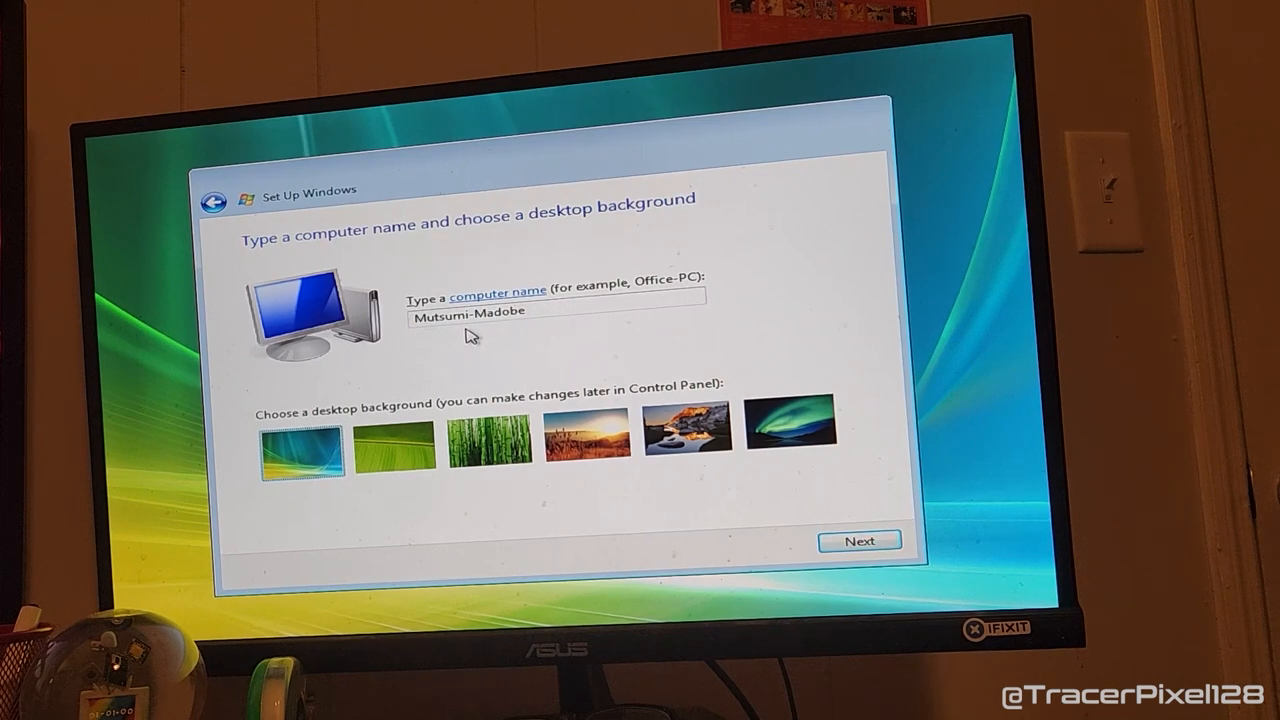
mouse_move(820, 530)
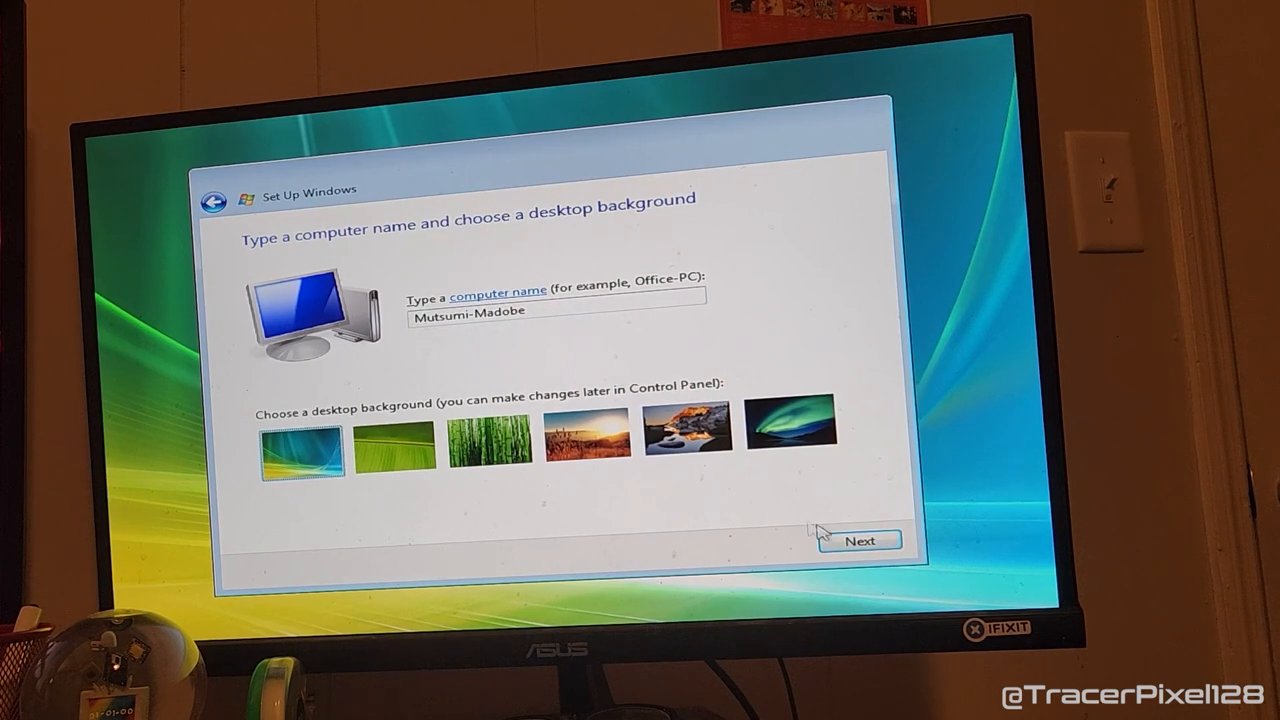
Accept the computer name and the Eastern time zone settings, reaching the thank-you page.
left_click(858, 540)
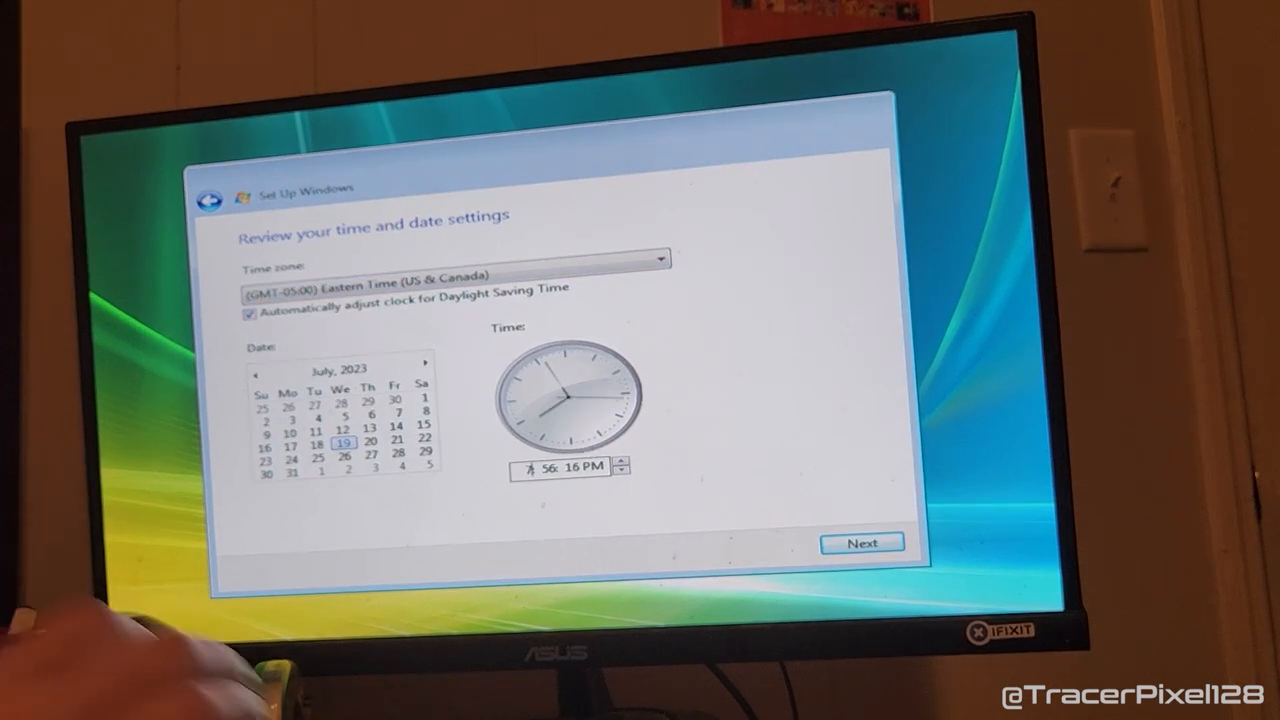
left_click(862, 542)
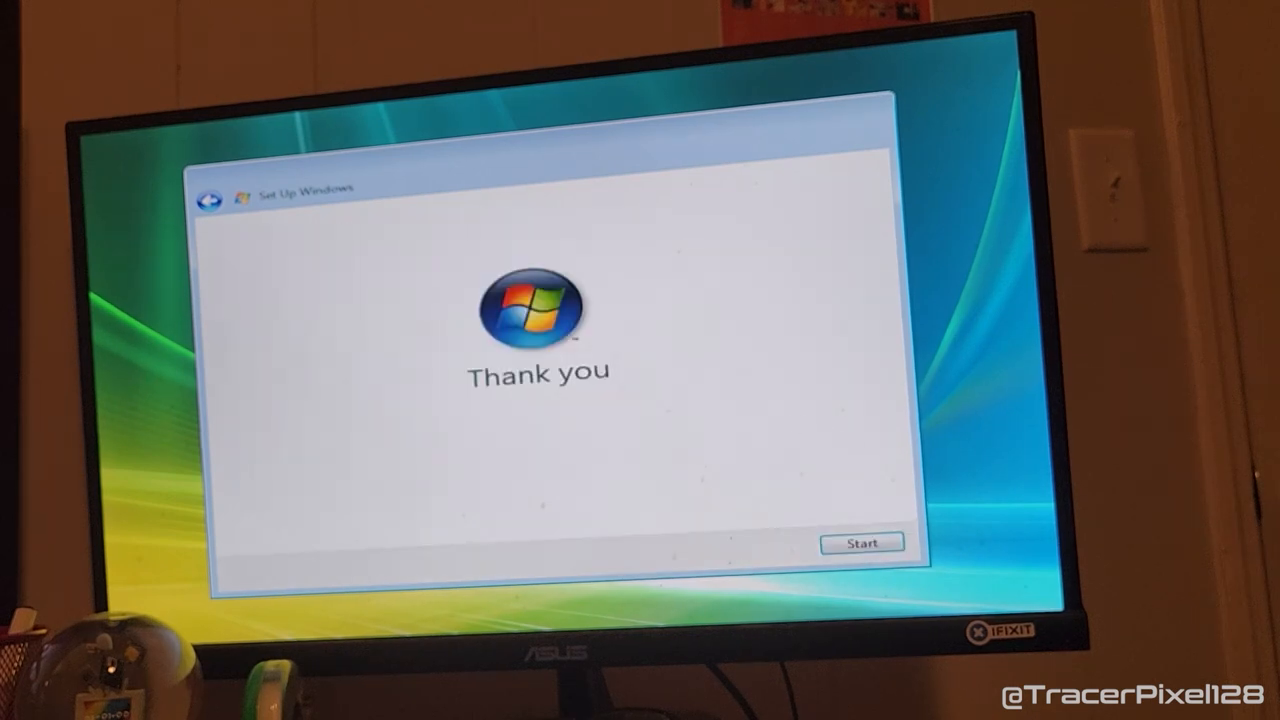
Finish setup and start Windows, reaching the logon screen.
left_click(860, 544)
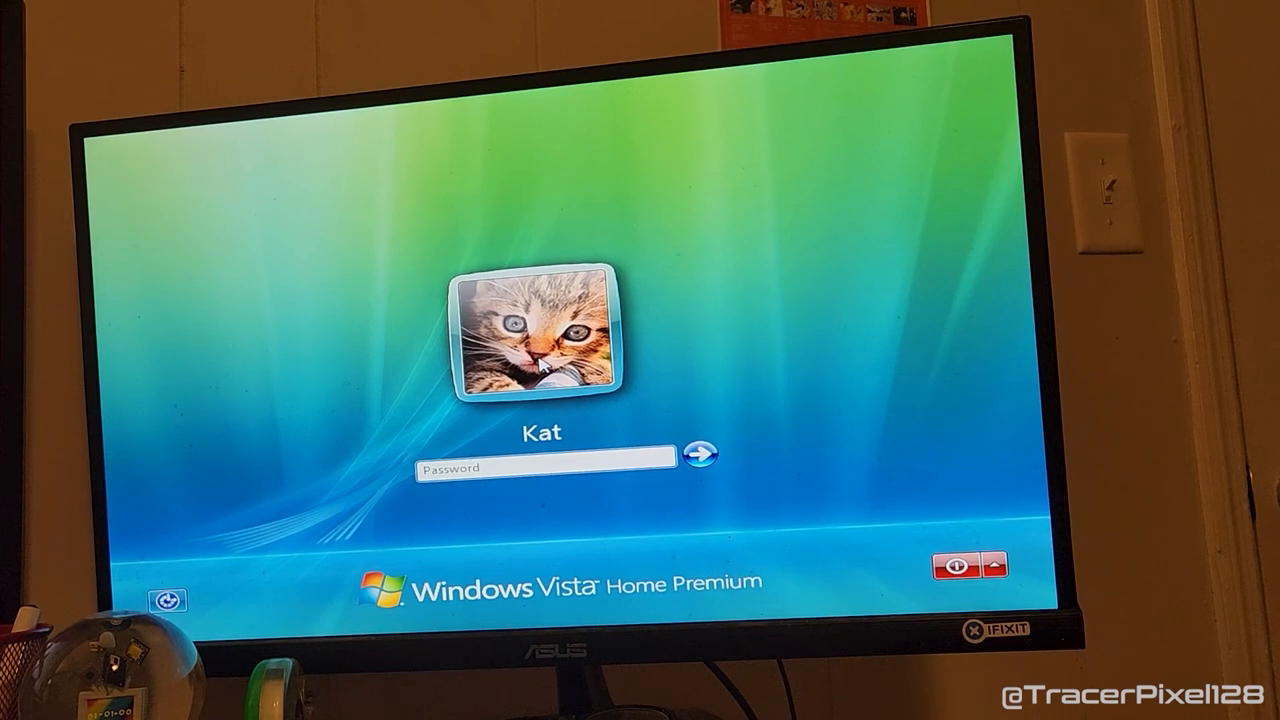
Sign in to the new account and exit the gadget Sidebar from its tray icon.
left_click(704, 456)
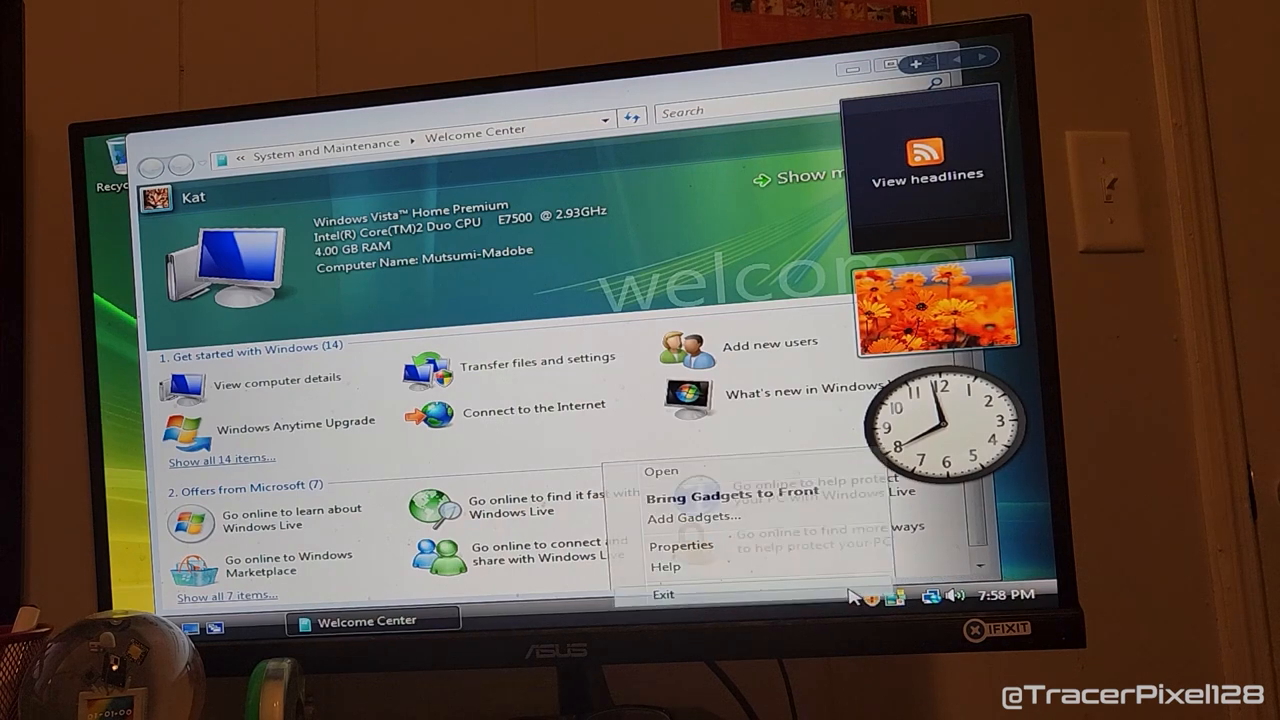
left_click(662, 594)
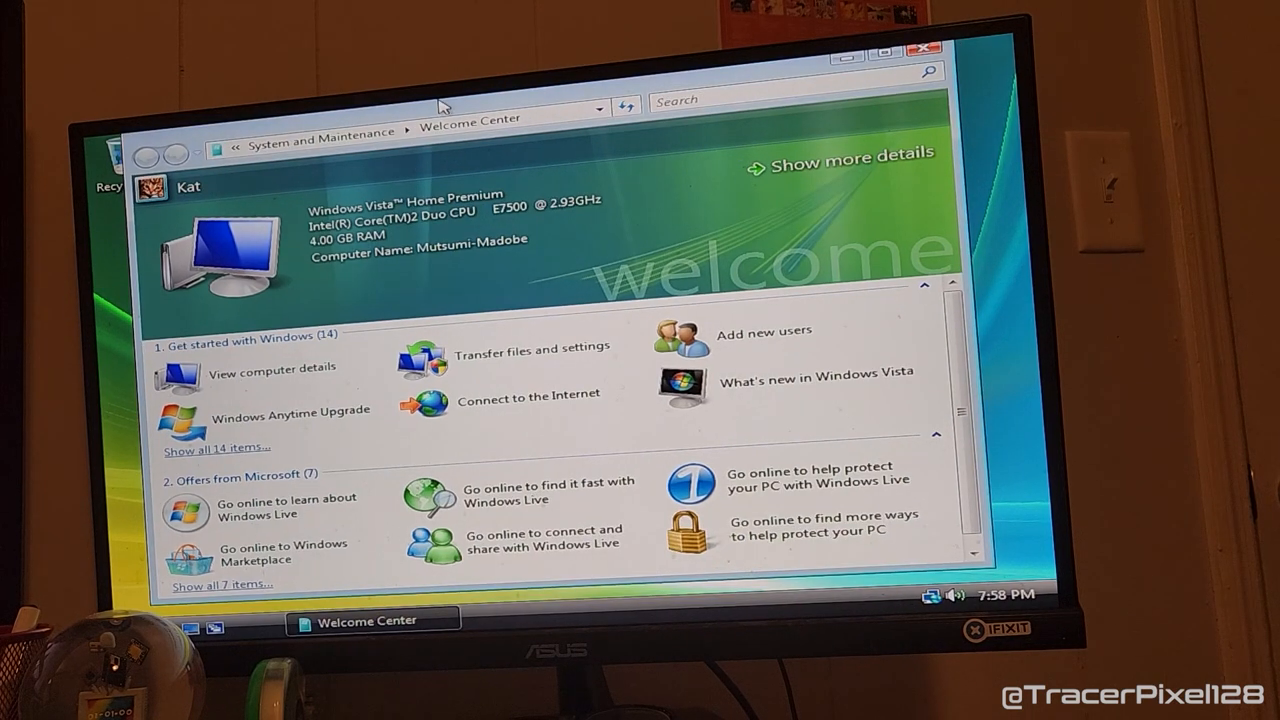
mouse_move(1032, 370)
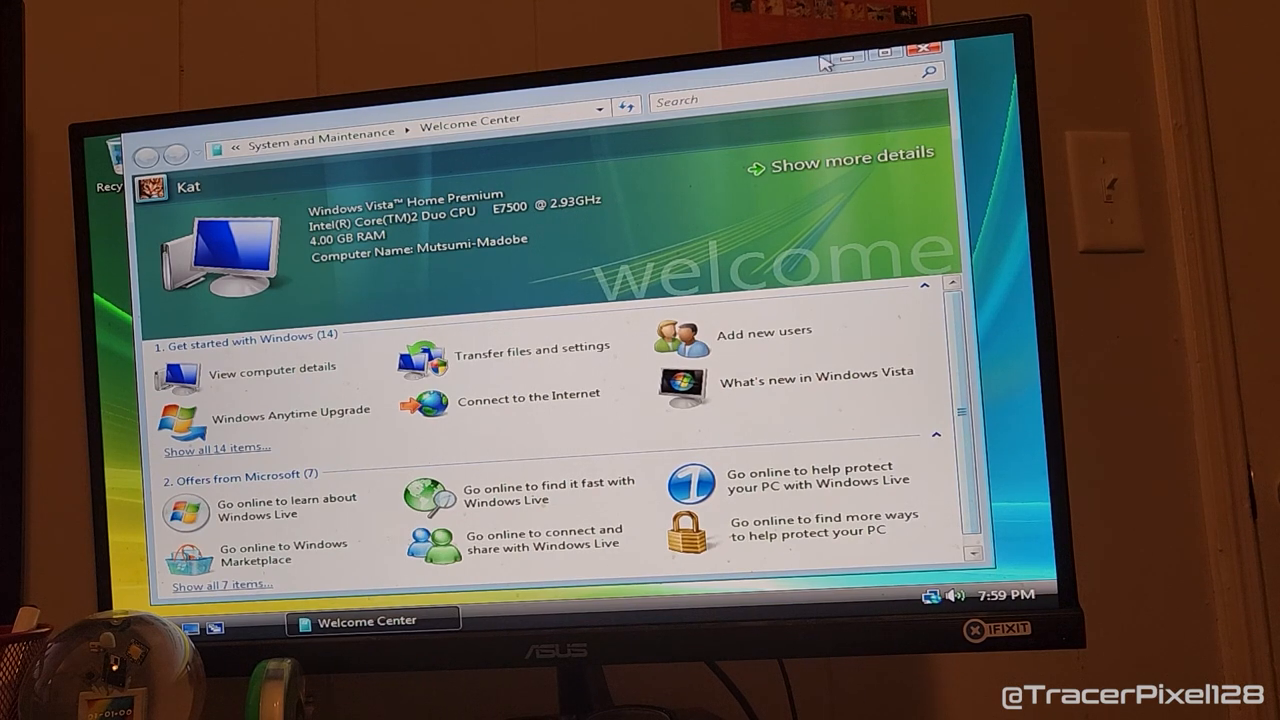
Dismiss the Welcome Center and reach Display Settings from the desktop's Personalize menu.
left_click(920, 48)
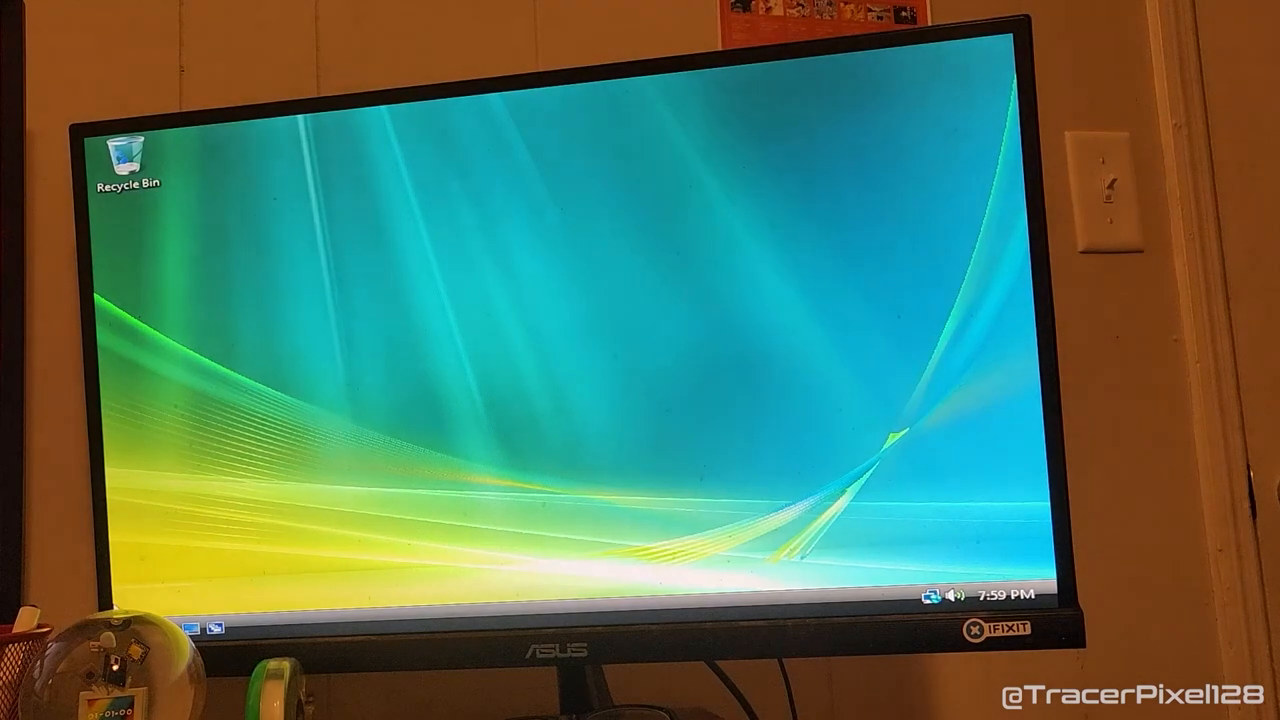
left_click(100, 620)
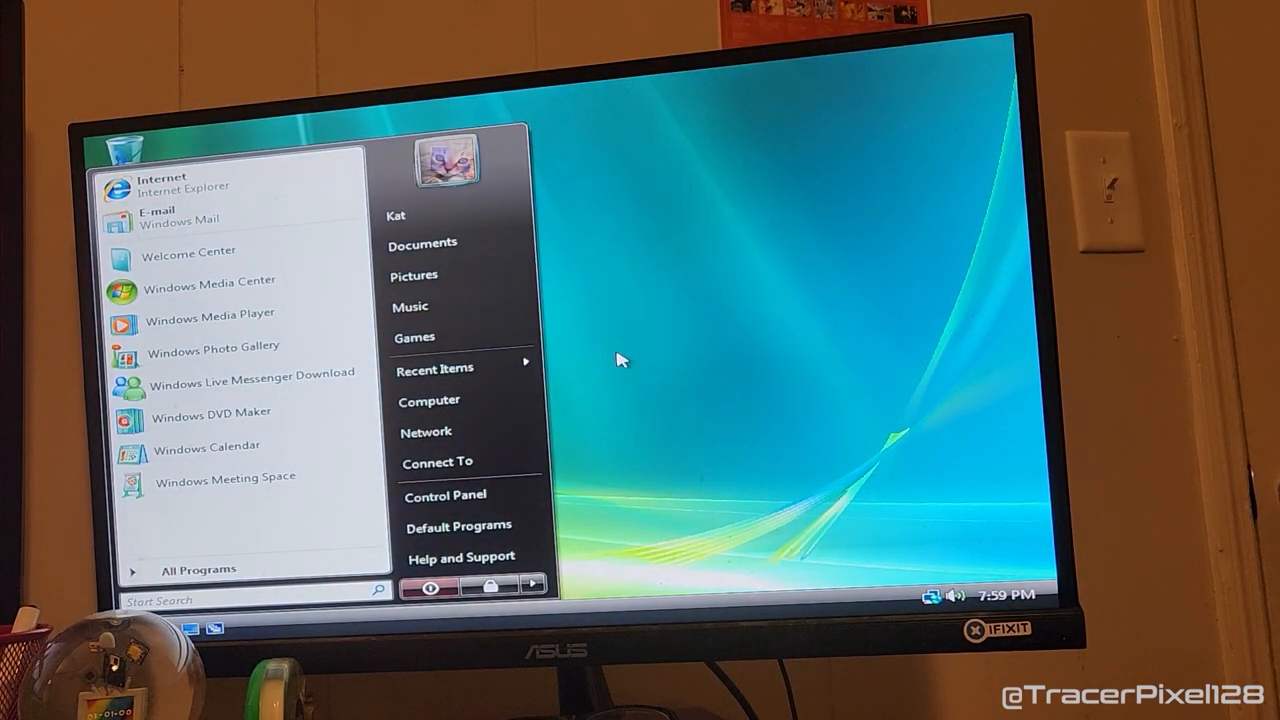
right_click(720, 440)
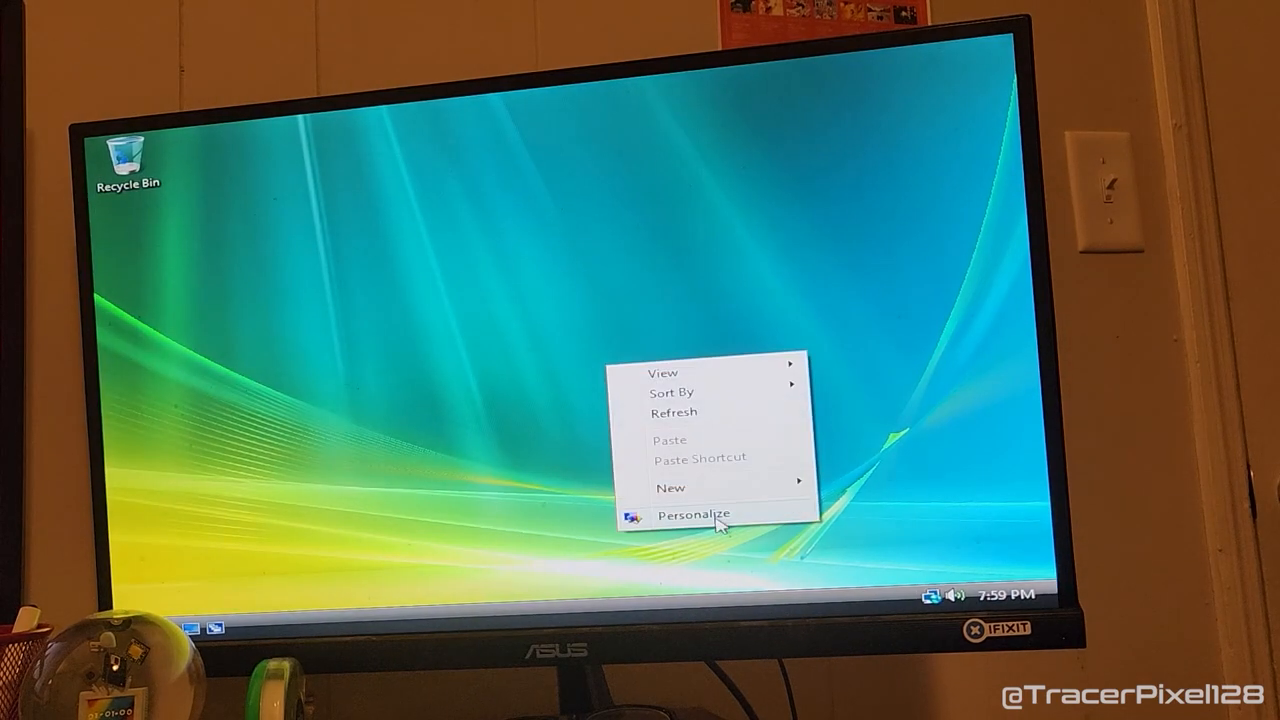
left_click(692, 512)
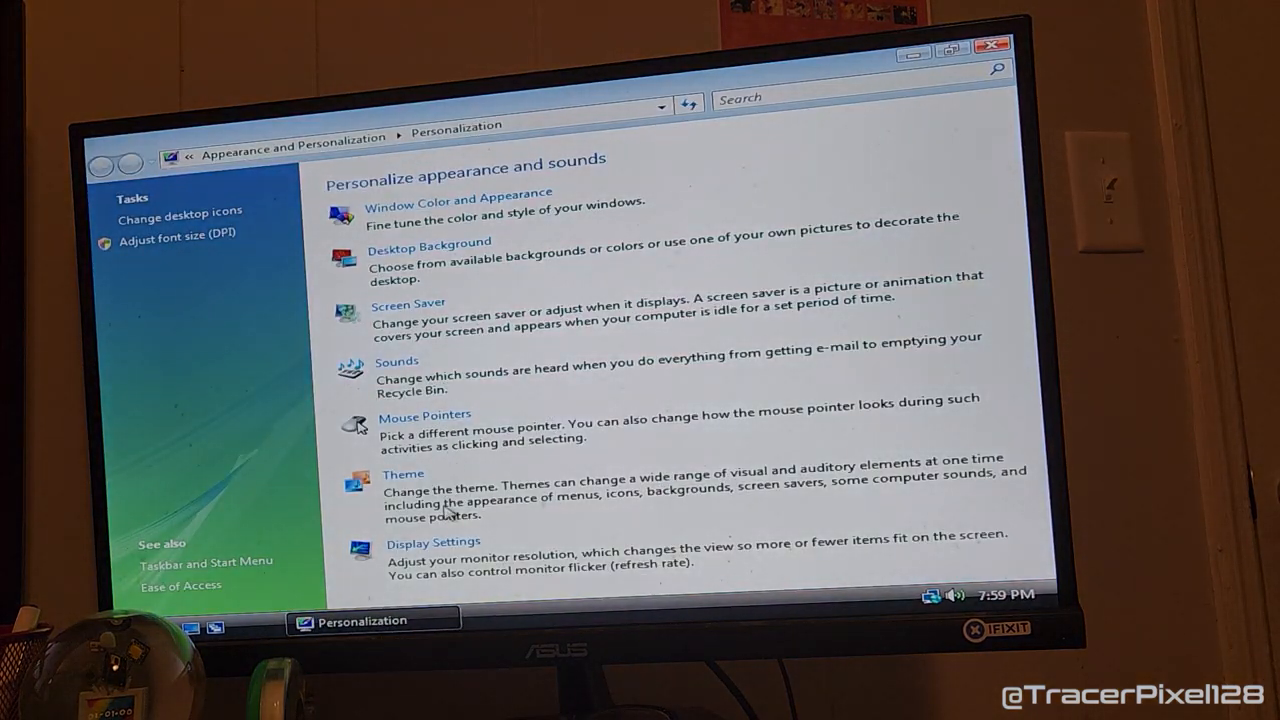
left_click(432, 542)
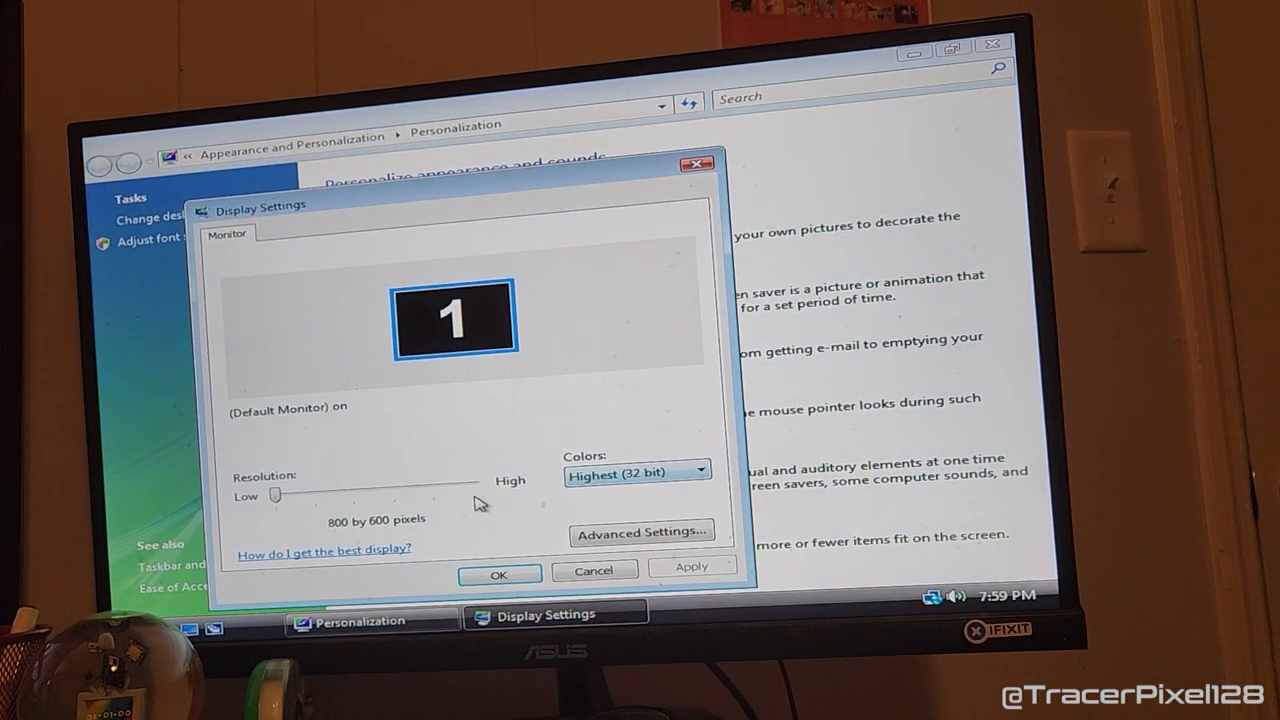
Preview the 1280 by 960 setting, return to 800 by 600 and cancel without applying.
left_click_drag(276, 492, 352, 492)
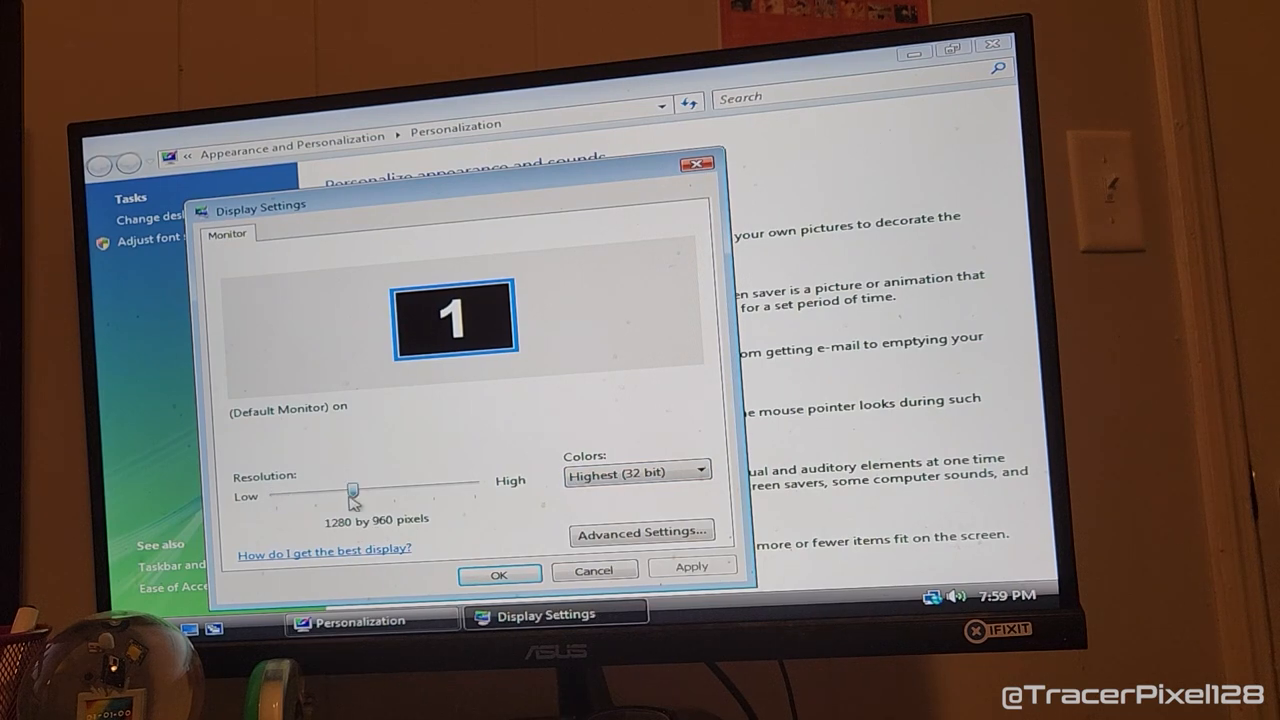
left_click_drag(356, 490, 276, 492)
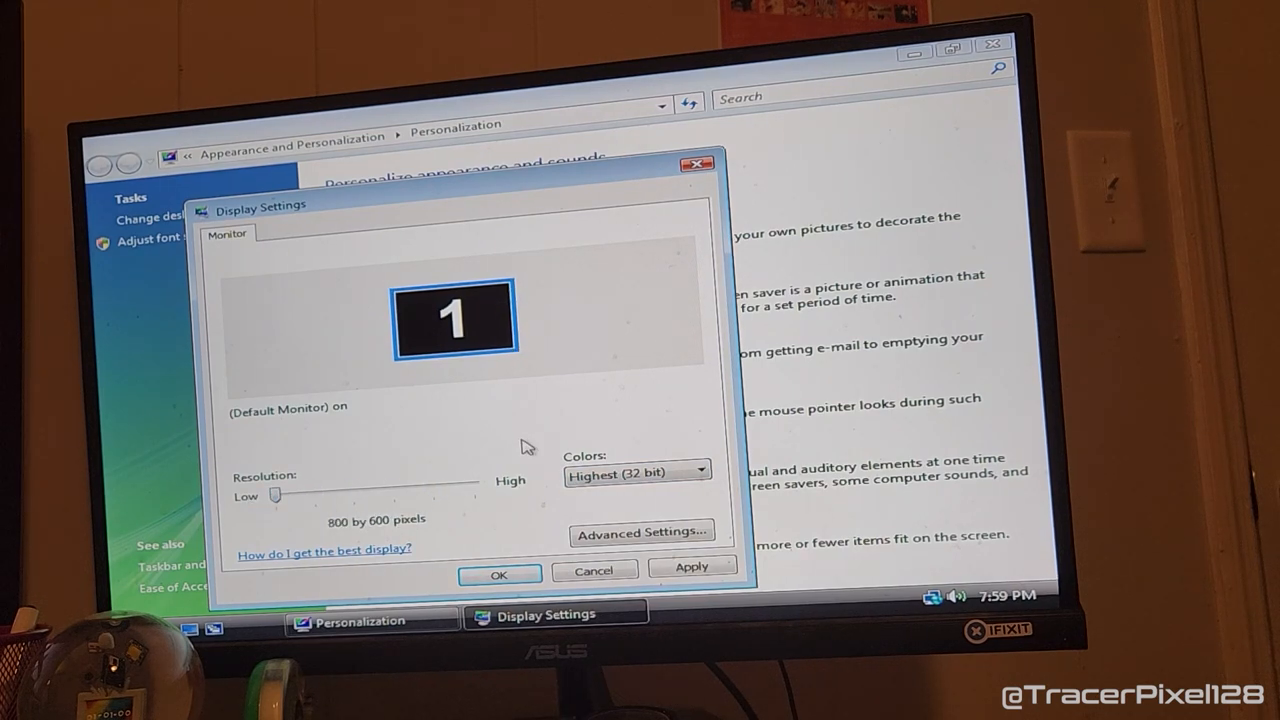
left_click(592, 570)
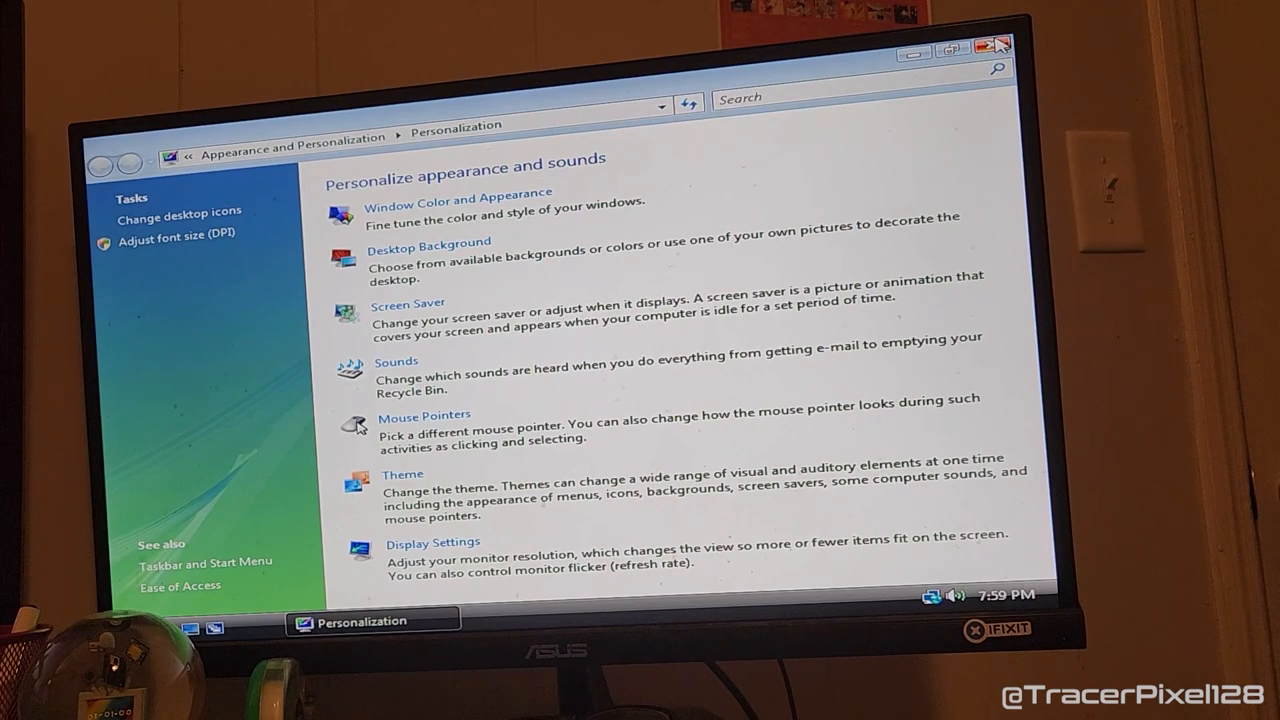
left_click(992, 44)
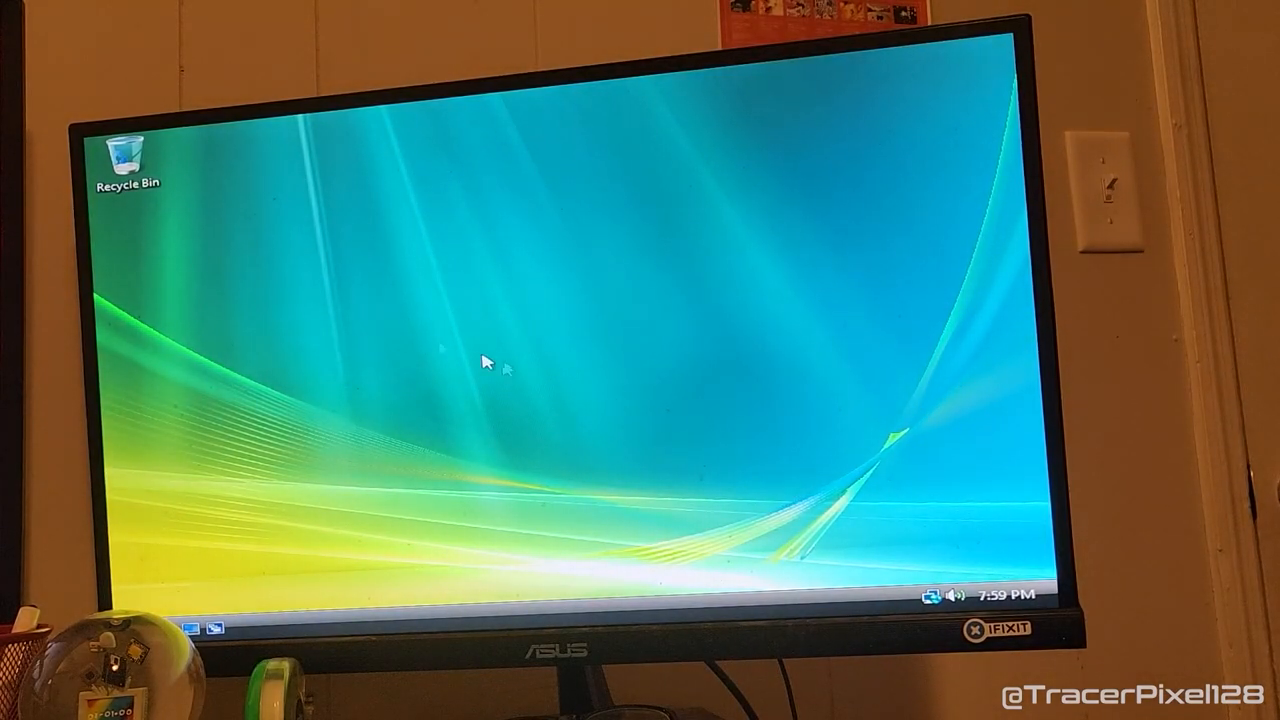
mouse_move(450, 330)
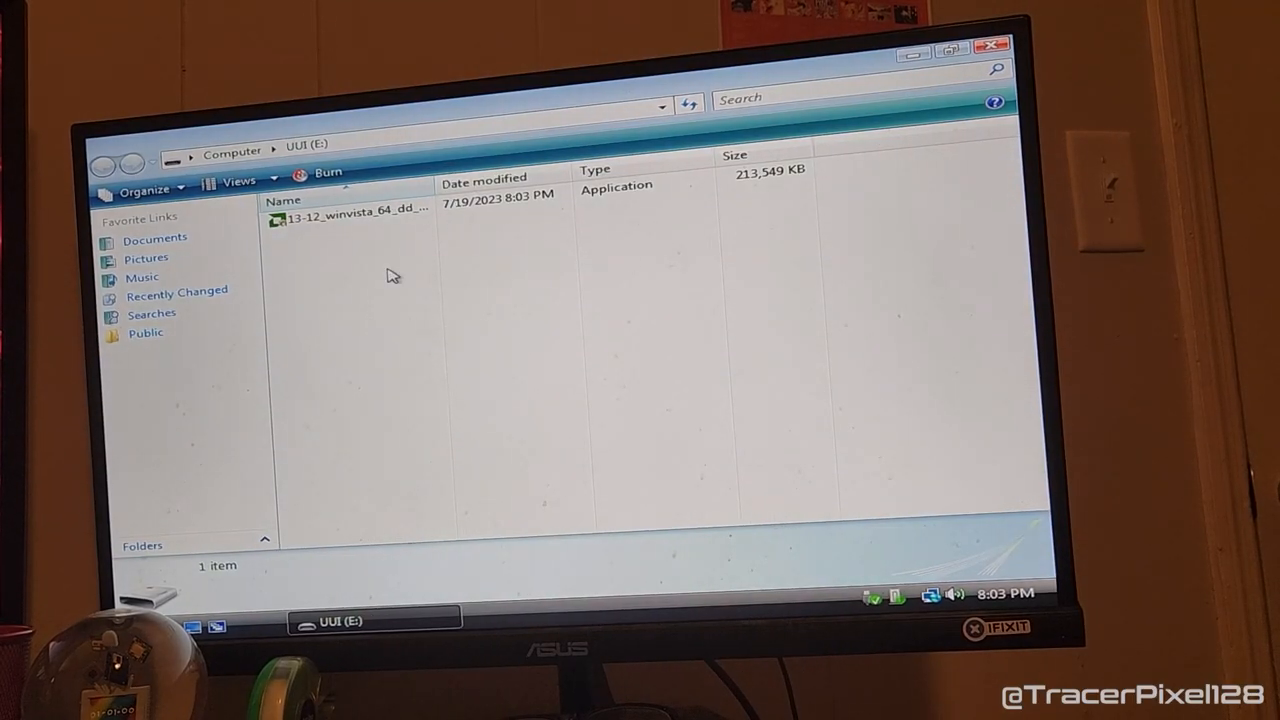
mouse_move(416, 220)
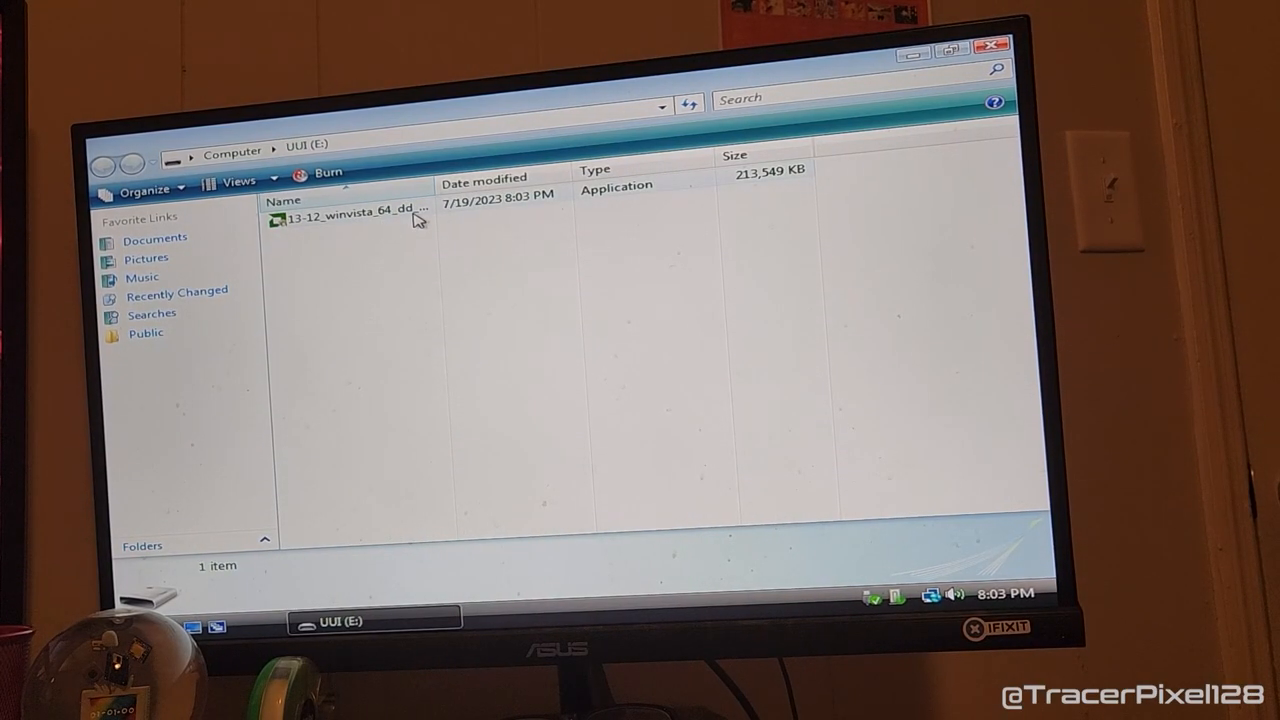
mouse_move(350, 220)
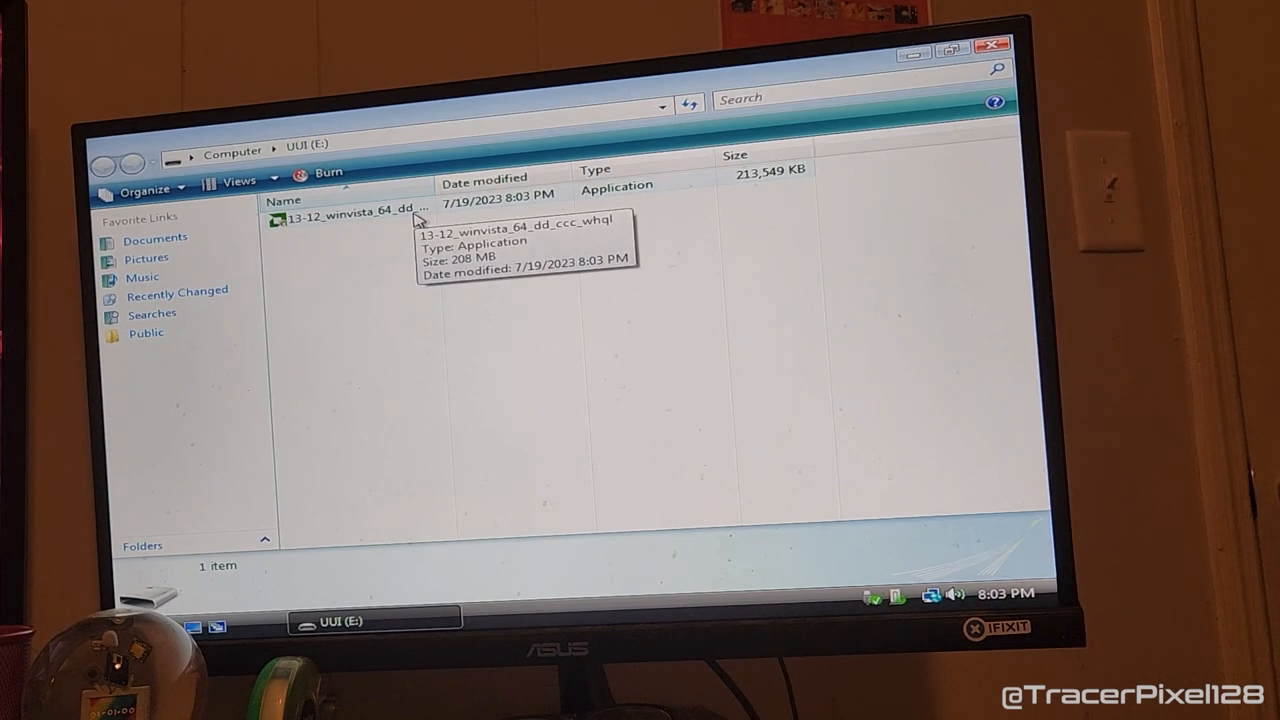
Run the winvista_64 Catalyst package from E:, allow it and extract to the default folder.
left_click(350, 220)
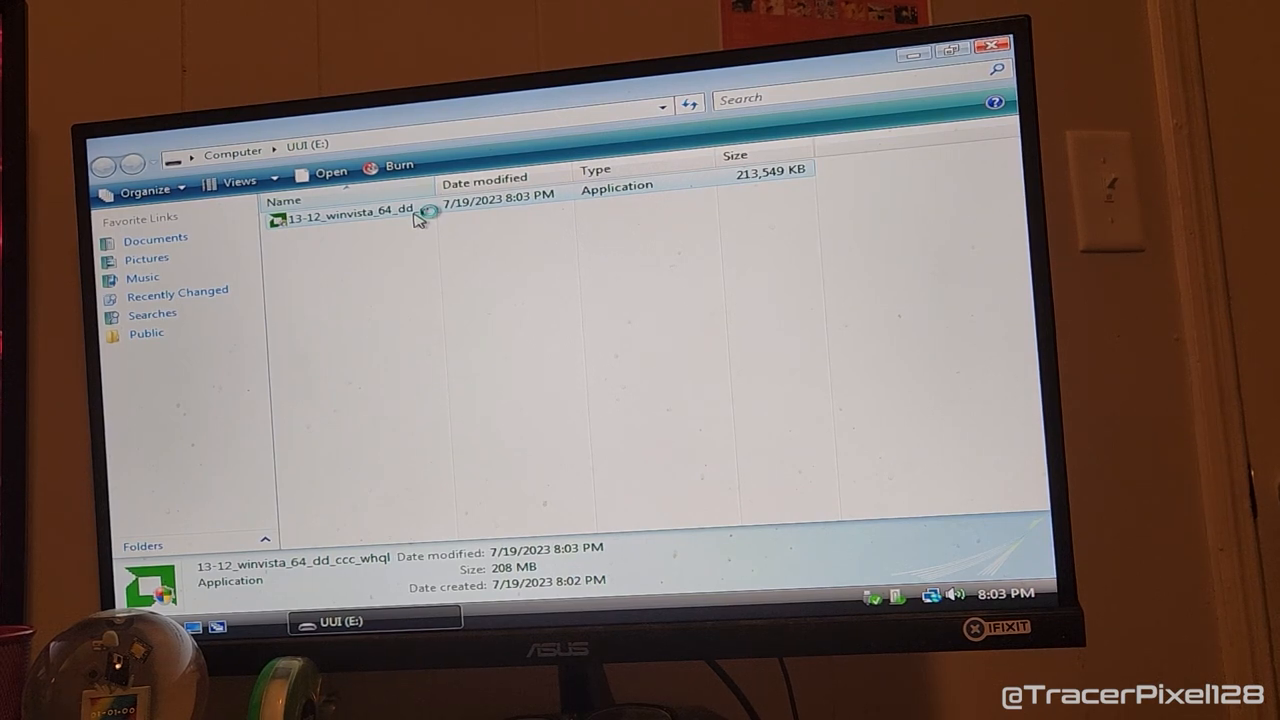
double_click(350, 220)
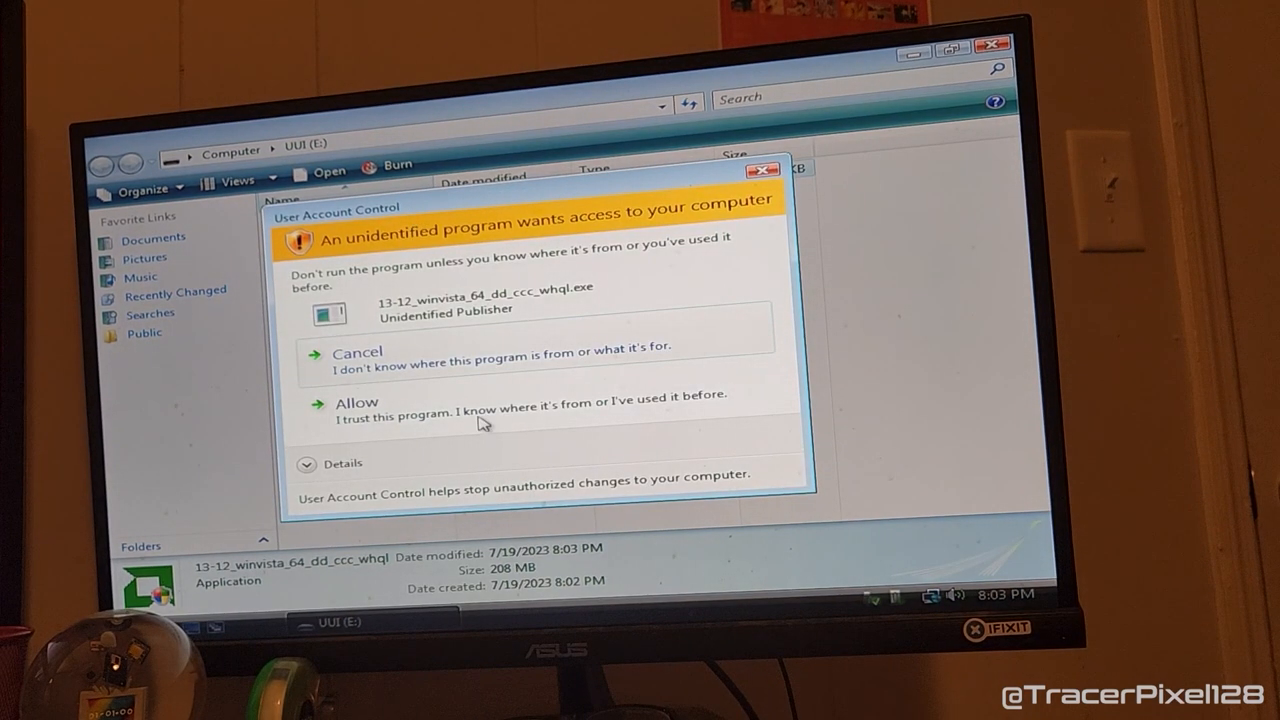
left_click(356, 402)
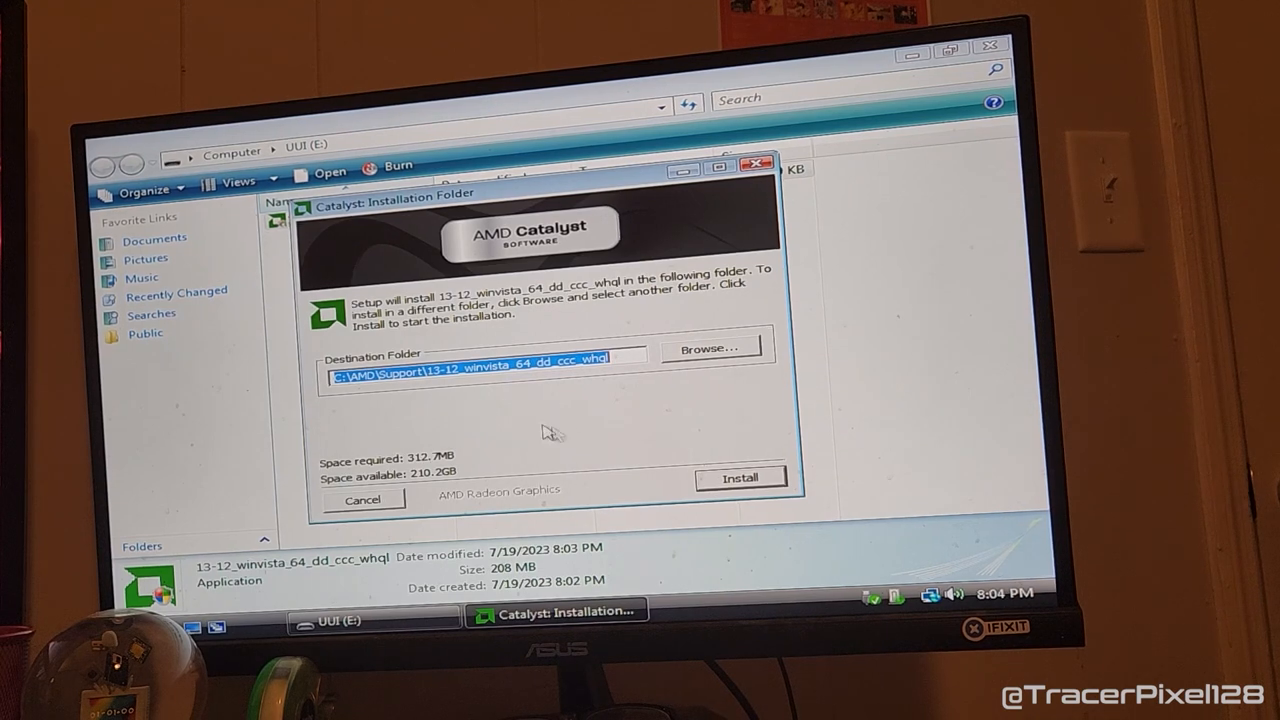
left_click(740, 476)
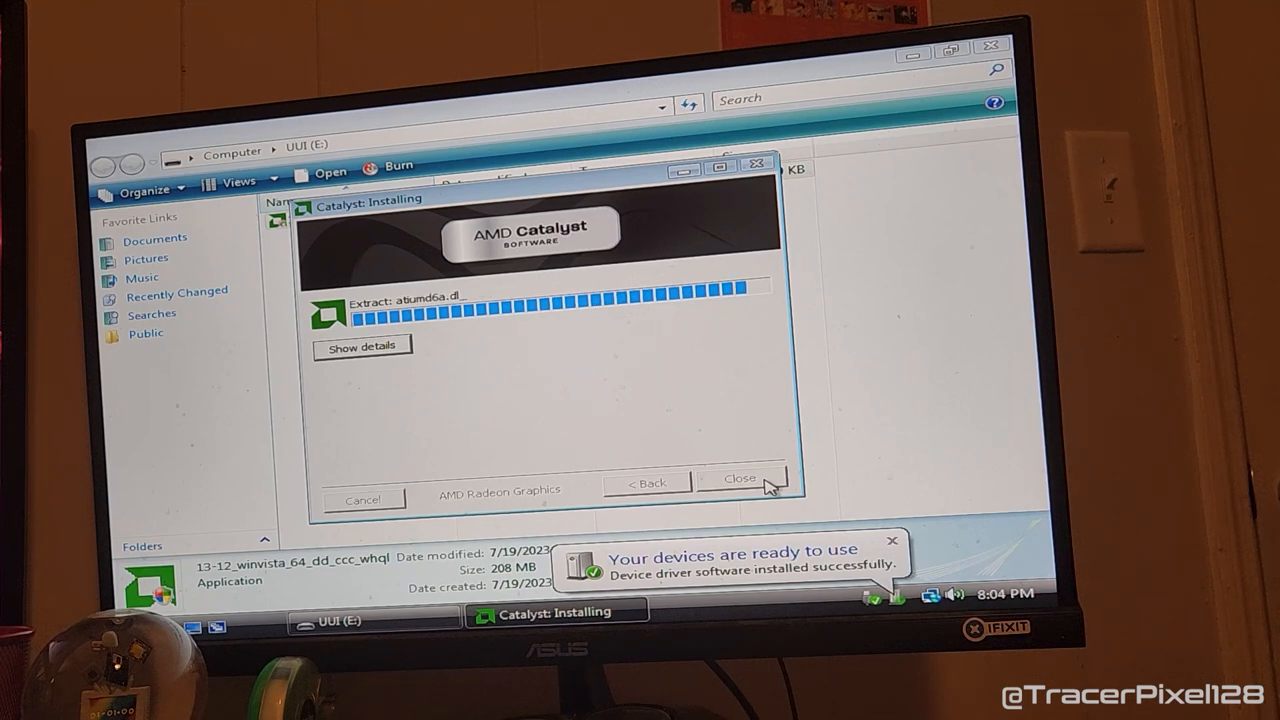
left_click(740, 478)
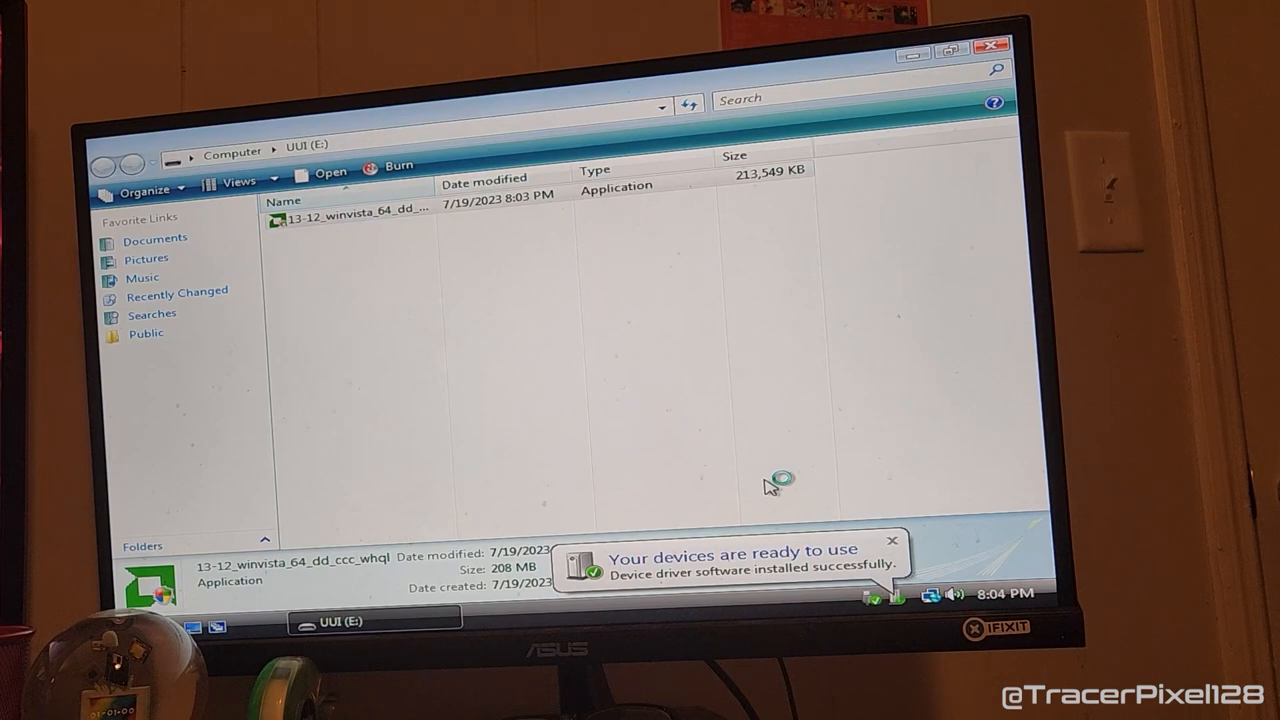
Complete an Express install, accepting the EULA and creating the missing folder, then finish.
double_click(350, 220)
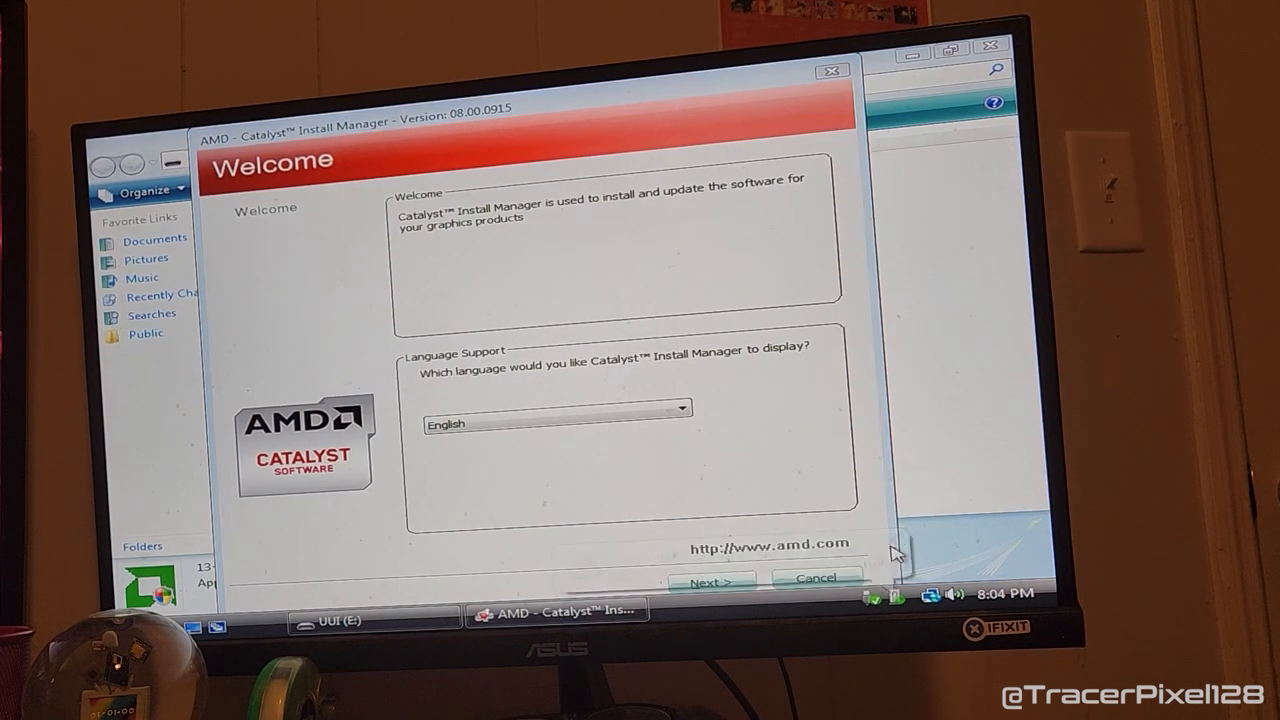
left_click(710, 582)
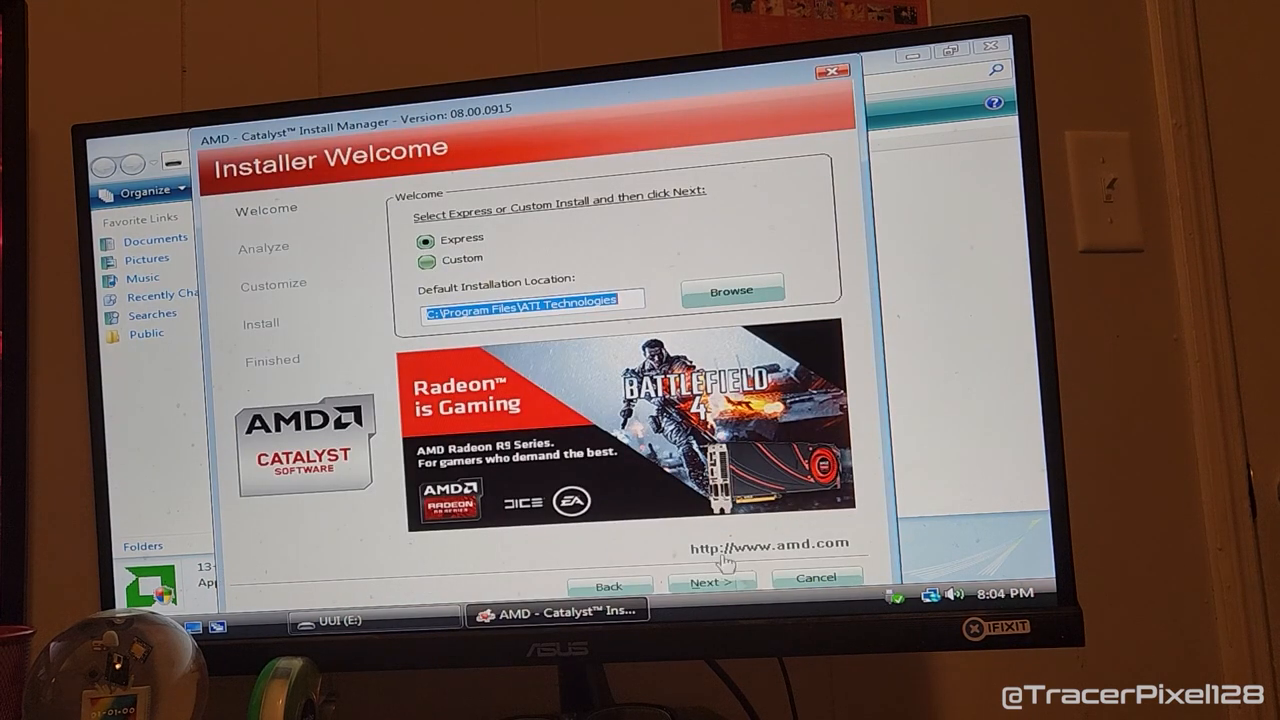
left_click(710, 584)
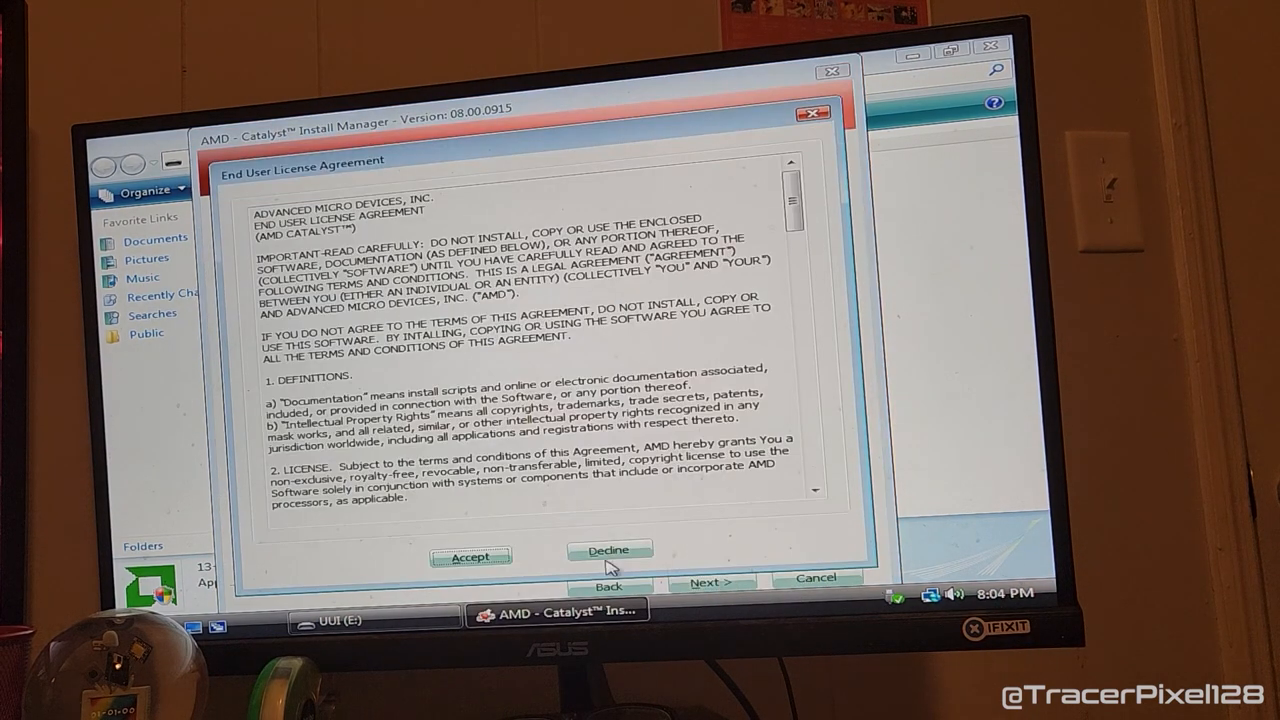
left_click(470, 556)
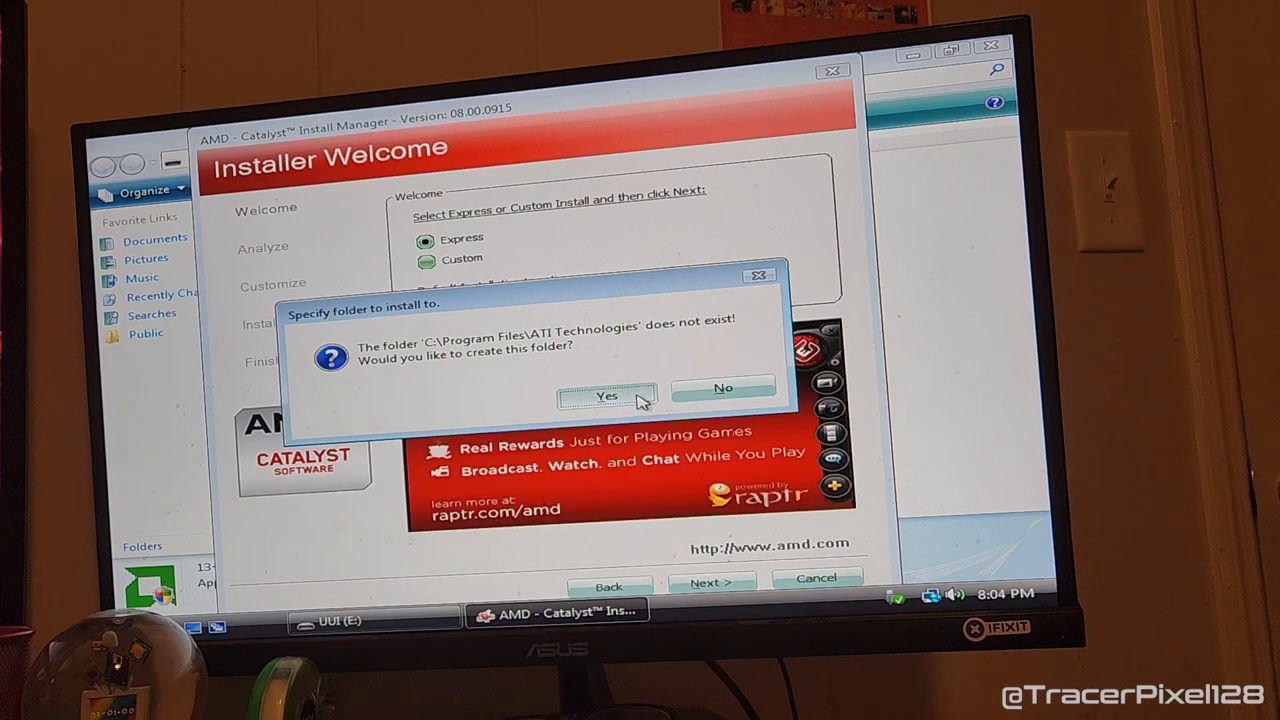
left_click(606, 396)
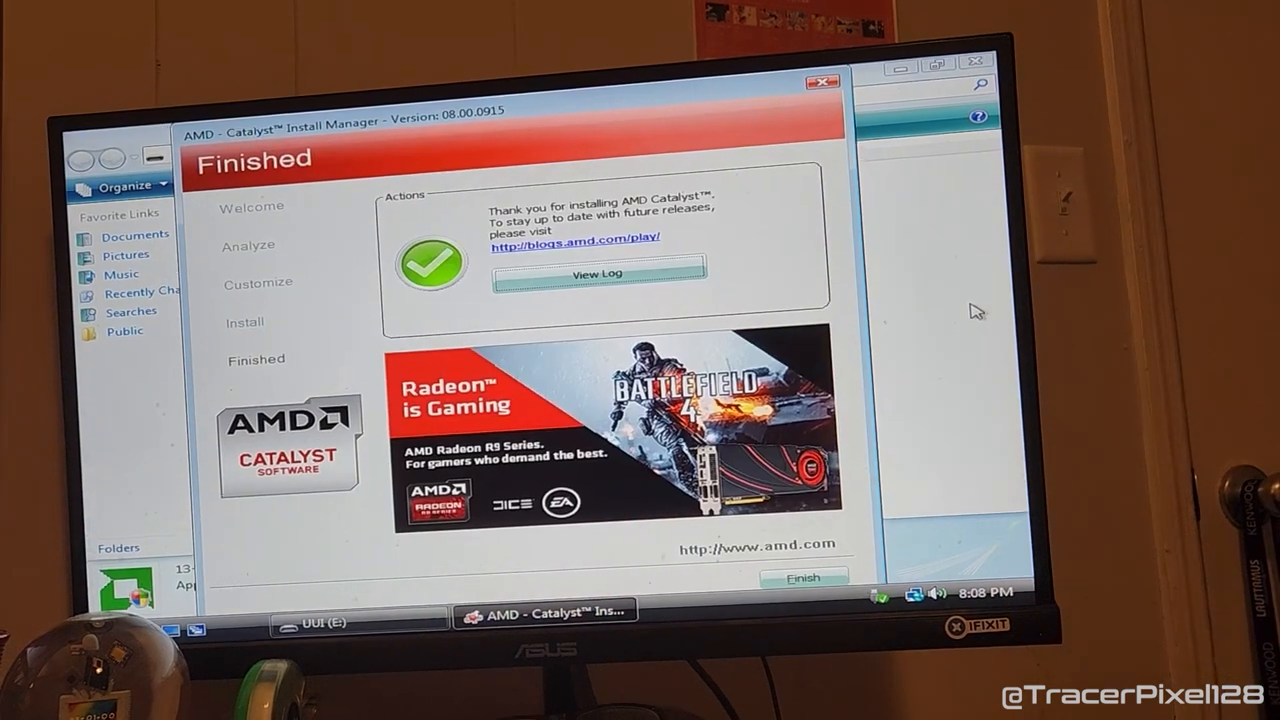
left_click(804, 576)
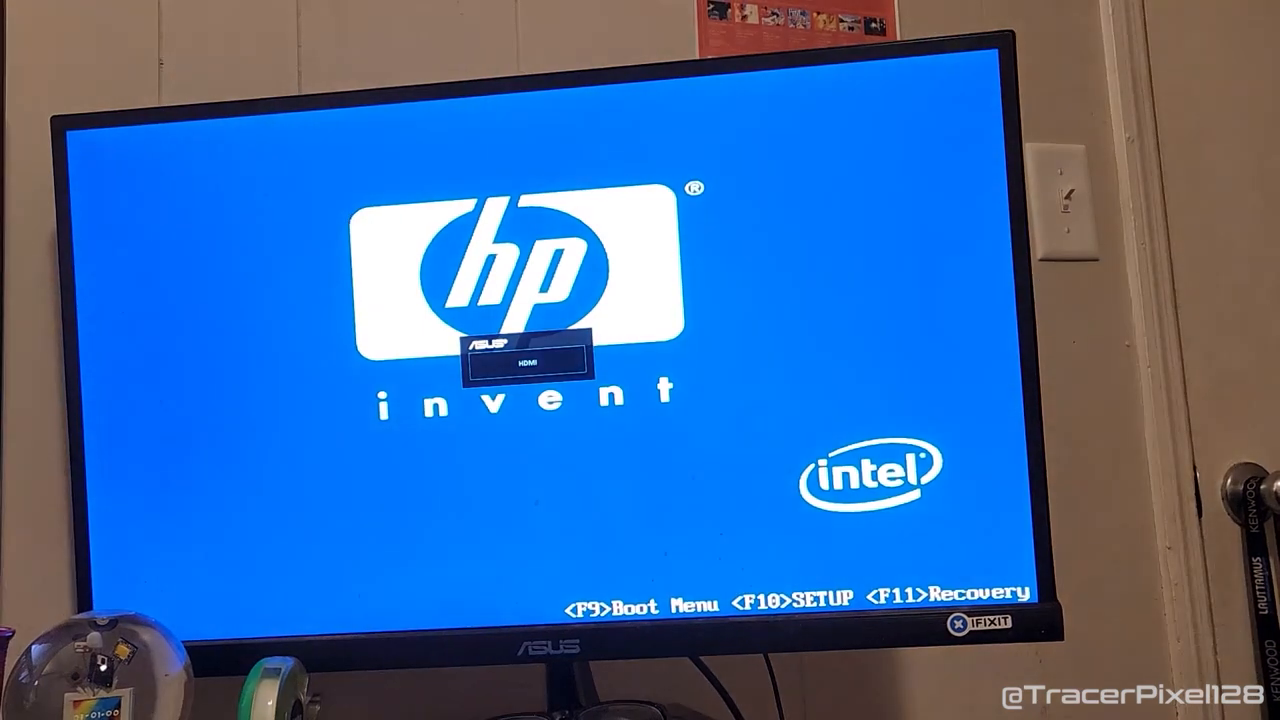
Choose the SATA SSD from the F9 boot device menu and boot Windows from it.
key("f9")
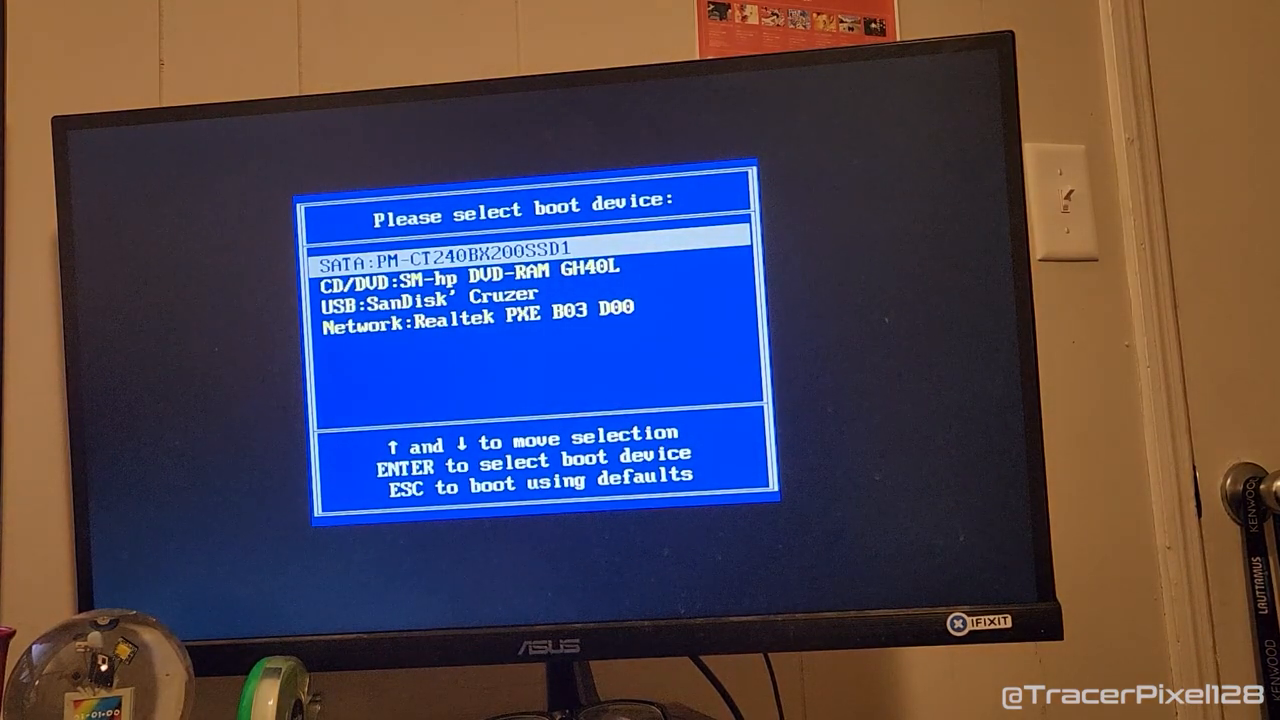
key("enter")
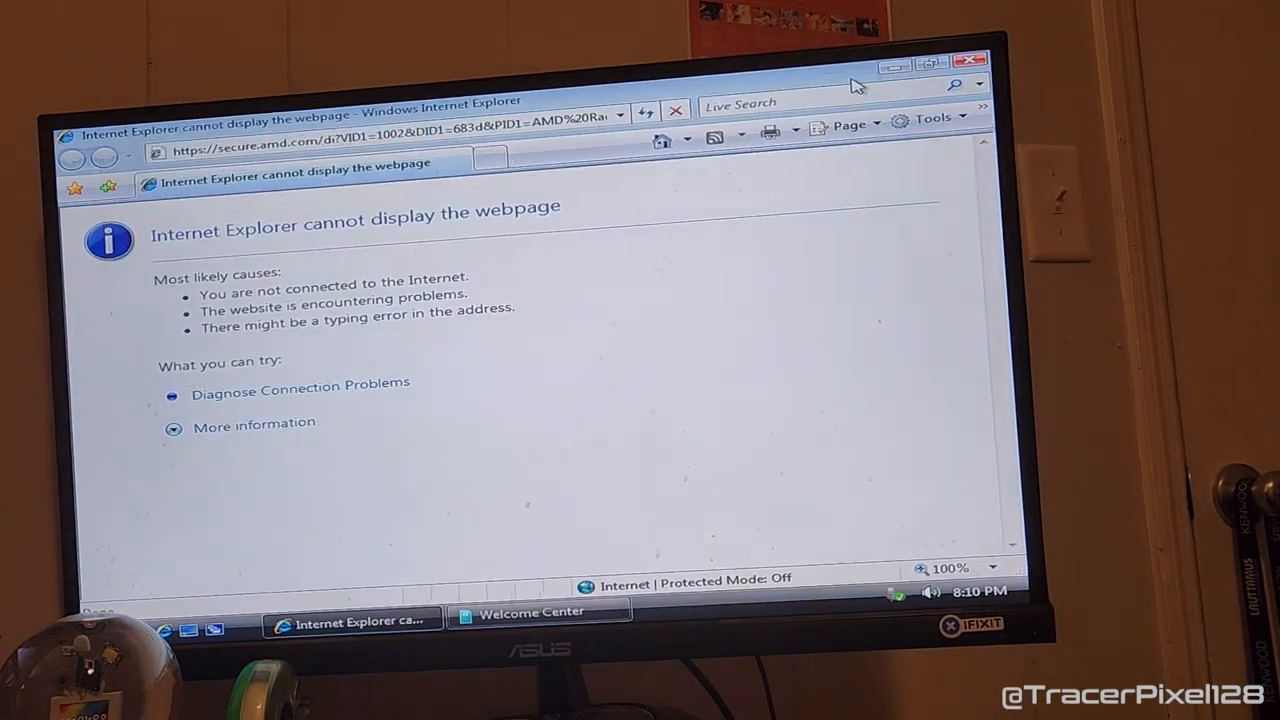
Close the browser error and set the resolution slider from 800 by 600 to maximum, keeping it.
left_click(968, 60)
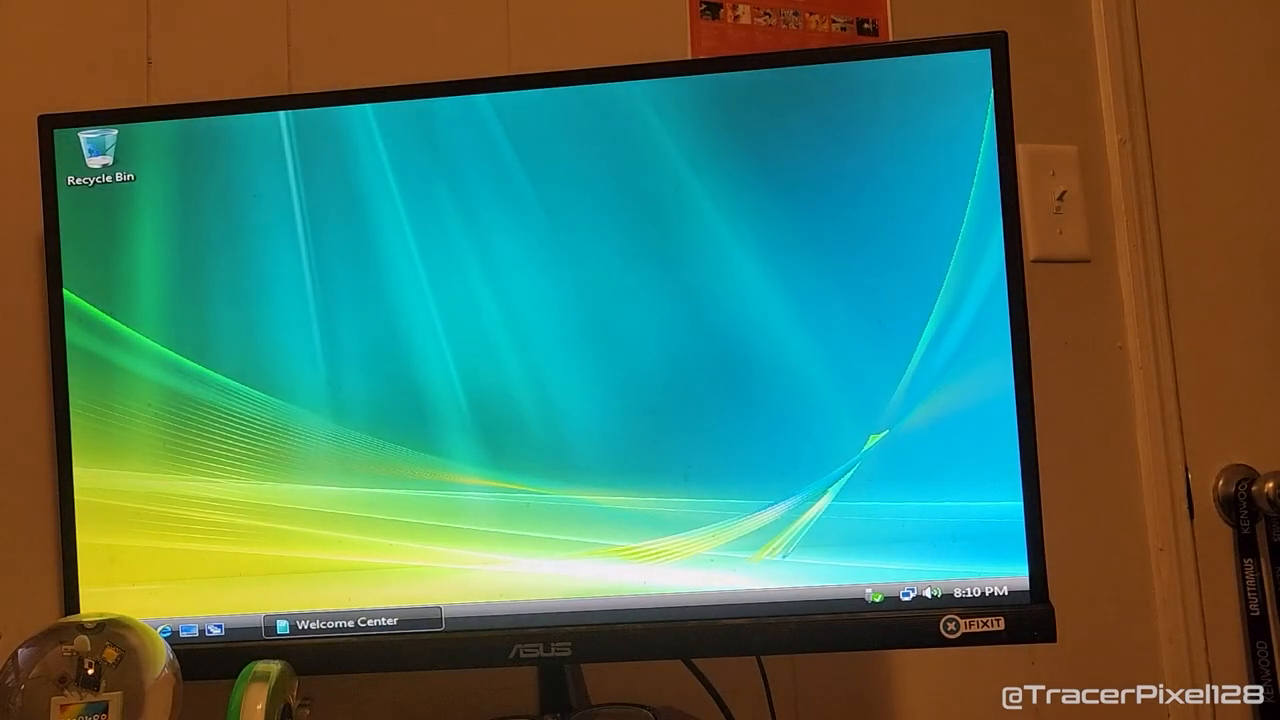
right_click(530, 310)
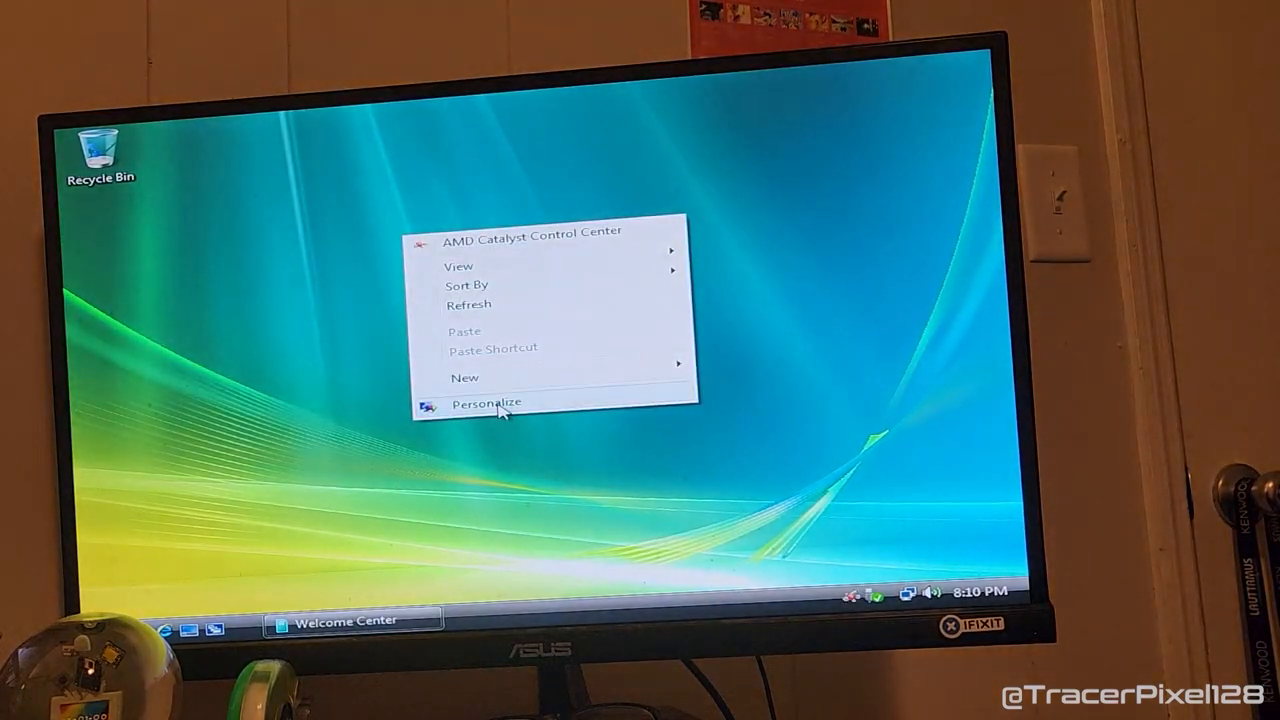
left_click(488, 402)
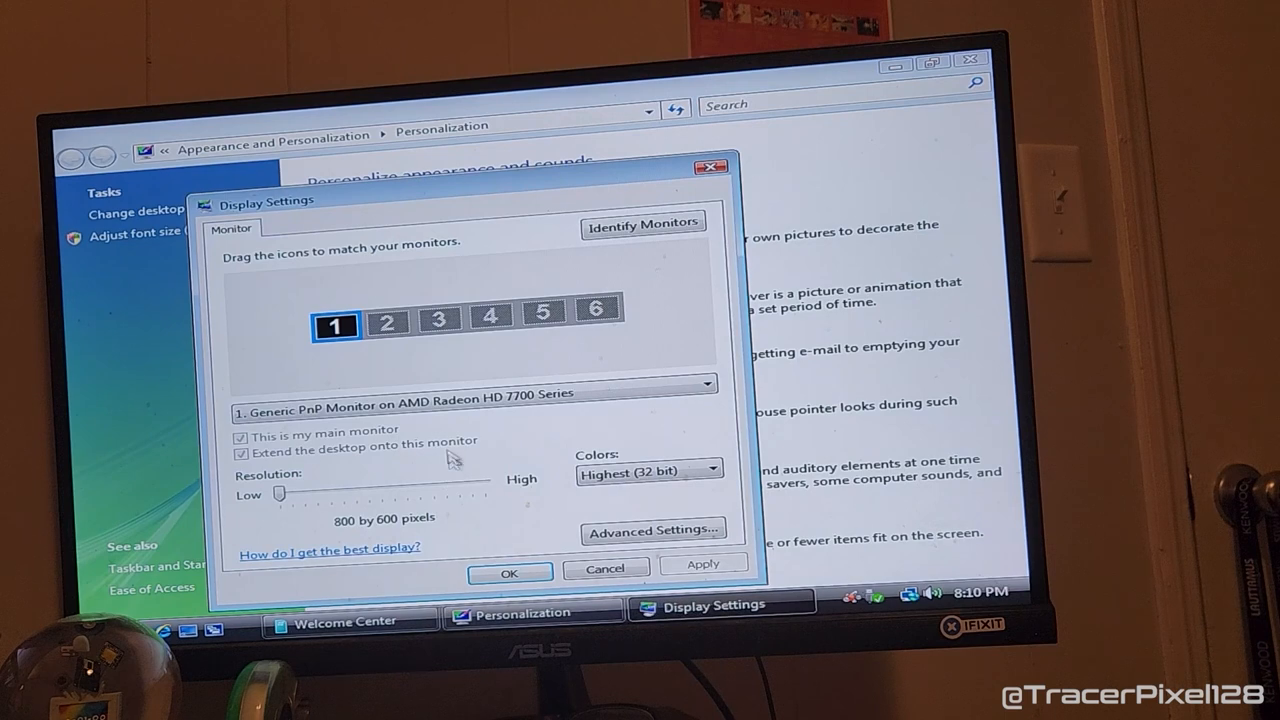
left_click_drag(280, 492, 484, 480)
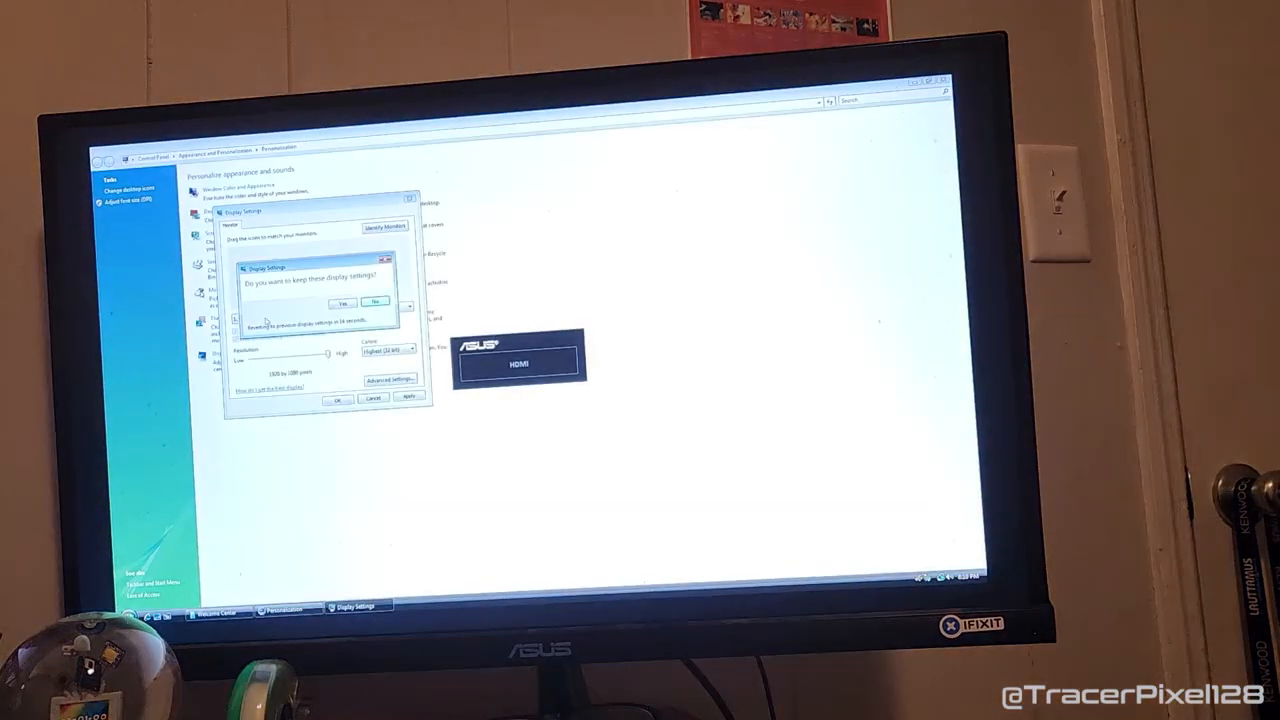
left_click(342, 302)
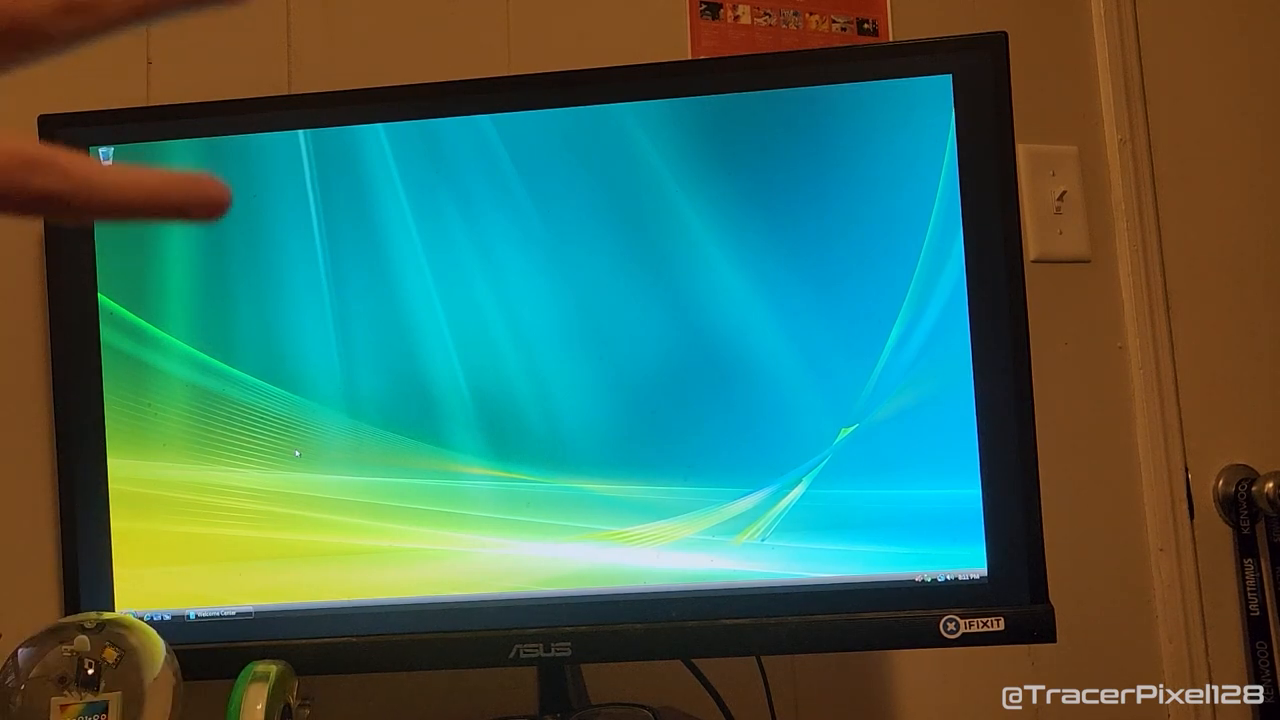
Browse the display properties and Scaling Options pages in Catalyst Control Center, then close it.
left_click_drag(110, 160, 300, 450)
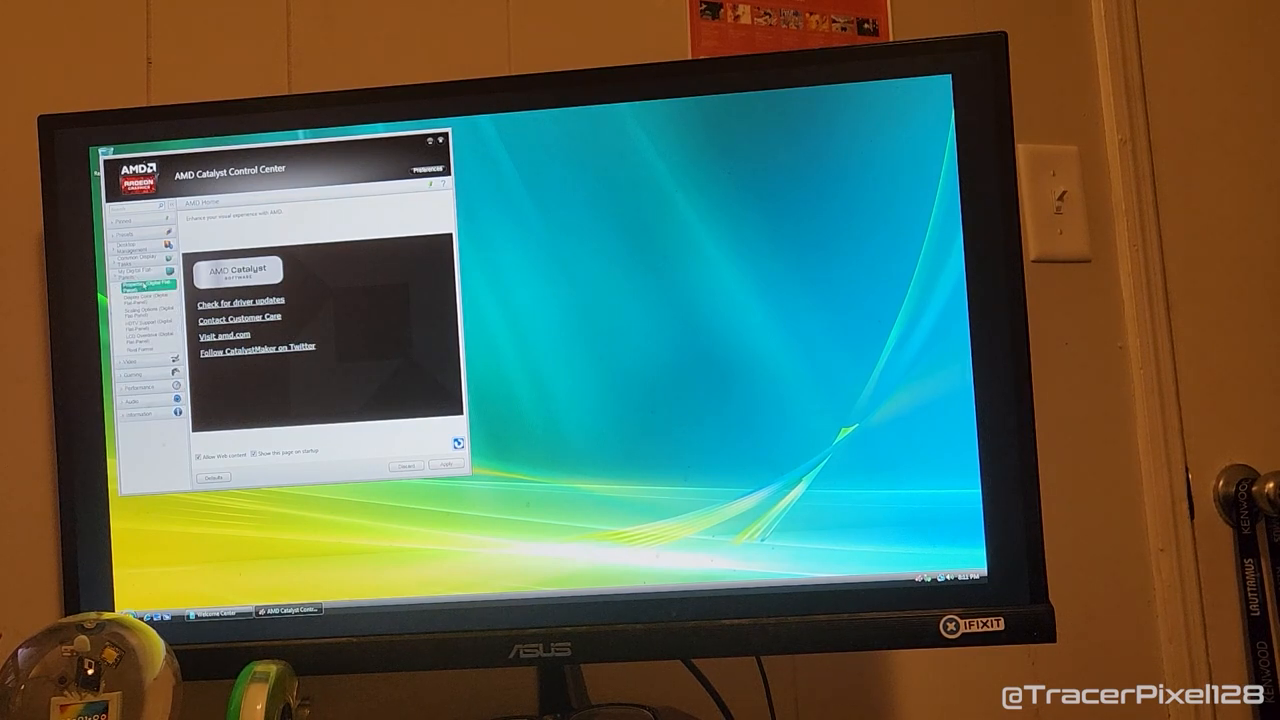
left_click(156, 290)
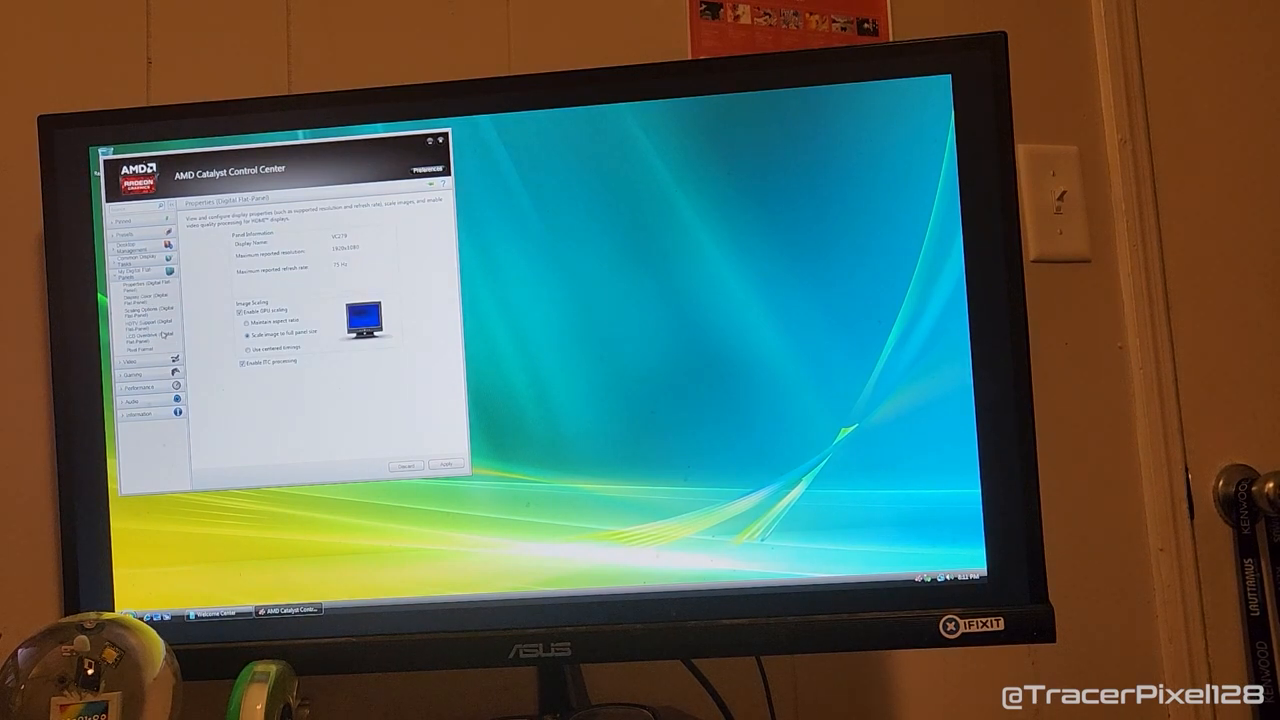
left_click(140, 316)
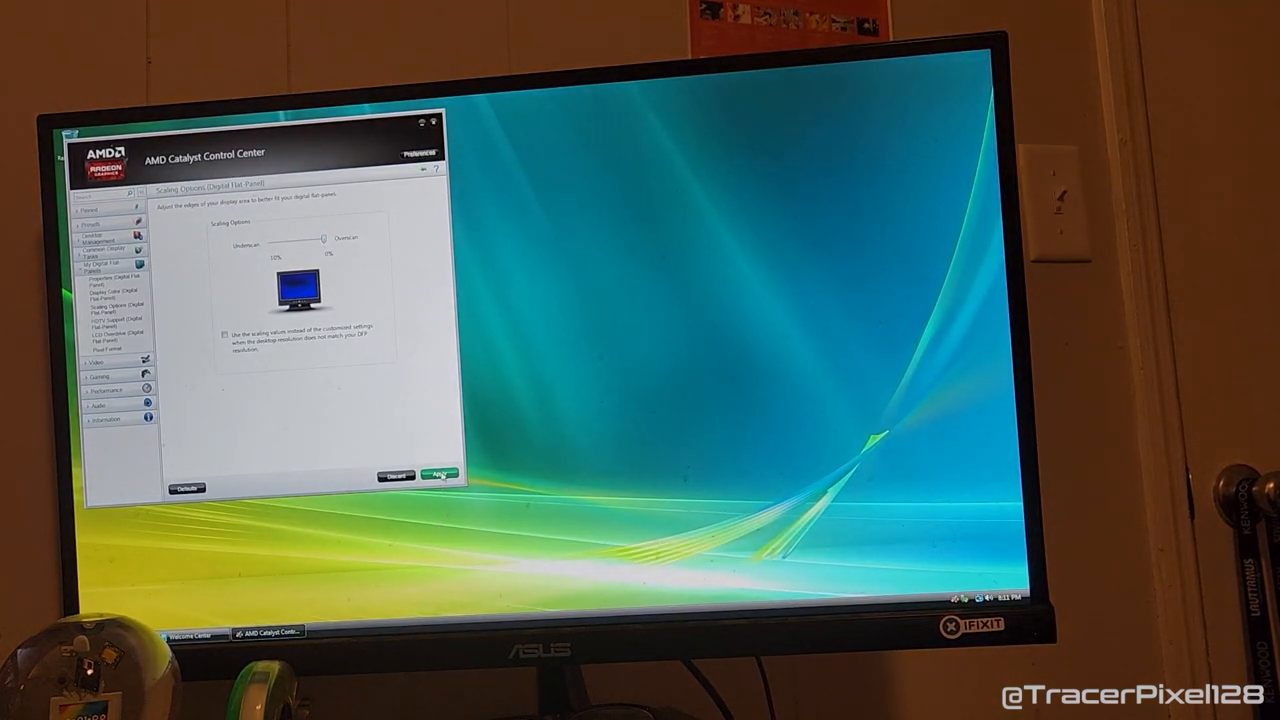
left_click(438, 474)
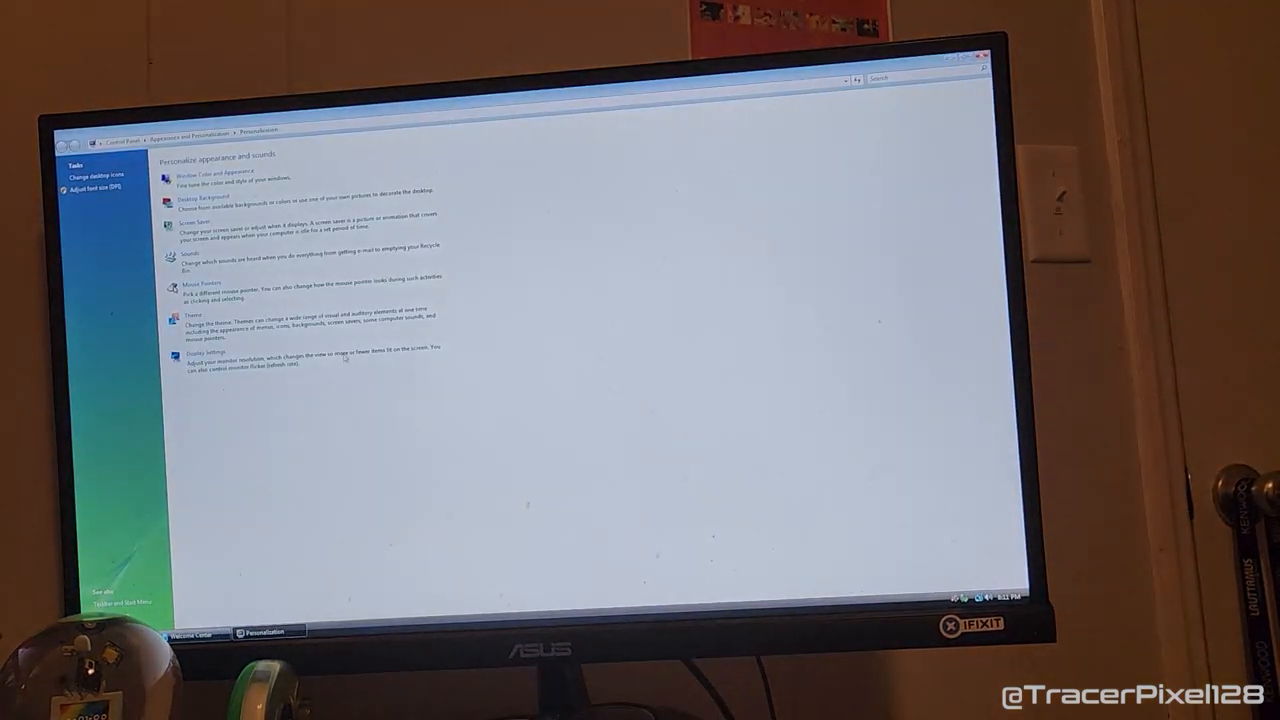
Show the System page from Control Panel maximized with edition, processor and memory details.
left_click(196, 352)
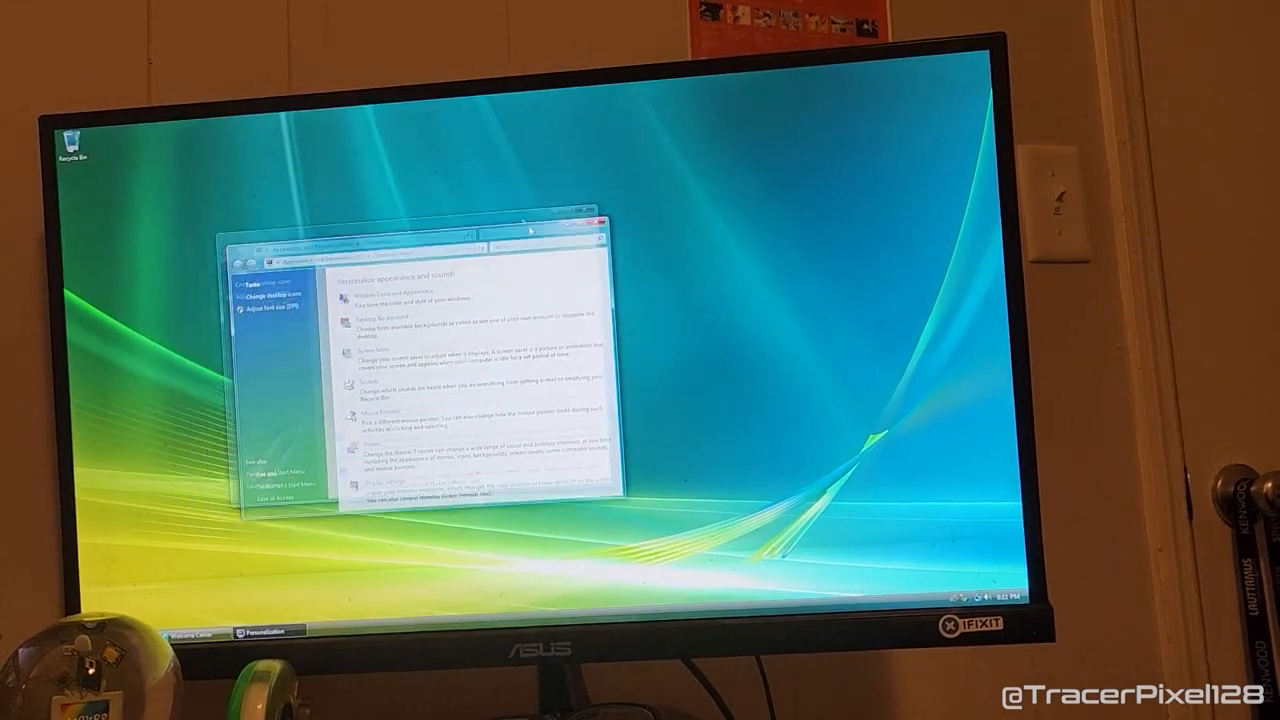
left_click(570, 224)
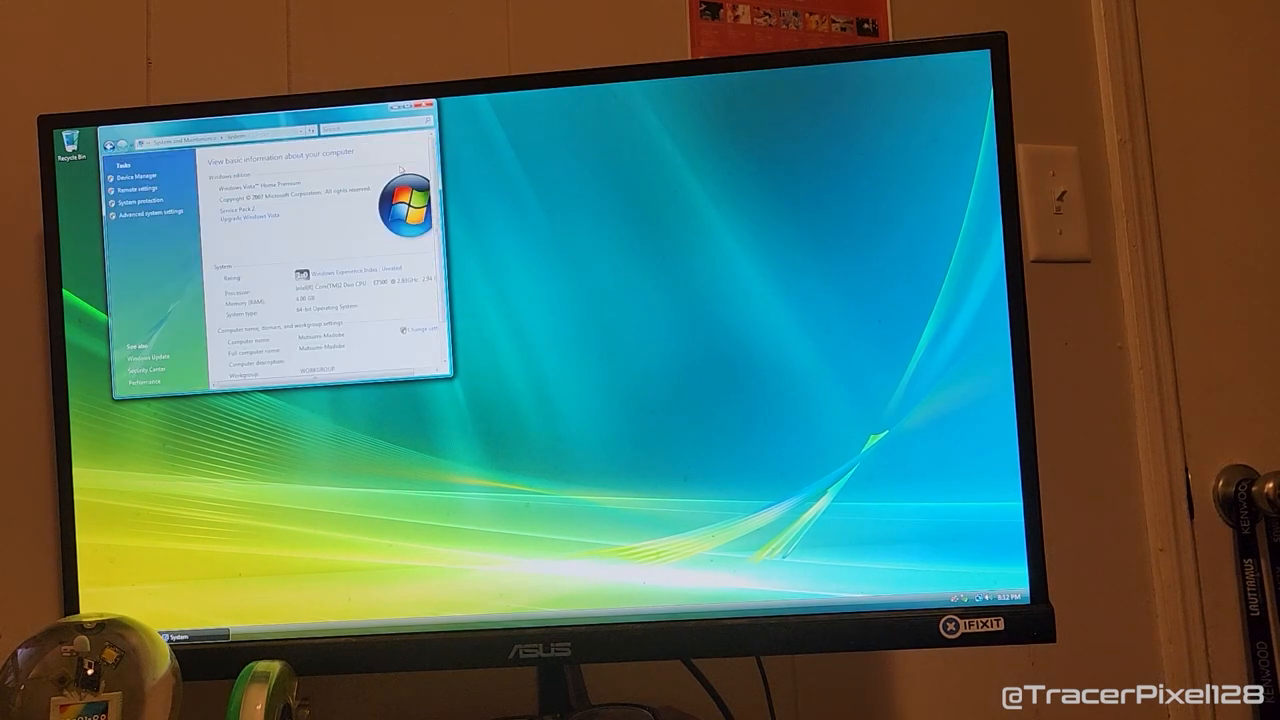
left_click(410, 102)
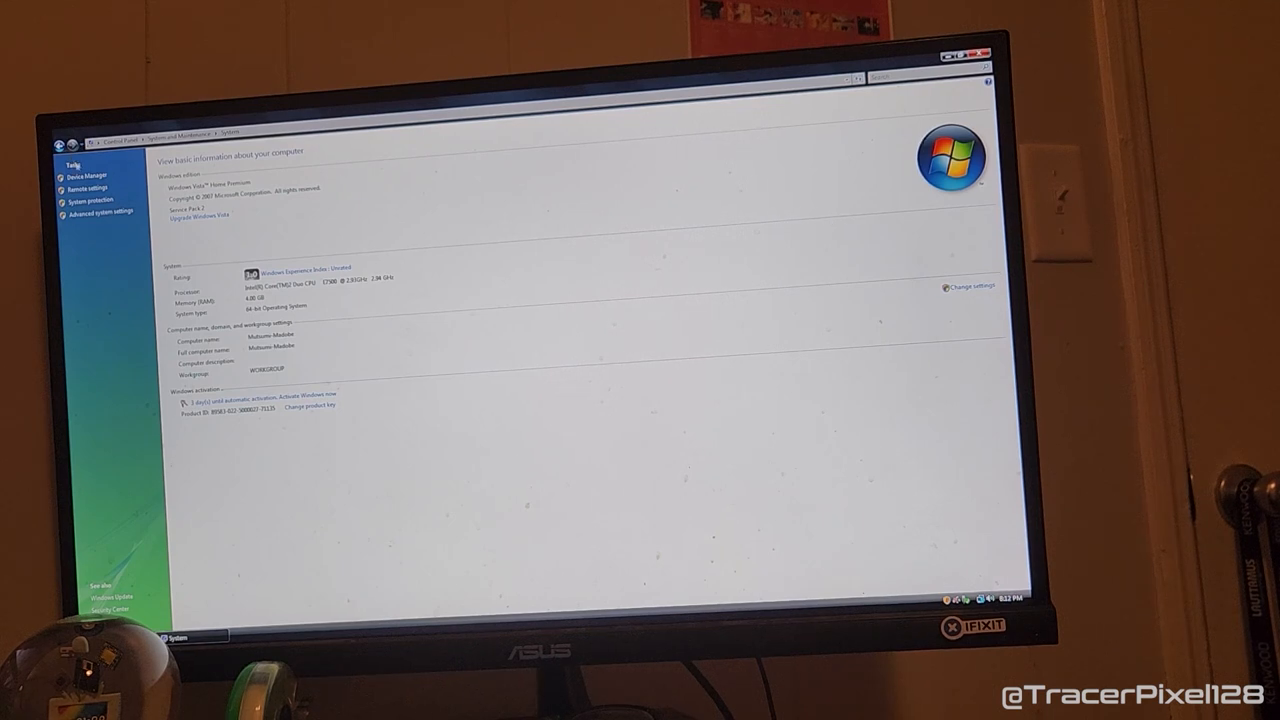
View Device Manager past the UAC prompt, expand three device categories, then close it.
left_click(88, 176)
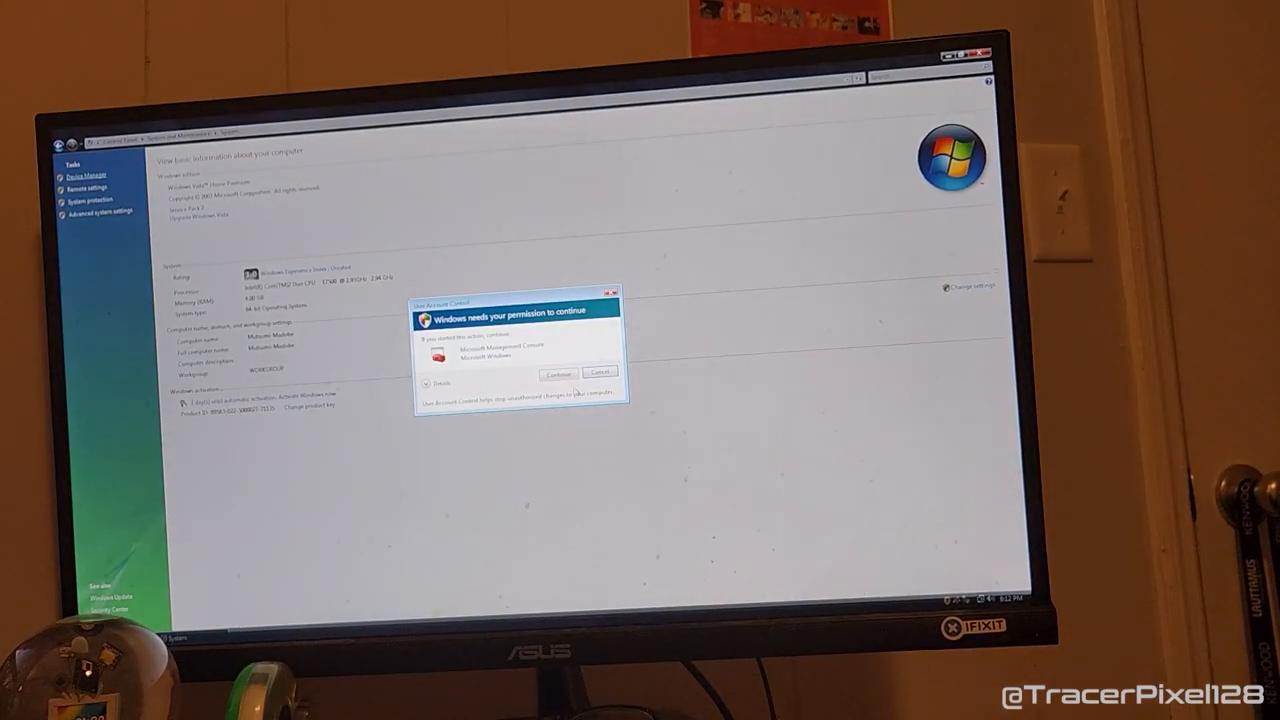
left_click(556, 374)
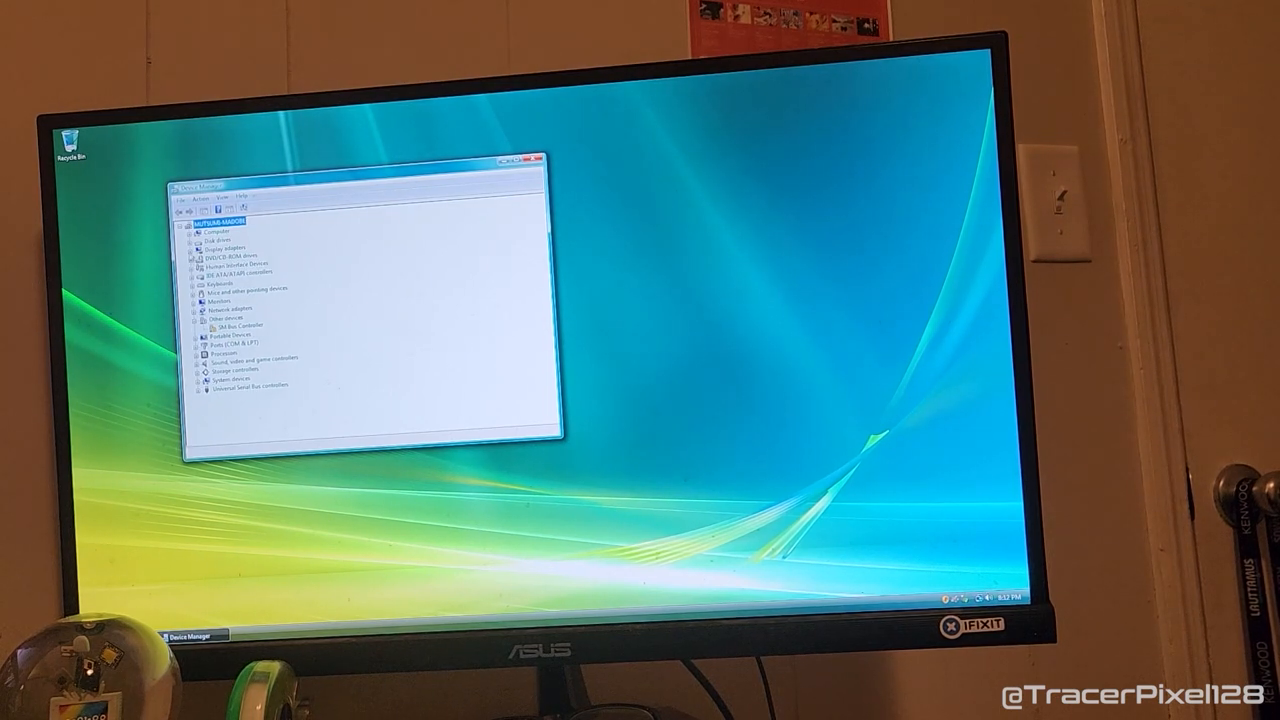
left_click(196, 248)
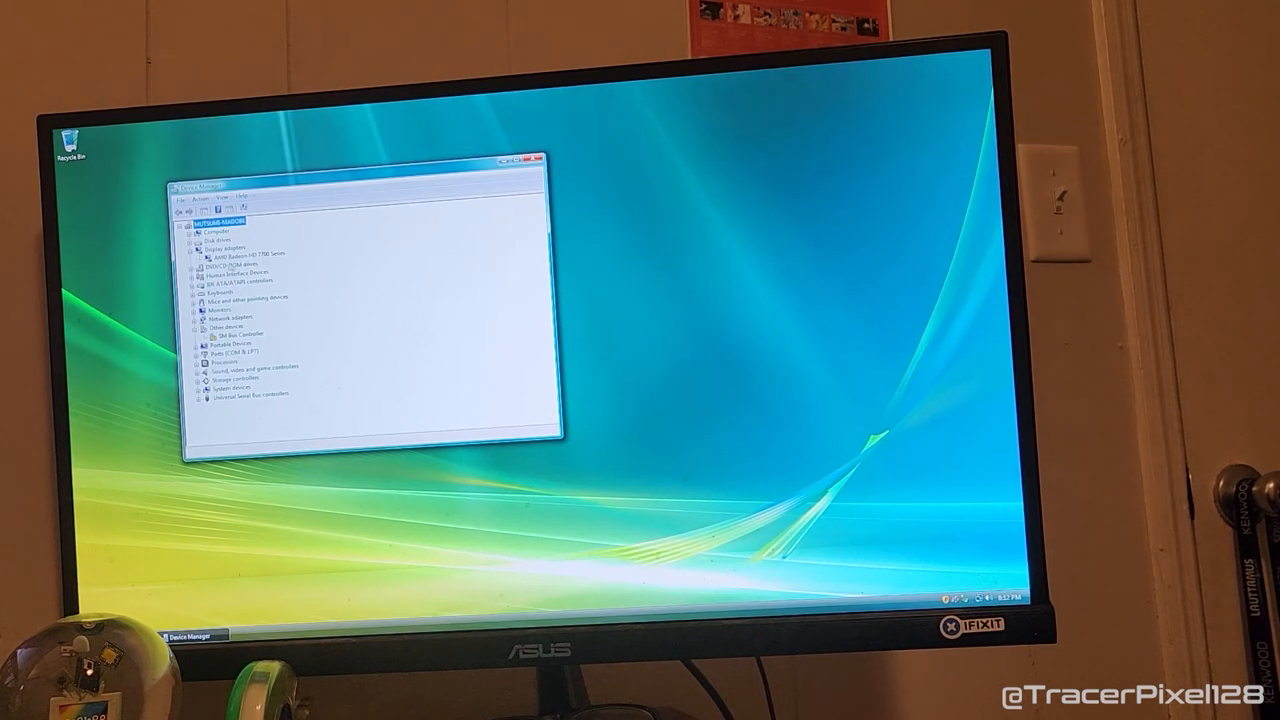
left_click(202, 240)
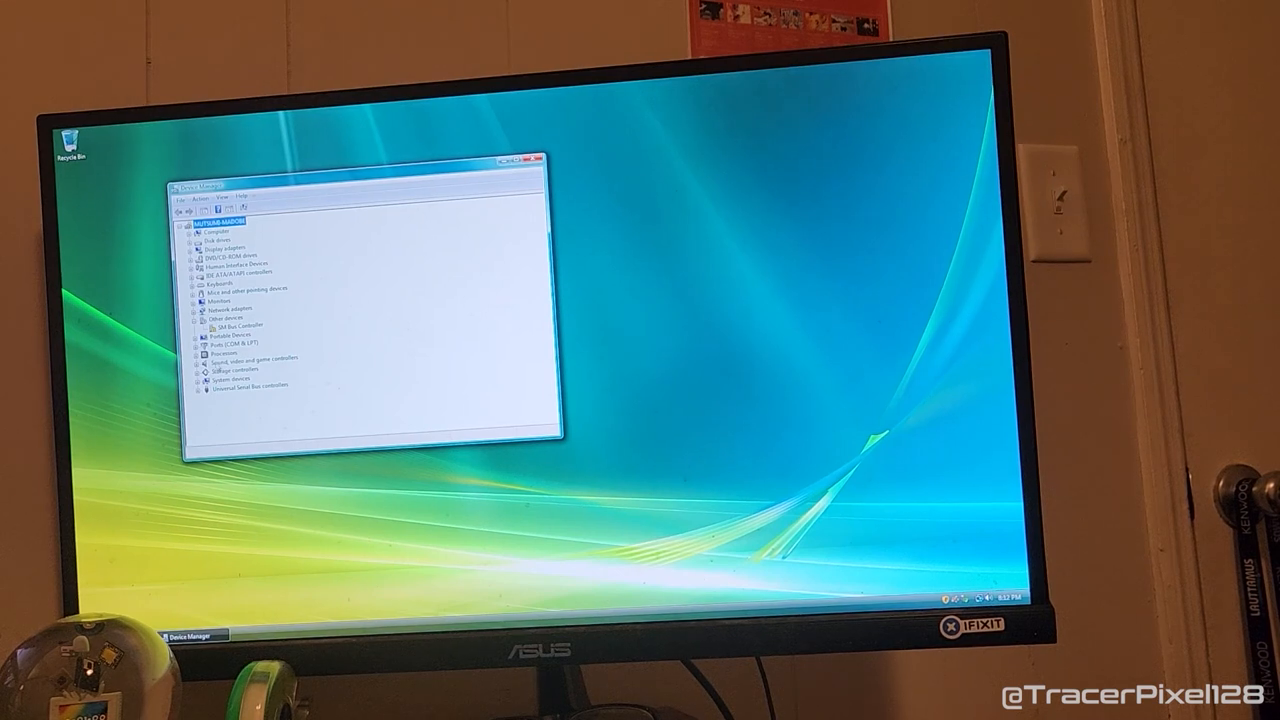
left_click(200, 360)
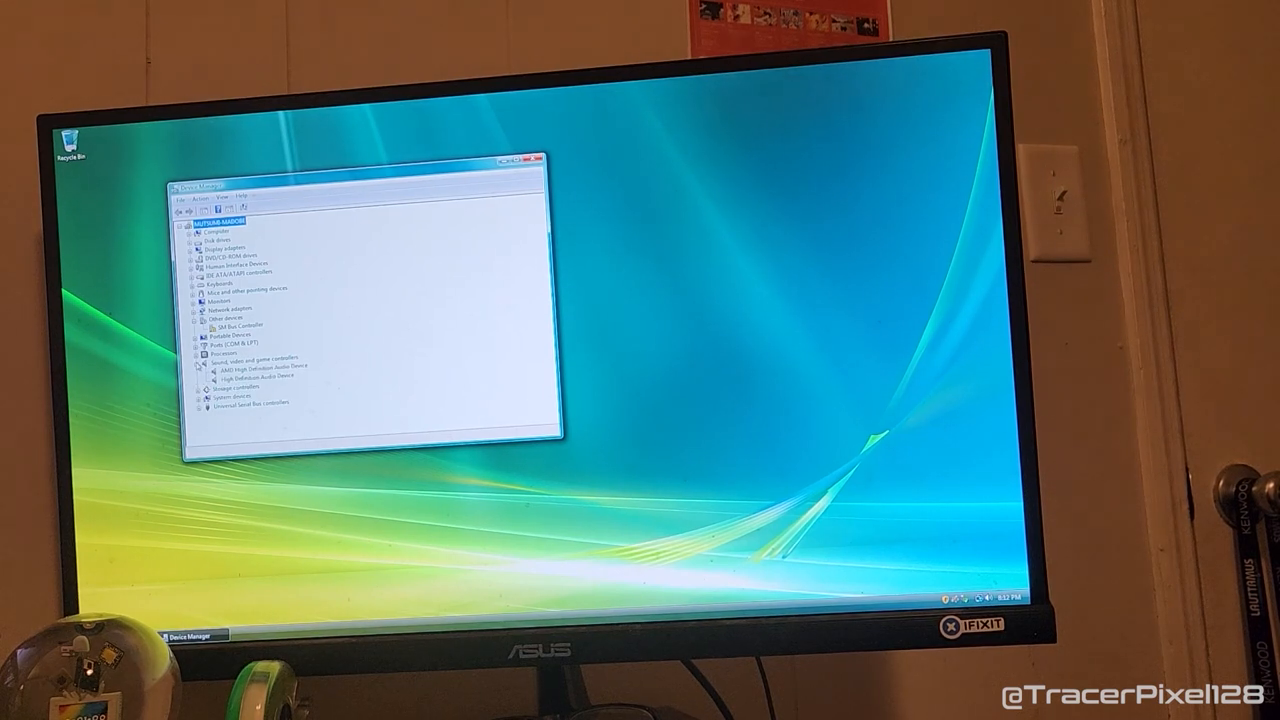
left_click(196, 352)
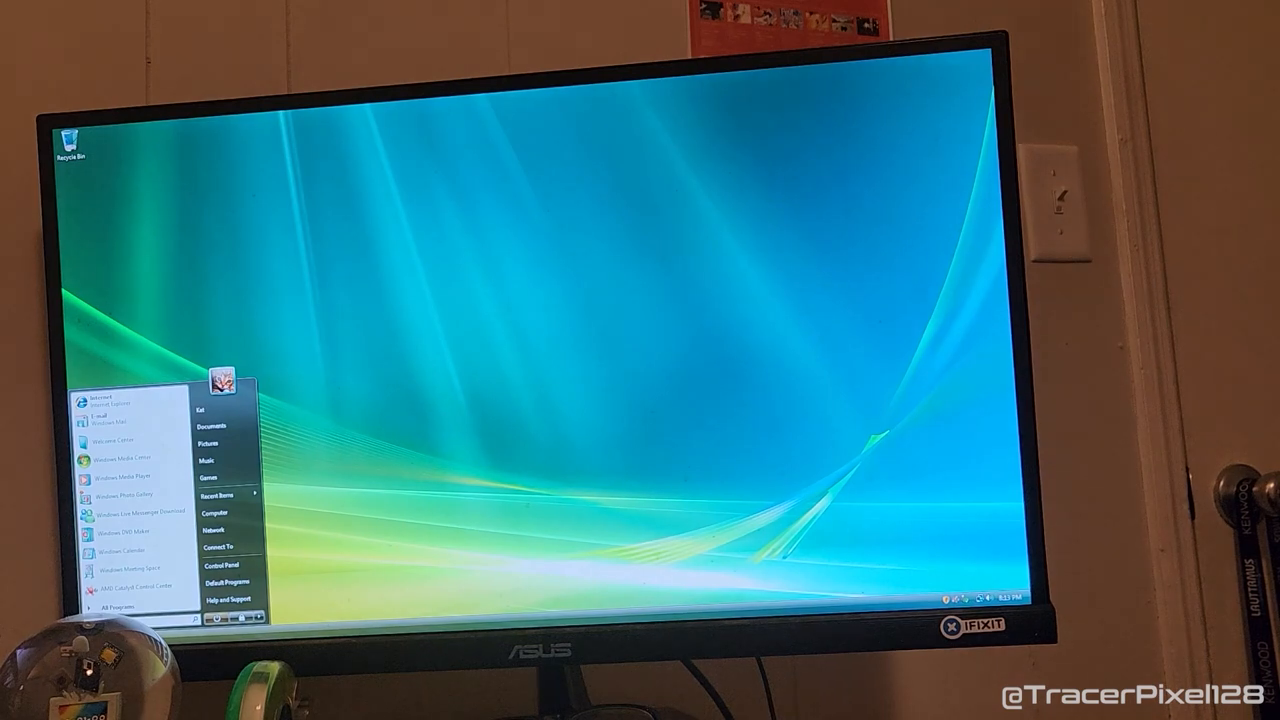
Visit Control Panel home, then start Windows Media Center from the Start menu.
left_click(224, 564)
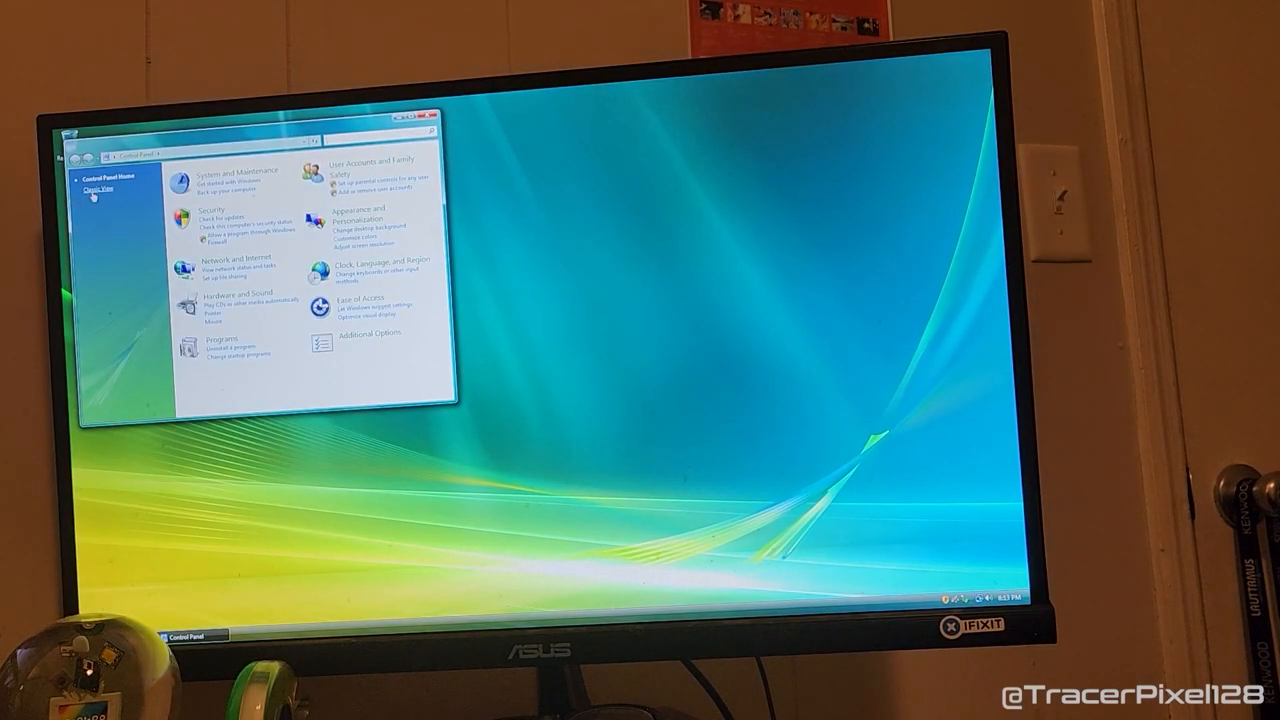
left_click(96, 188)
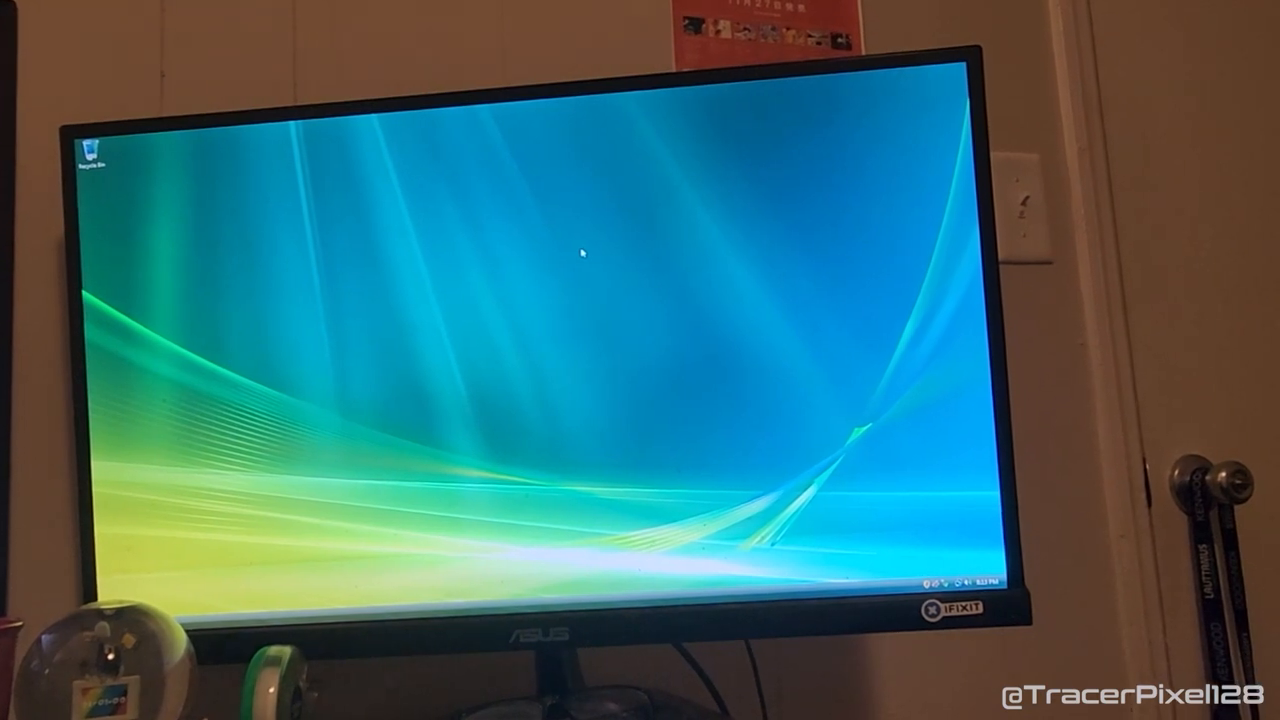
left_click(96, 600)
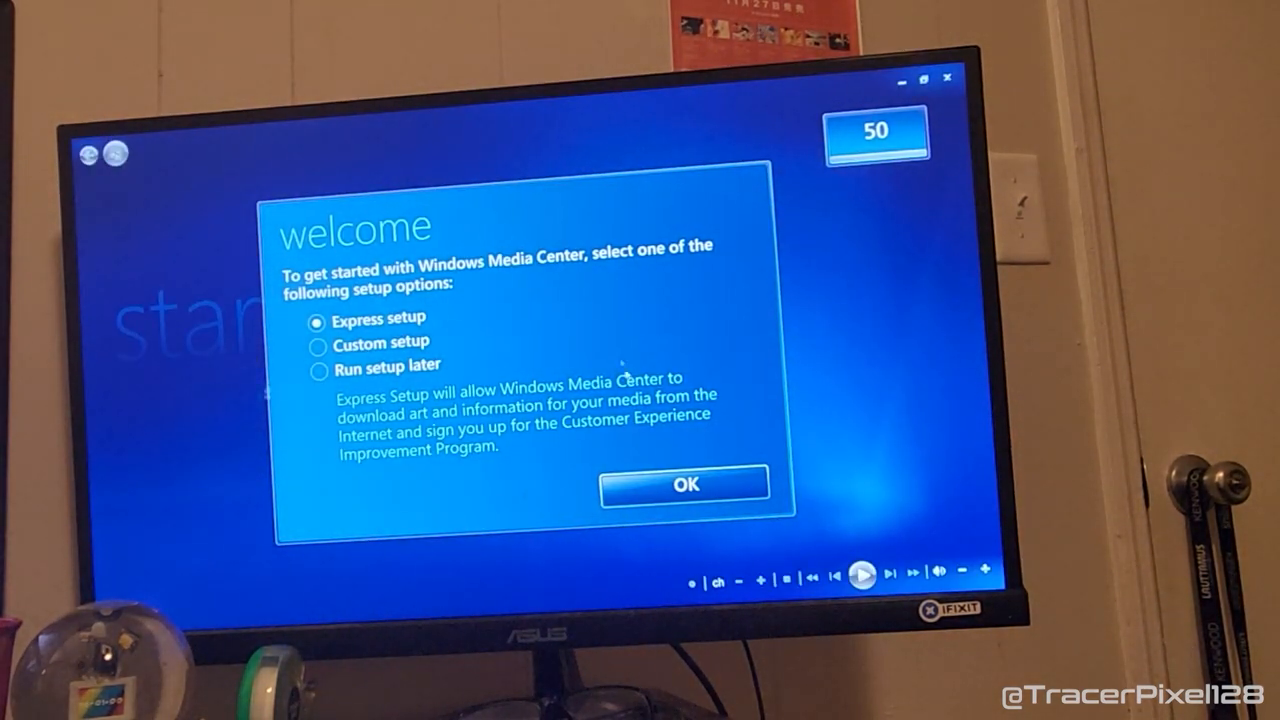
Accept the express setup choice on the Media Center welcome page.
left_click(684, 484)
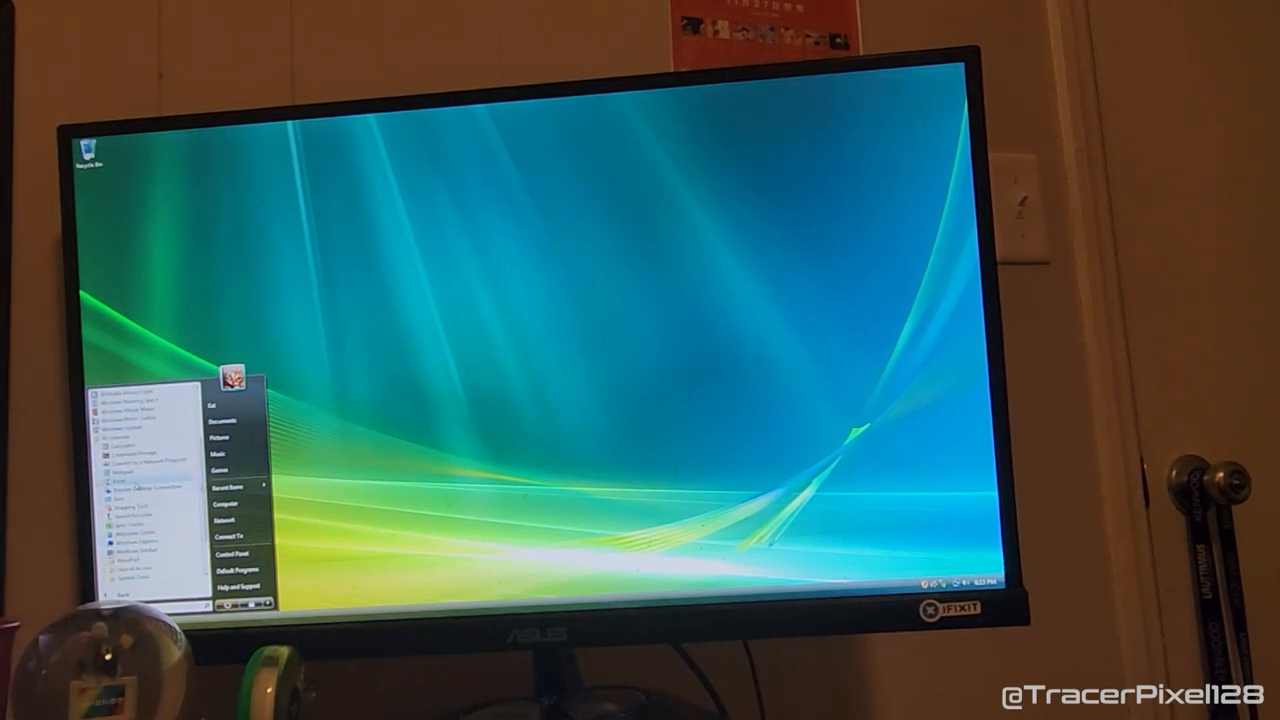
Launch Paint and show its About box confirming Windows Vista Home Premium.
left_click(118, 488)
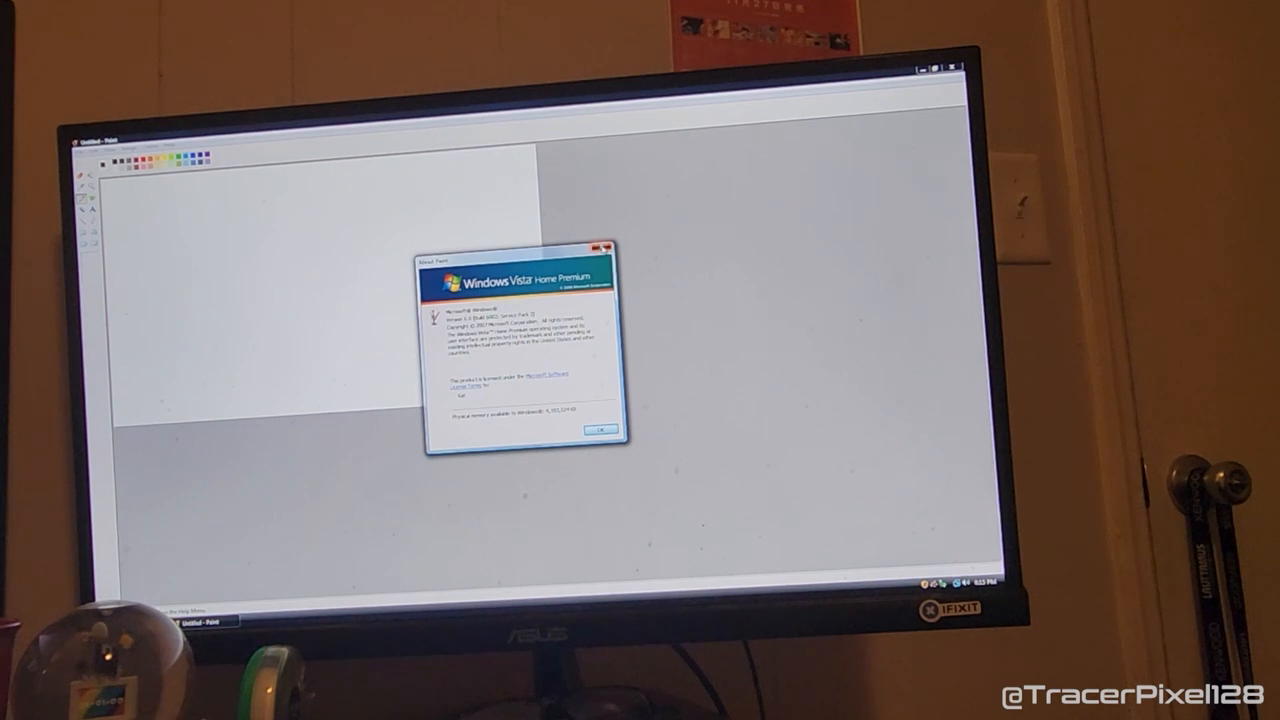
left_click(596, 428)
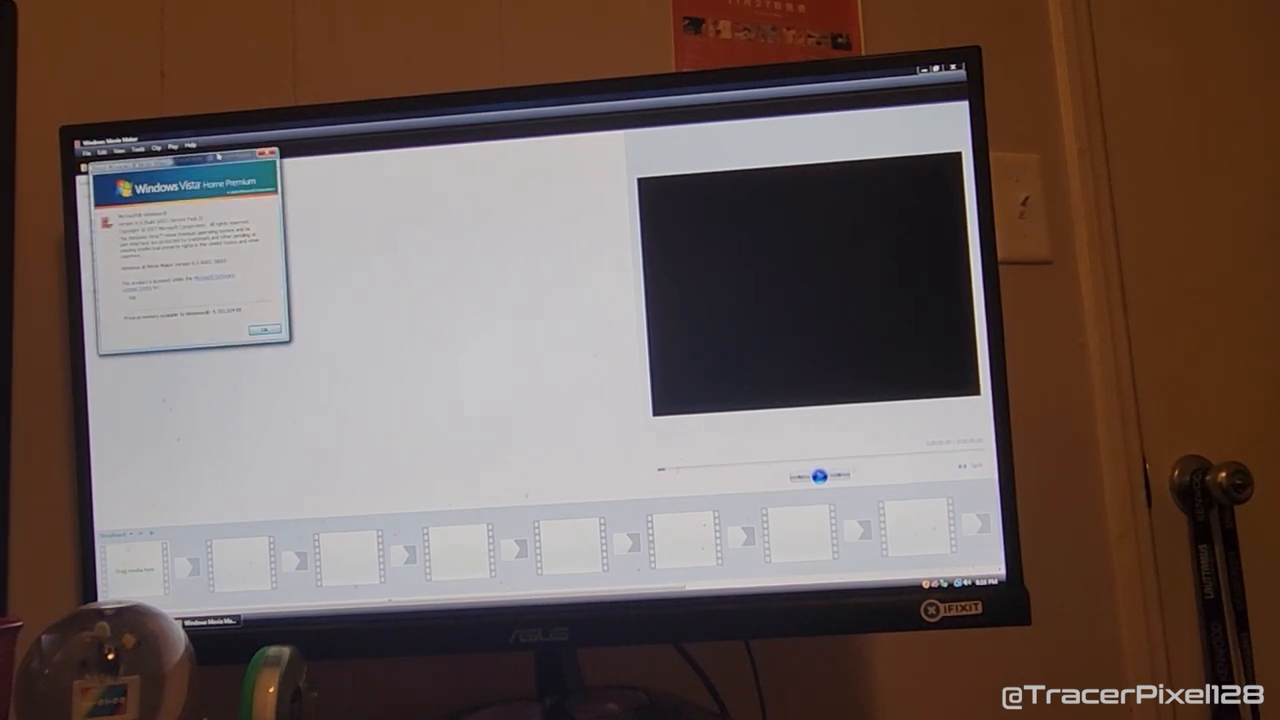
Dismiss Movie Maker's version information box and close it back to the desktop.
left_click(264, 330)
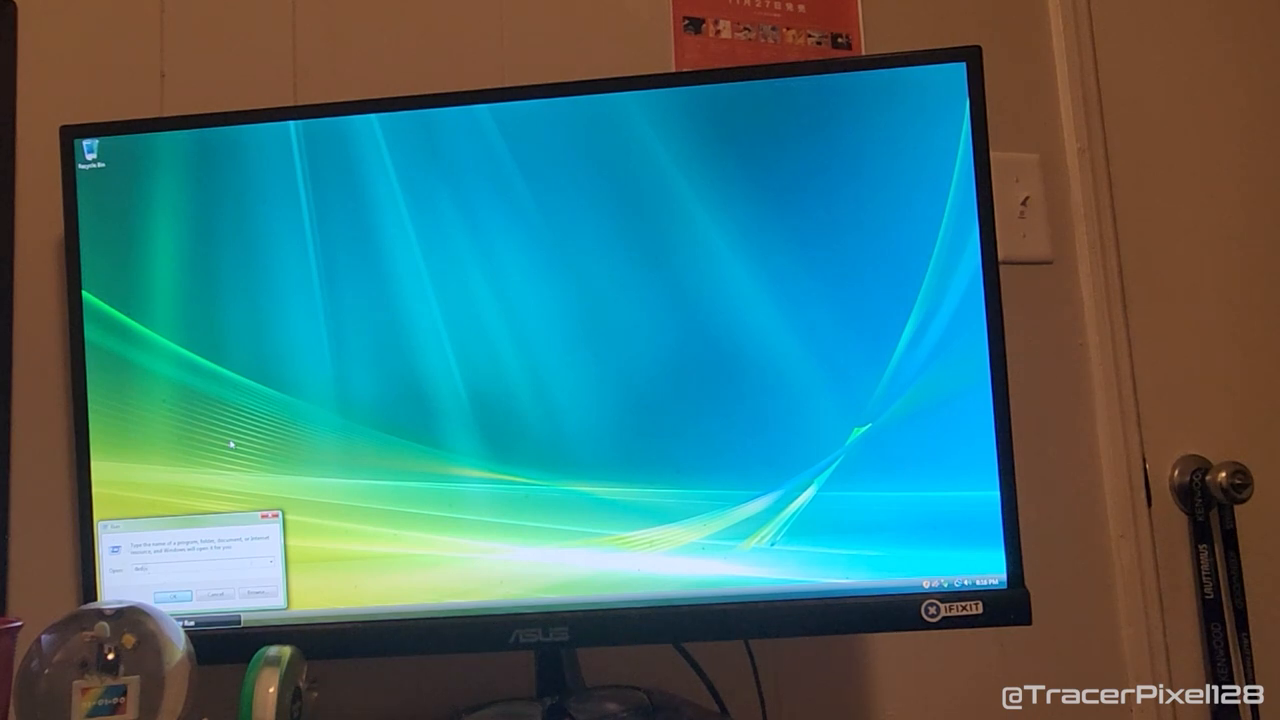
Run dxdiag, page through System, Display, Sound and Input reports confirming 1920x1080 and DirectX 10, then exit.
left_click(172, 596)
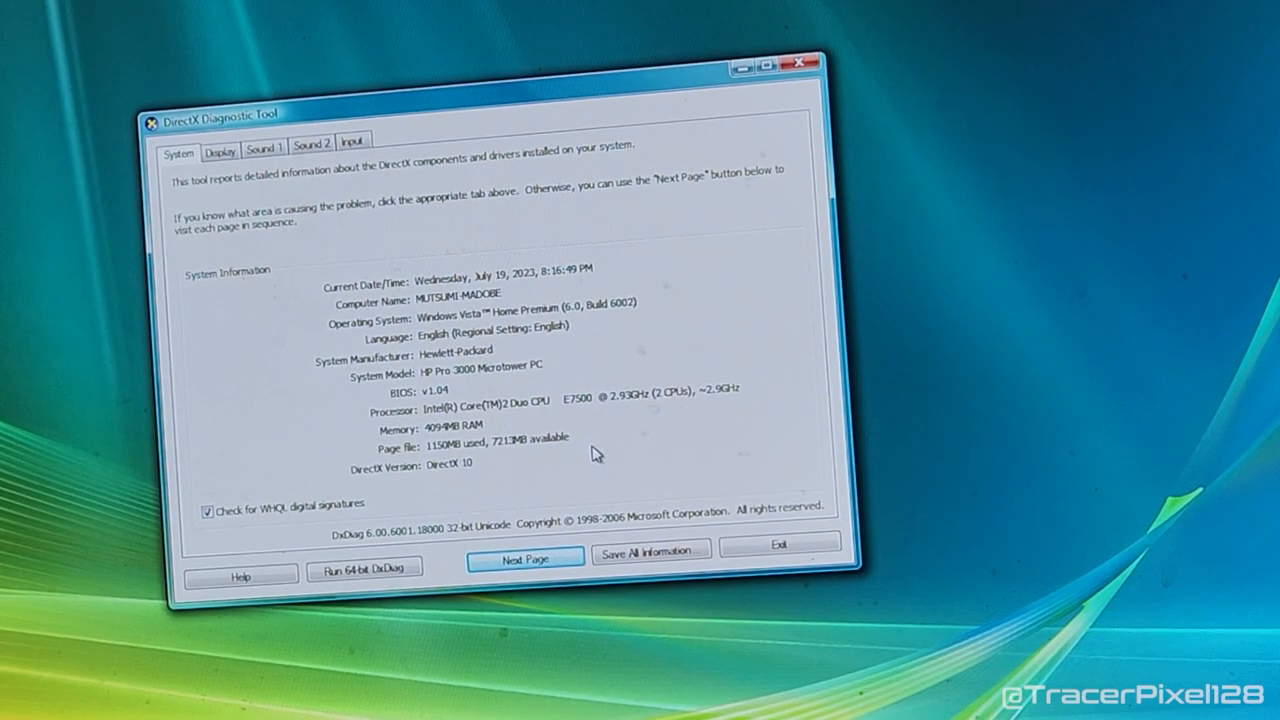
left_click(220, 148)
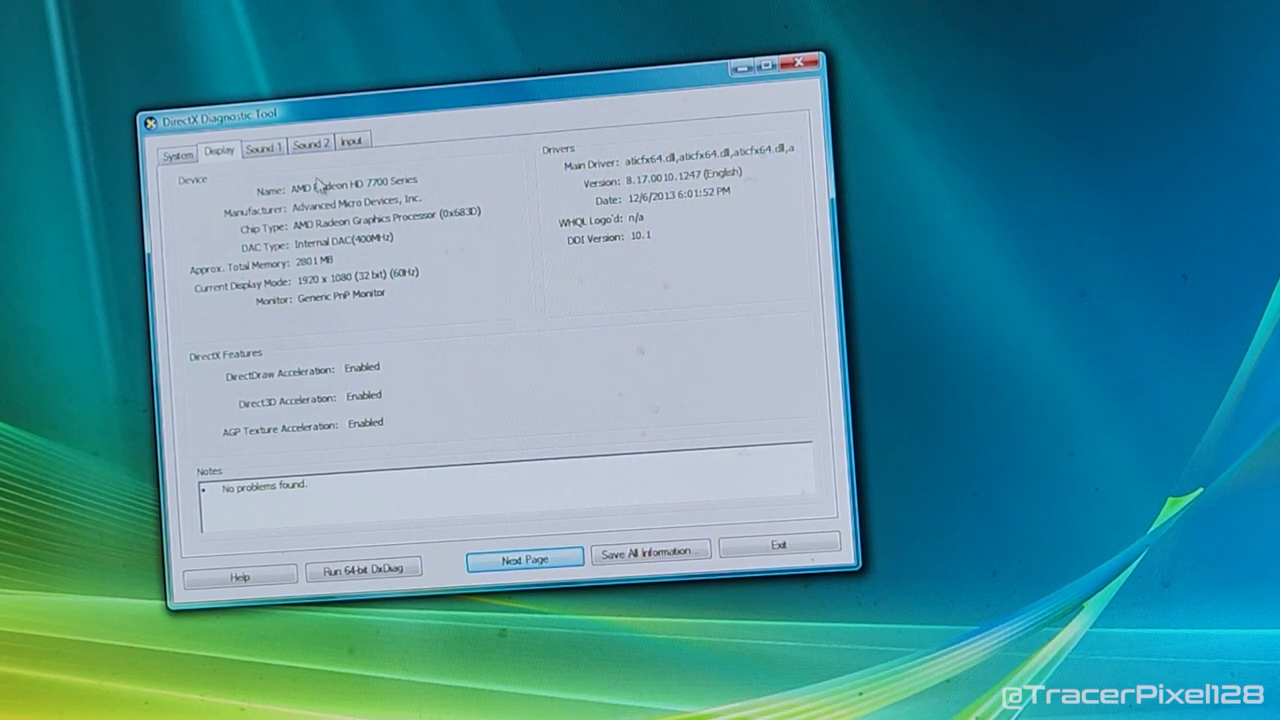
left_click(308, 146)
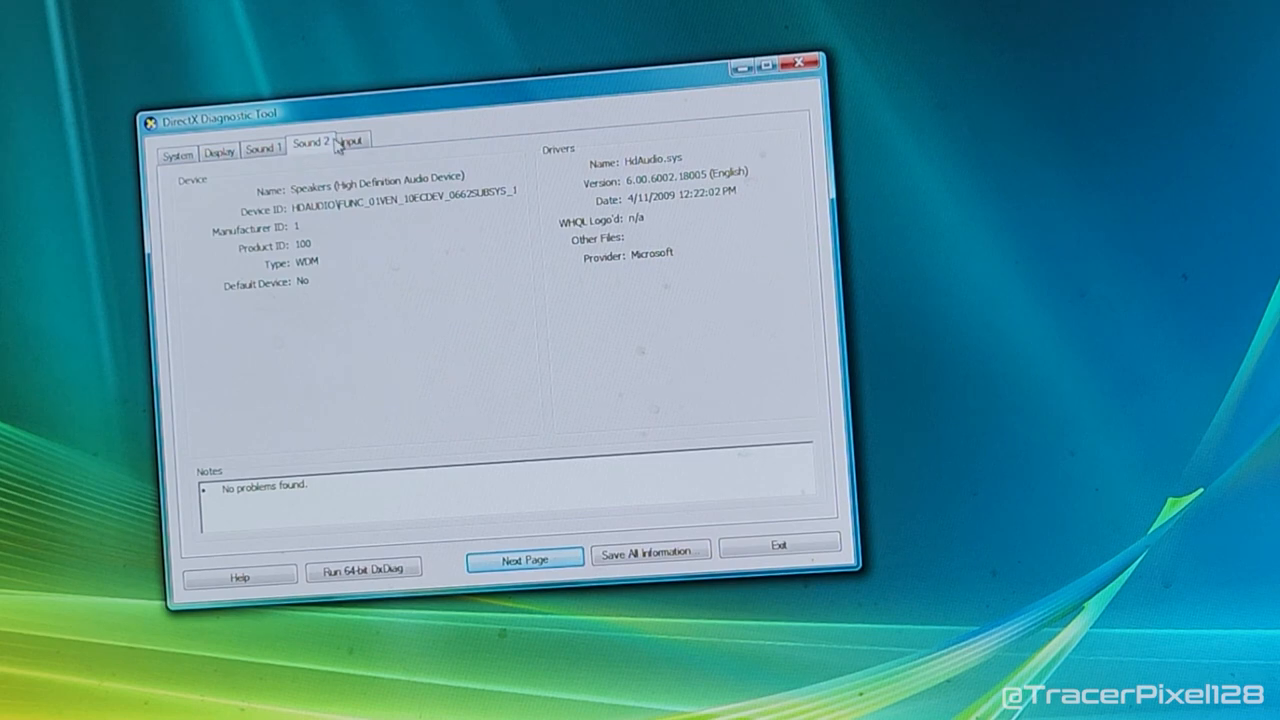
left_click(352, 140)
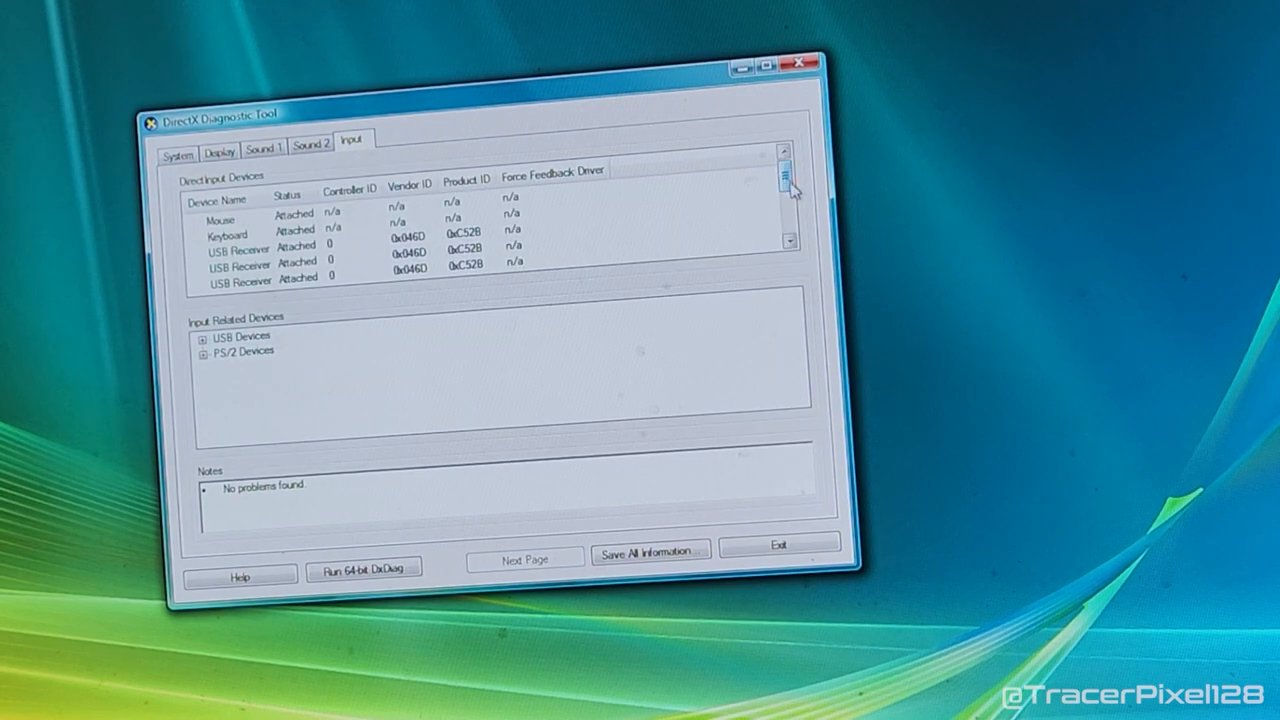
left_click(176, 152)
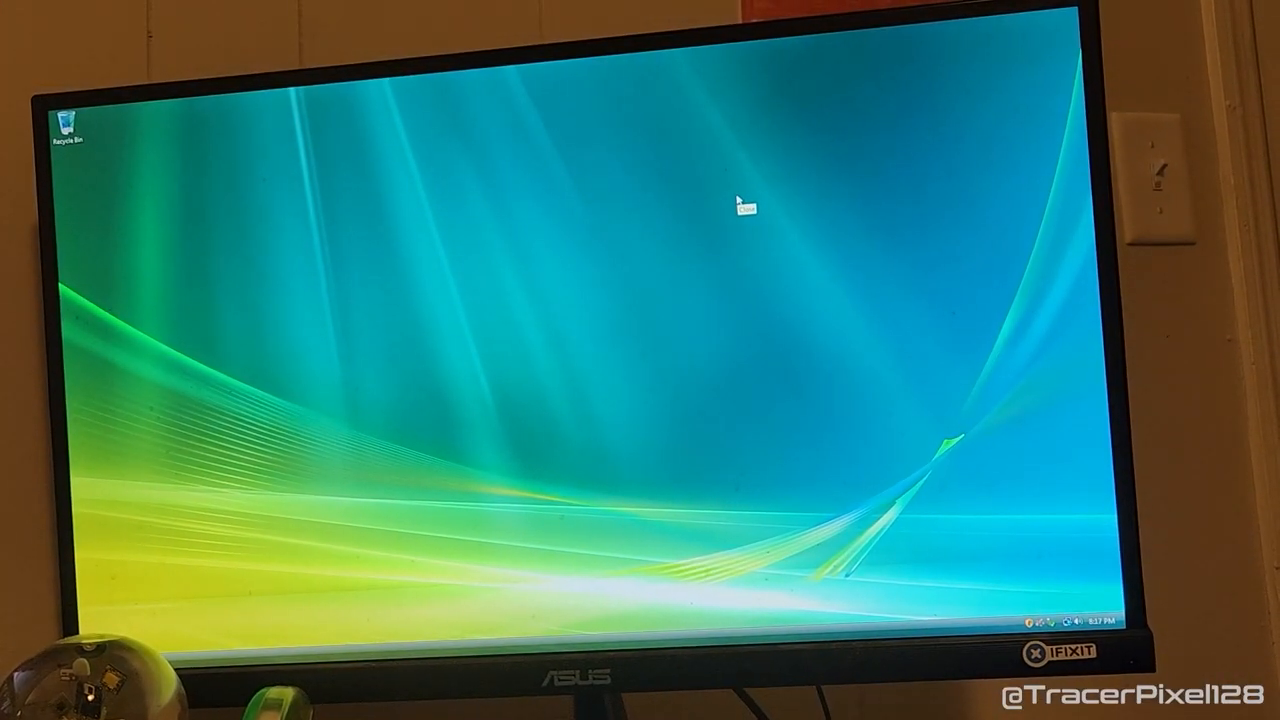
mouse_move(1030, 550)
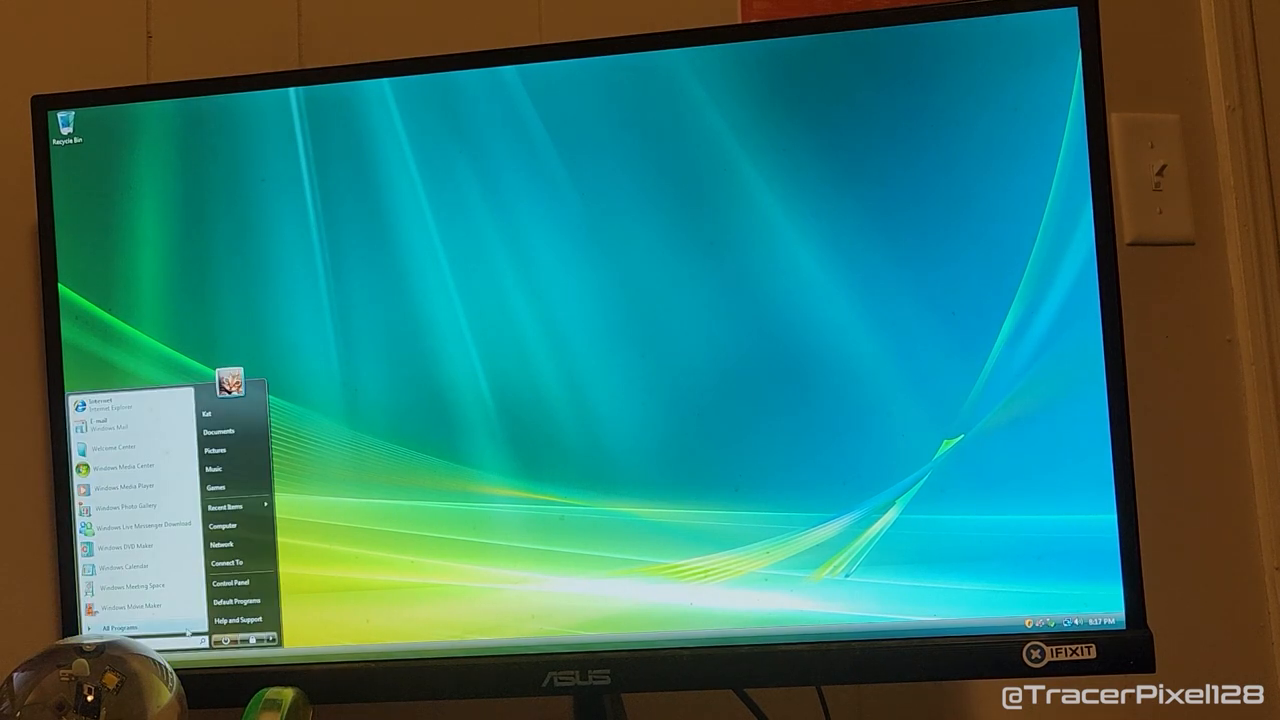
Launch Minesweeper from Games and check the volume mixer while it loads.
left_click(120, 630)
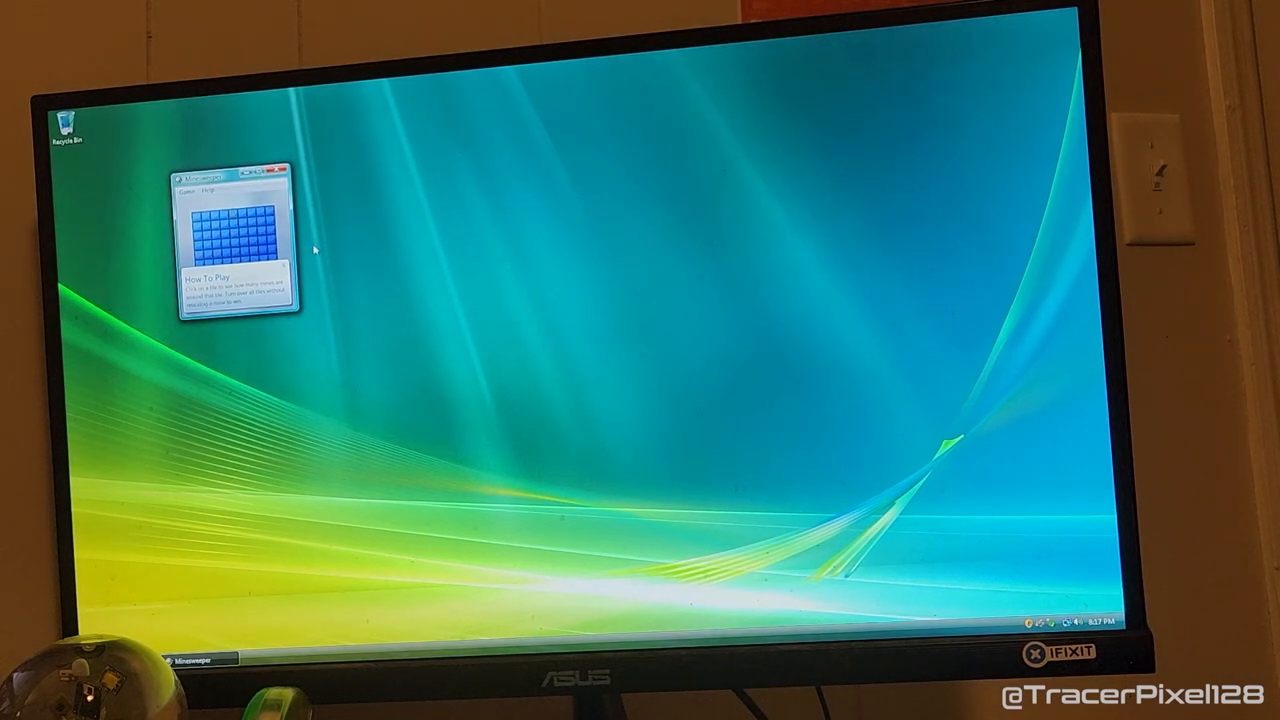
mouse_move(1090, 500)
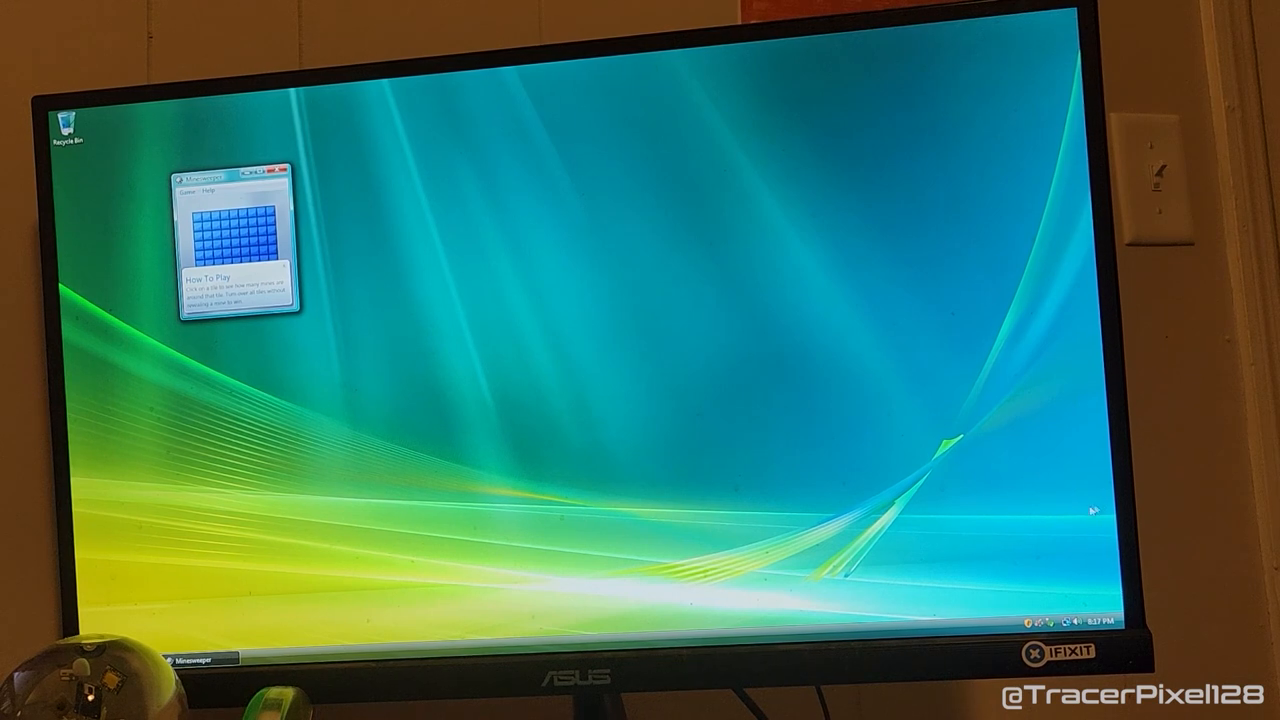
left_click(1068, 620)
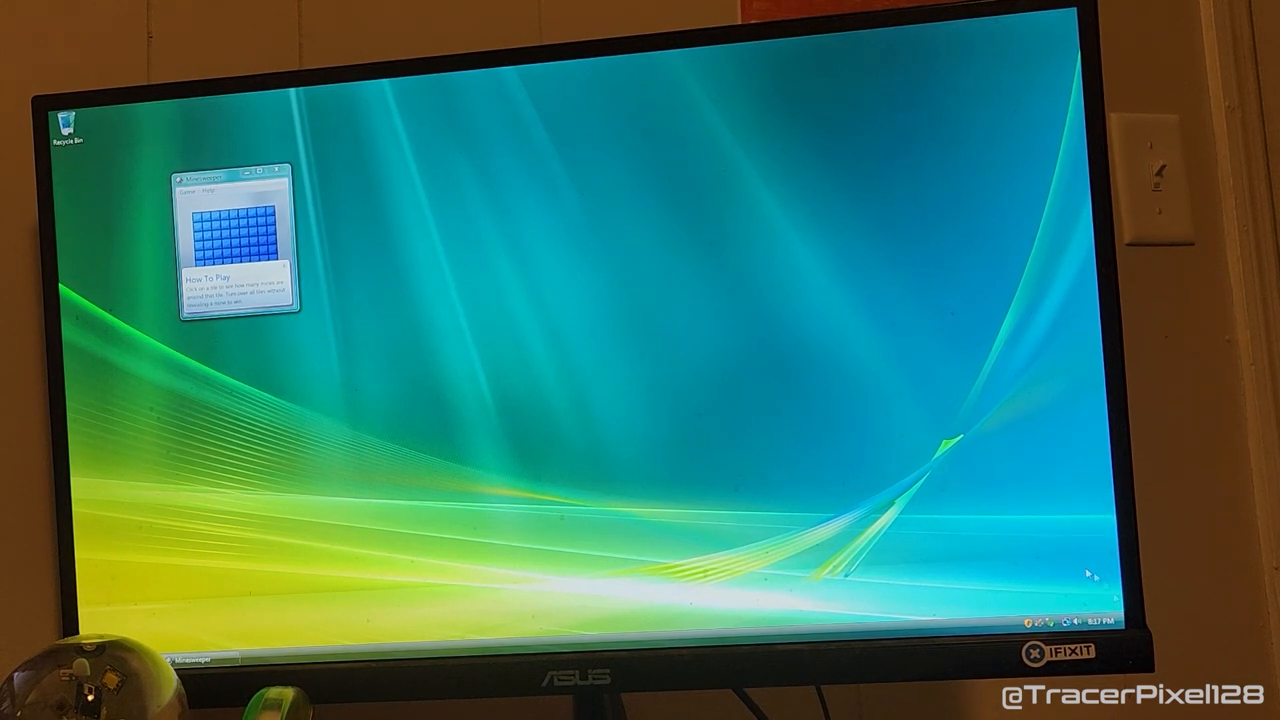
left_click(1068, 616)
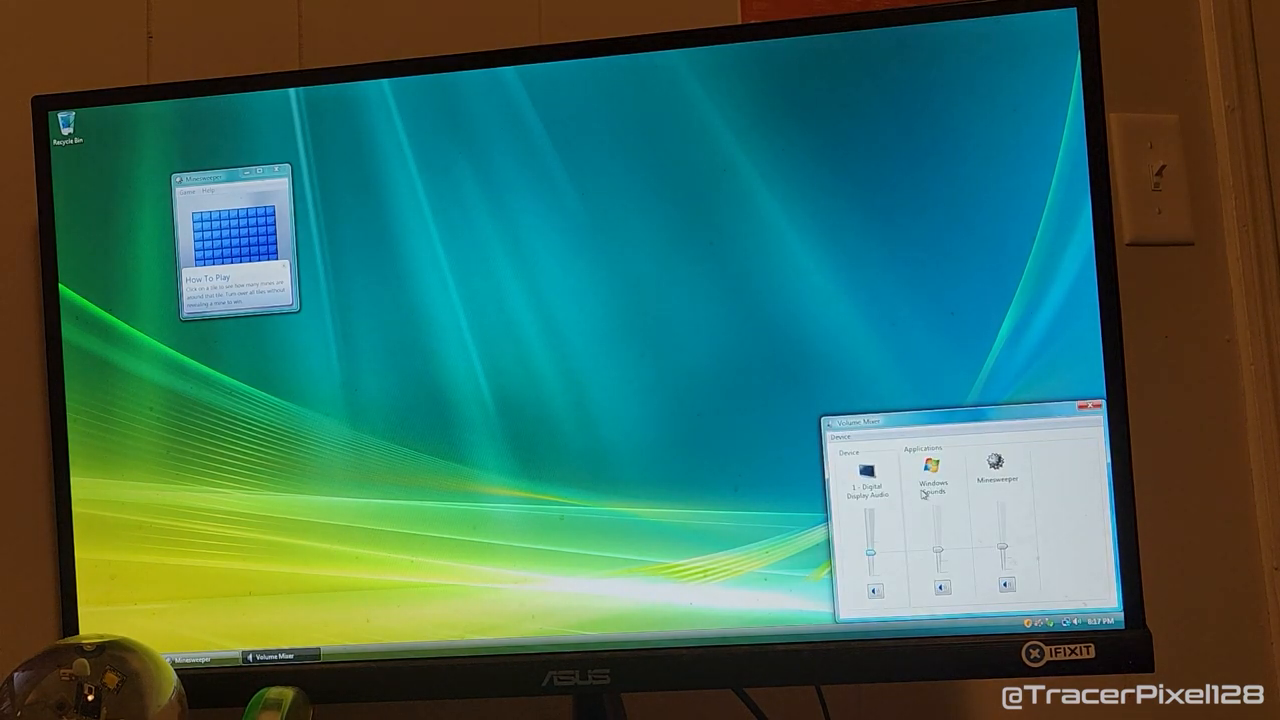
left_click(1088, 408)
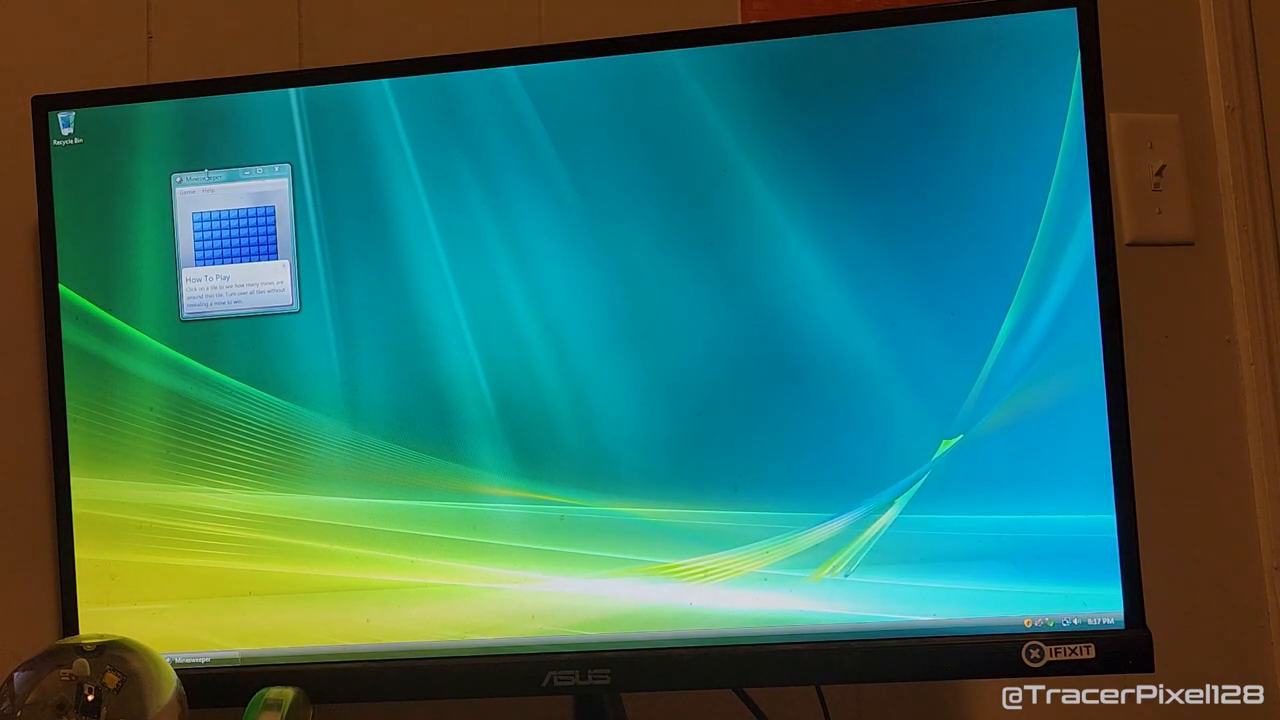
Centre the game window, dismiss the tip, uncover a square hitting a mine, and close the lost game.
left_click_drag(232, 172, 520, 216)
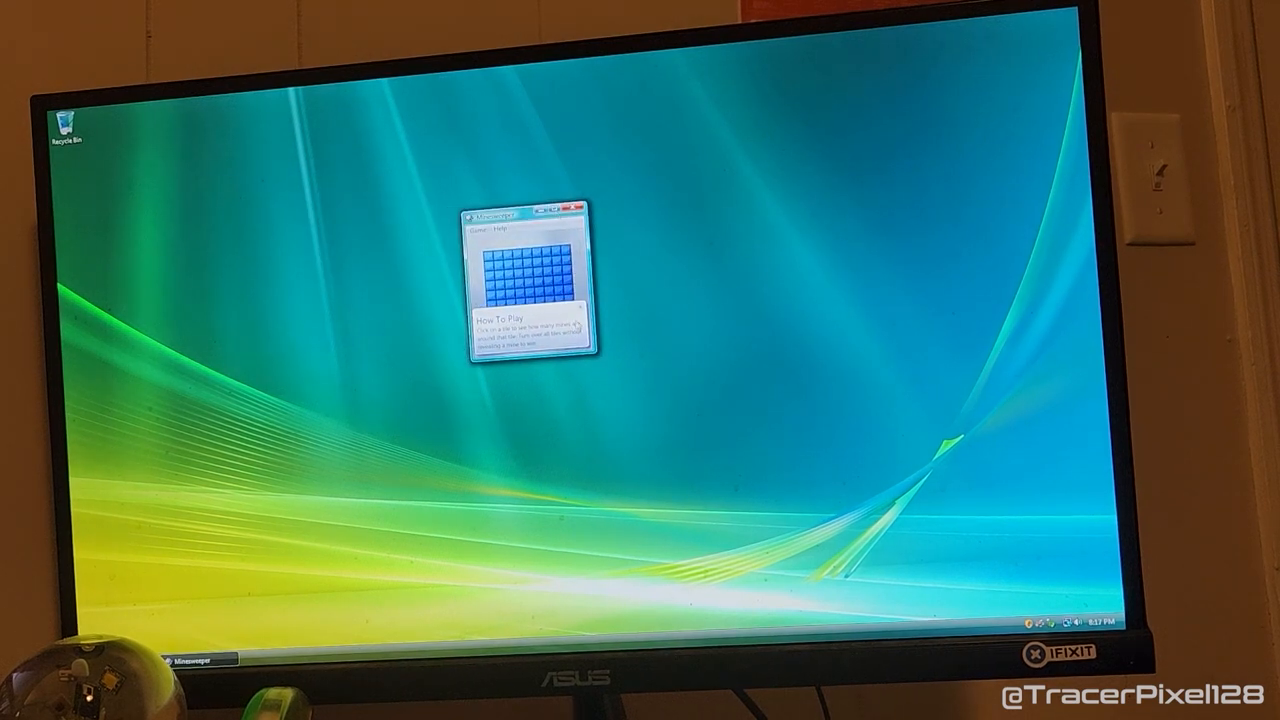
left_click(536, 284)
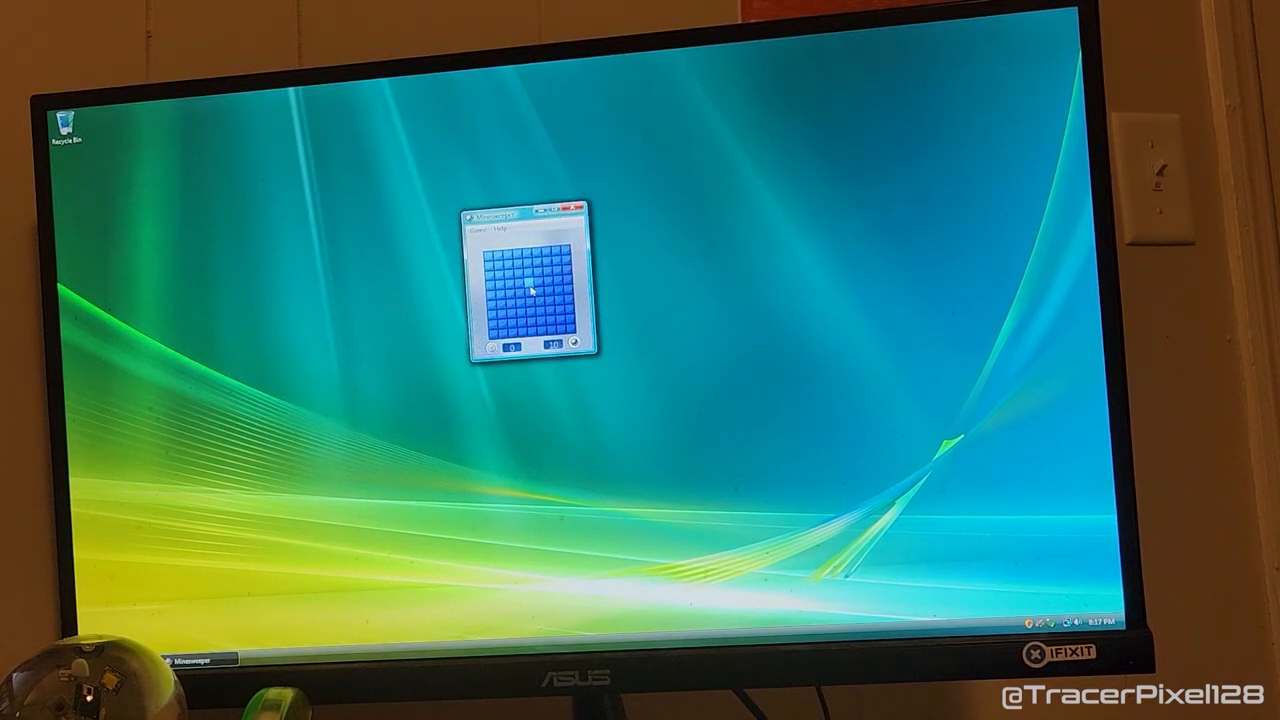
left_click(520, 270)
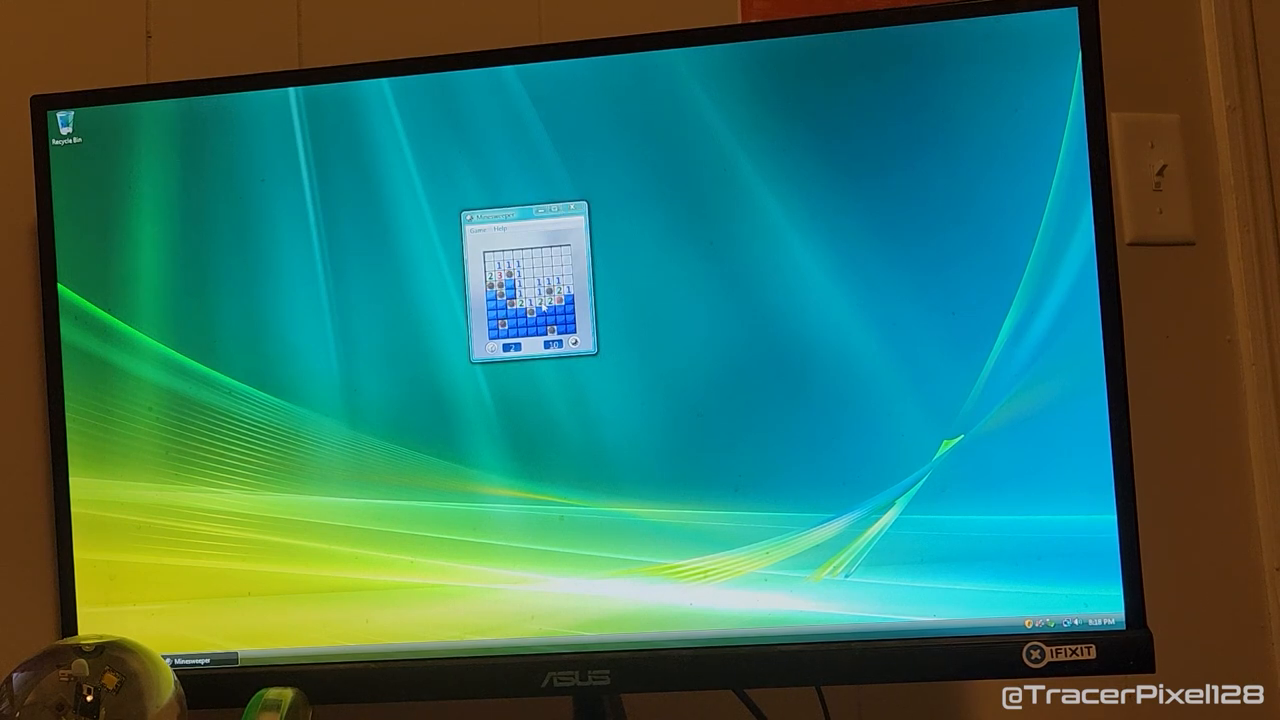
left_click(580, 212)
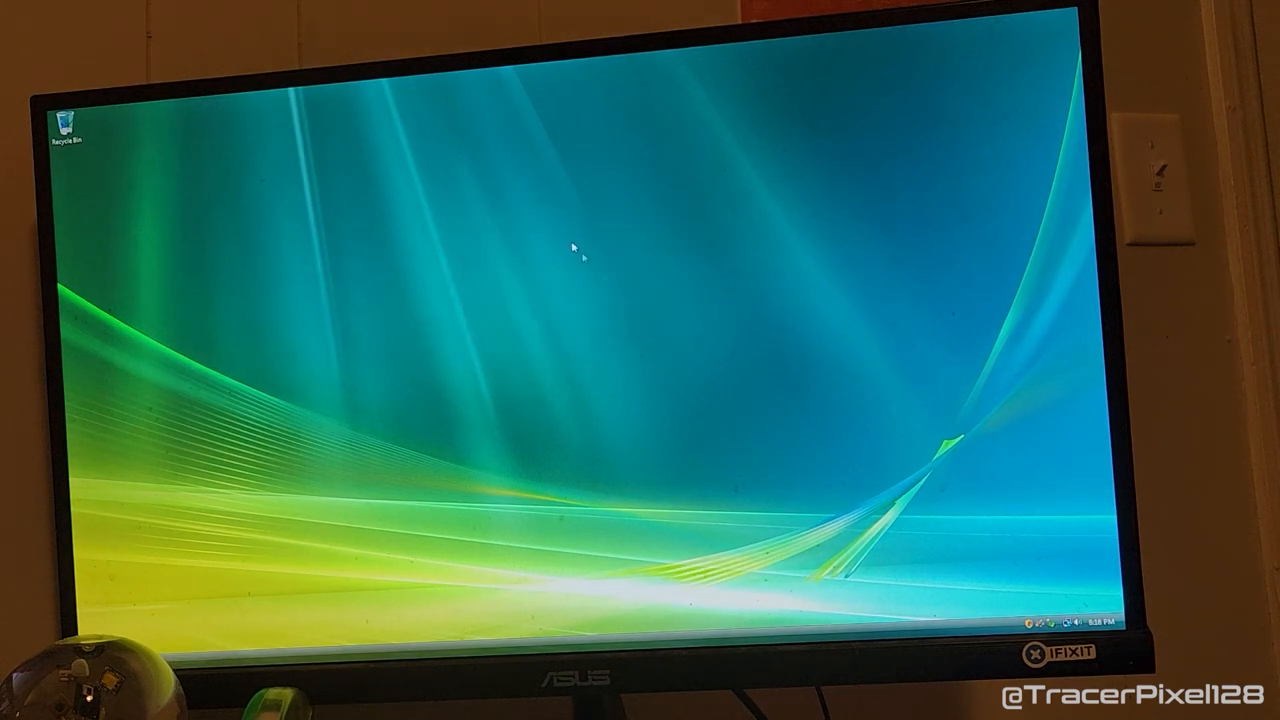
left_click(58, 622)
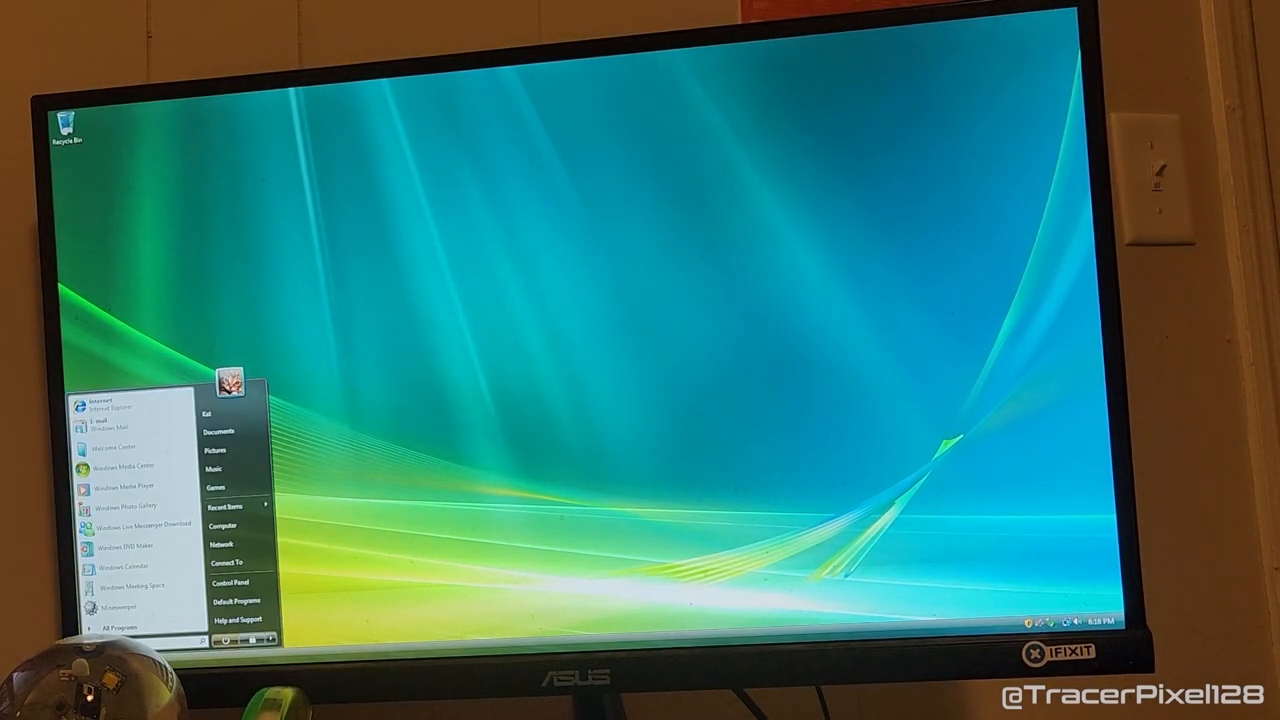
left_click(232, 582)
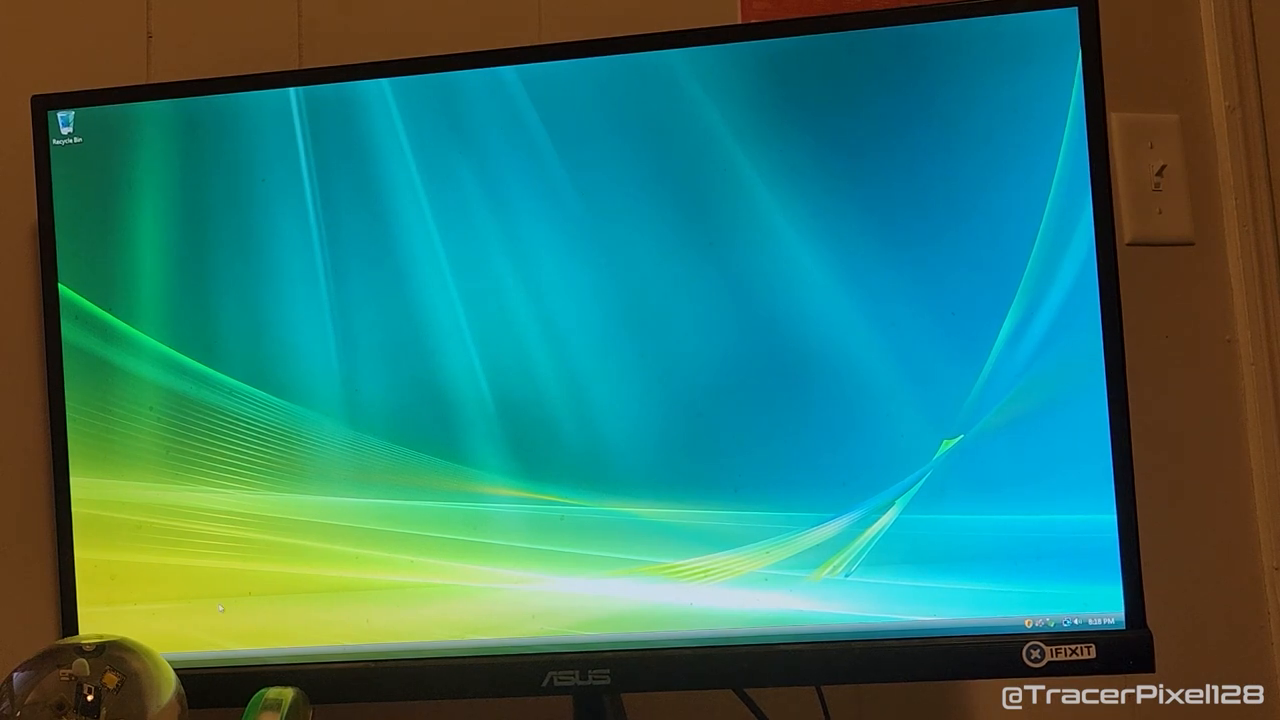
mouse_move(410, 404)
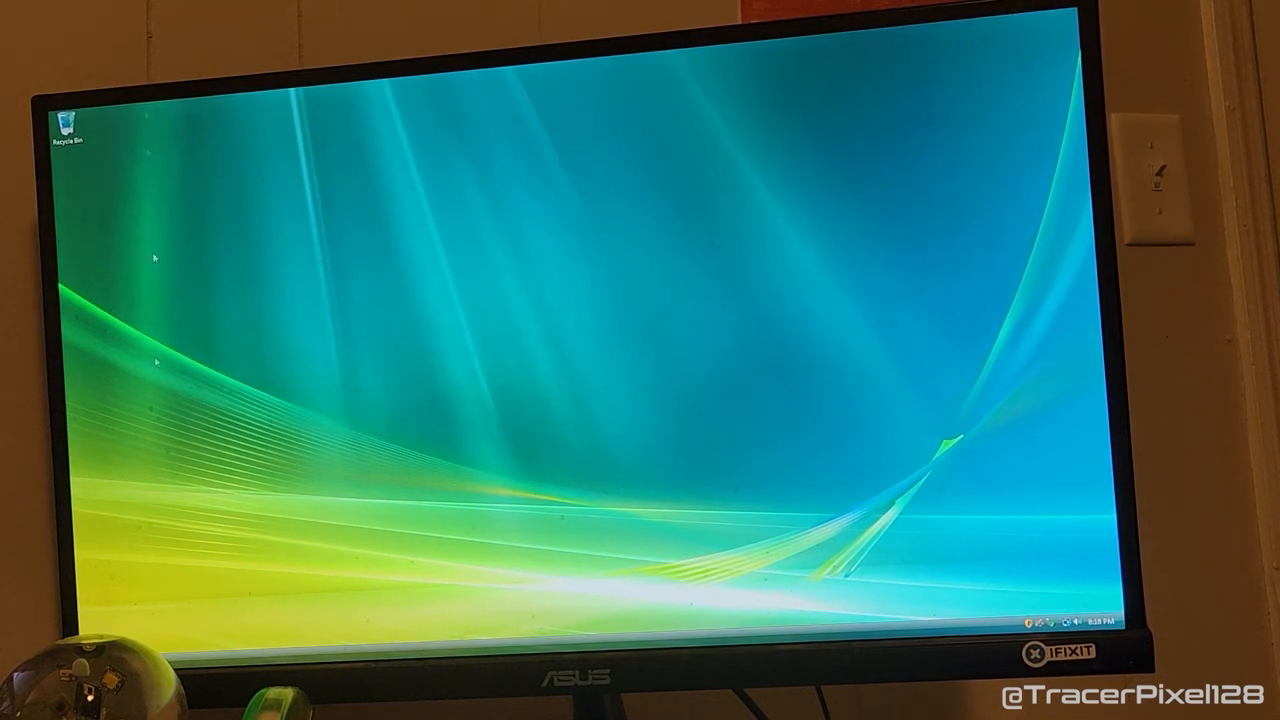
left_click(60, 644)
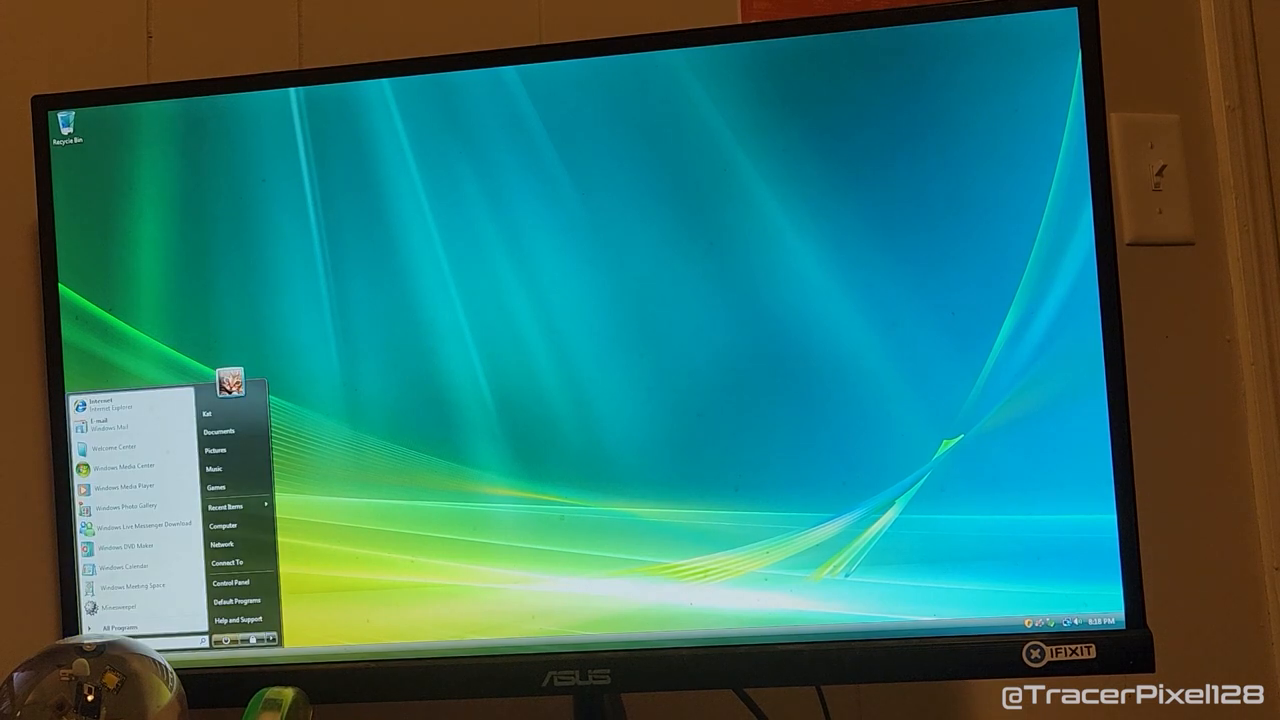
left_click(122, 628)
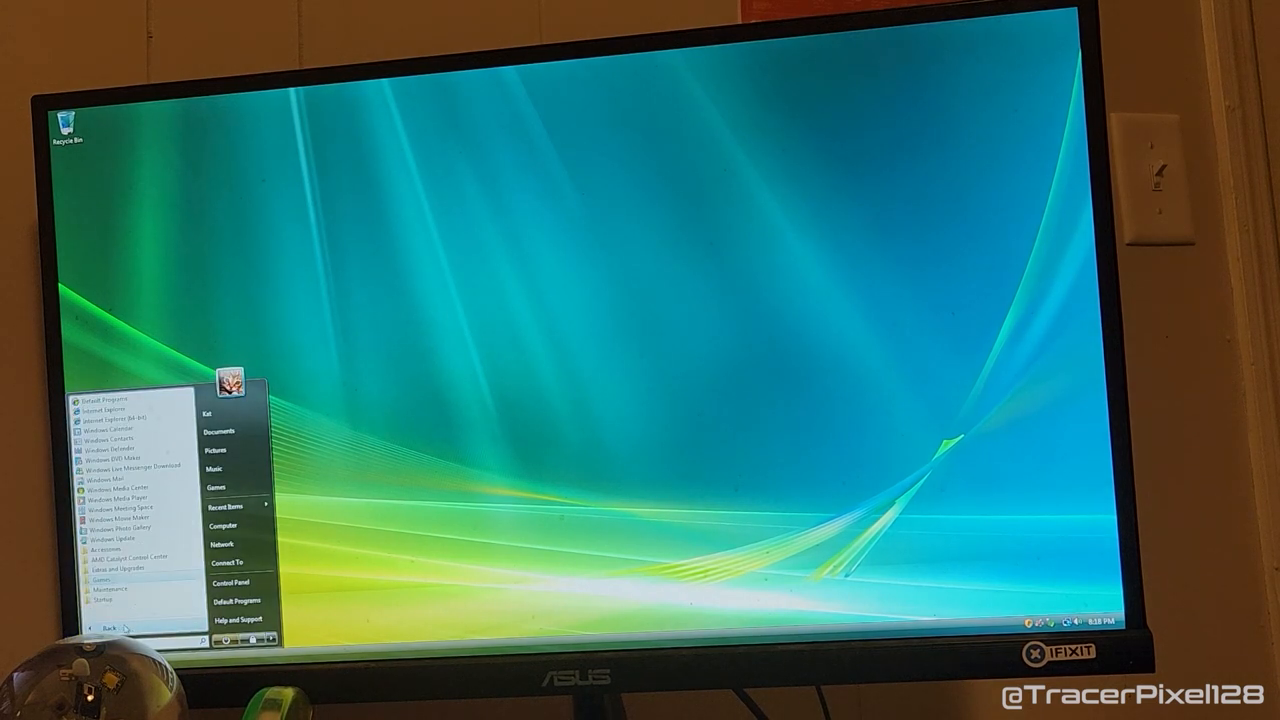
left_click(540, 312)
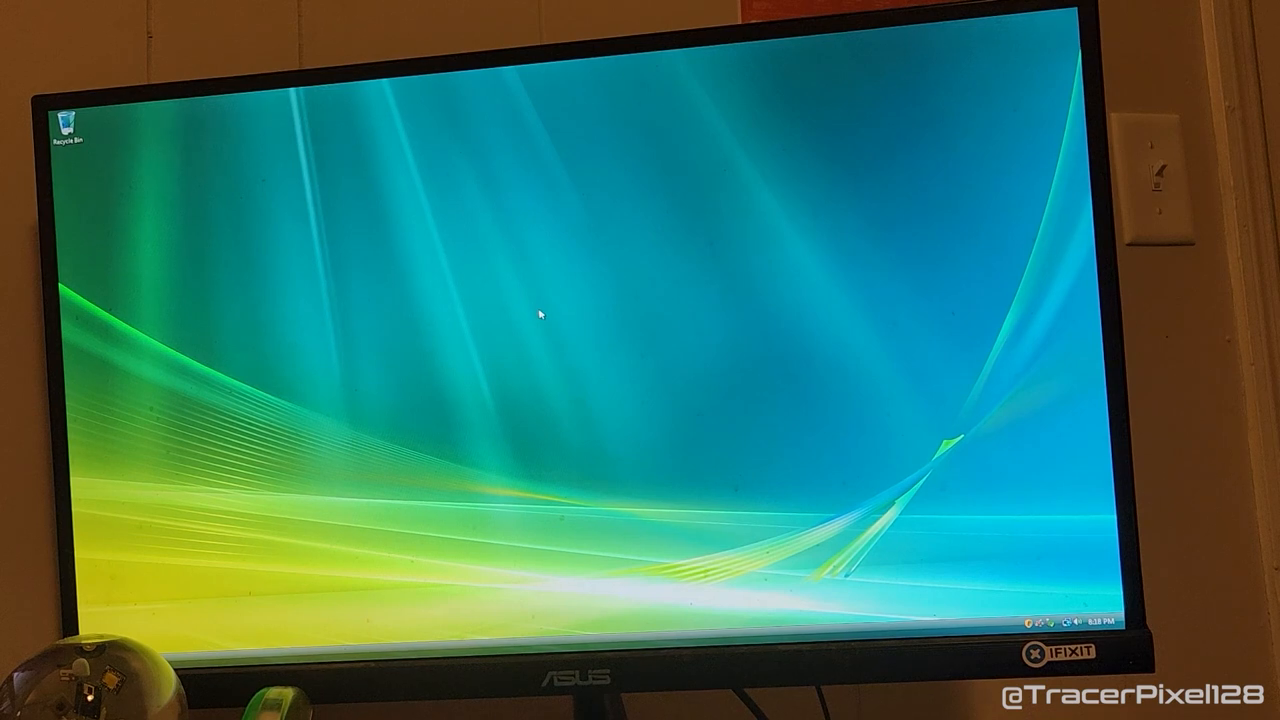